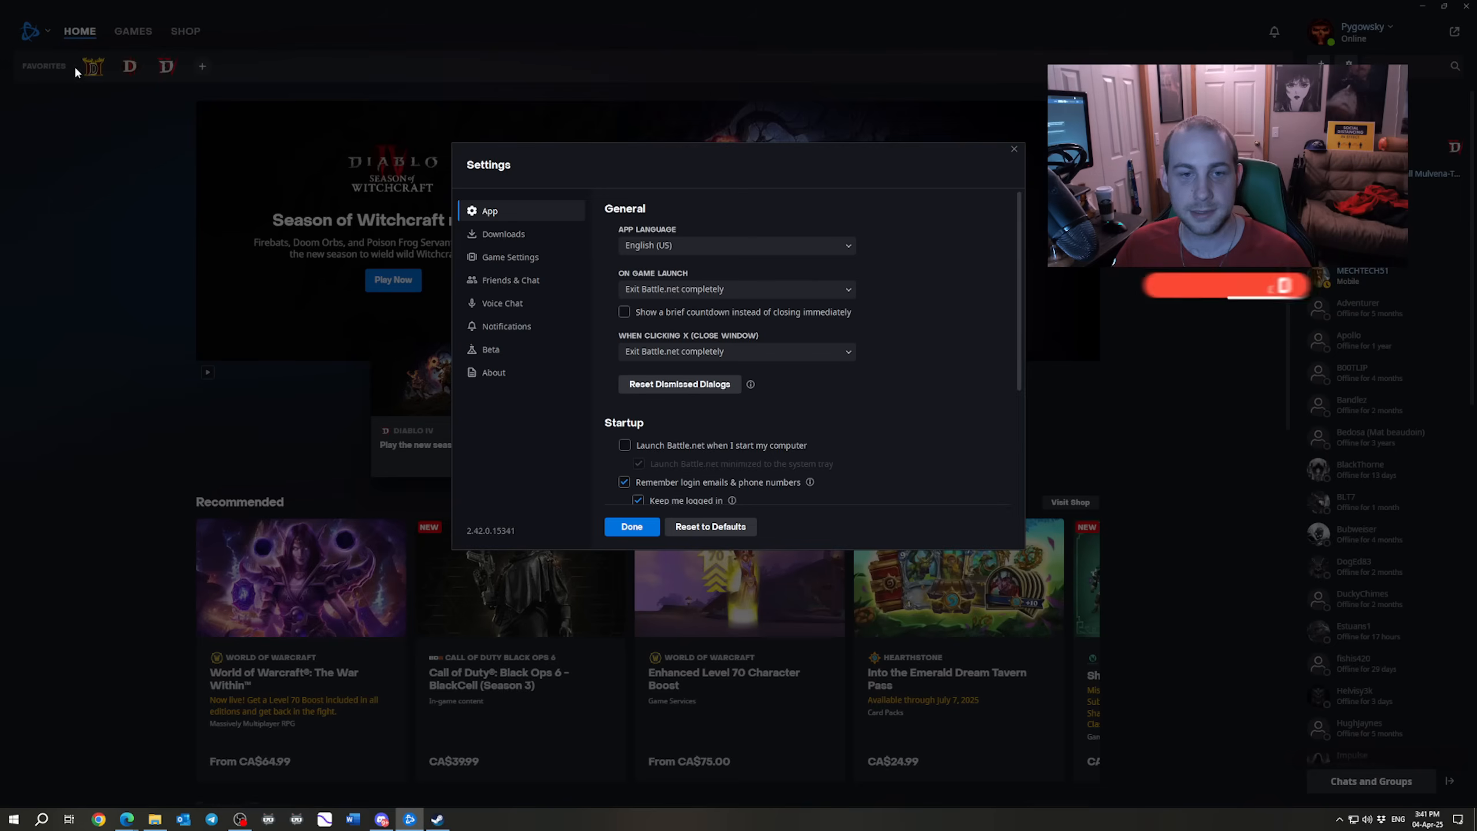
Review Battle.net's On Game Launch and close-window exit settings, then quit Battle.net.
scroll(down, 3)
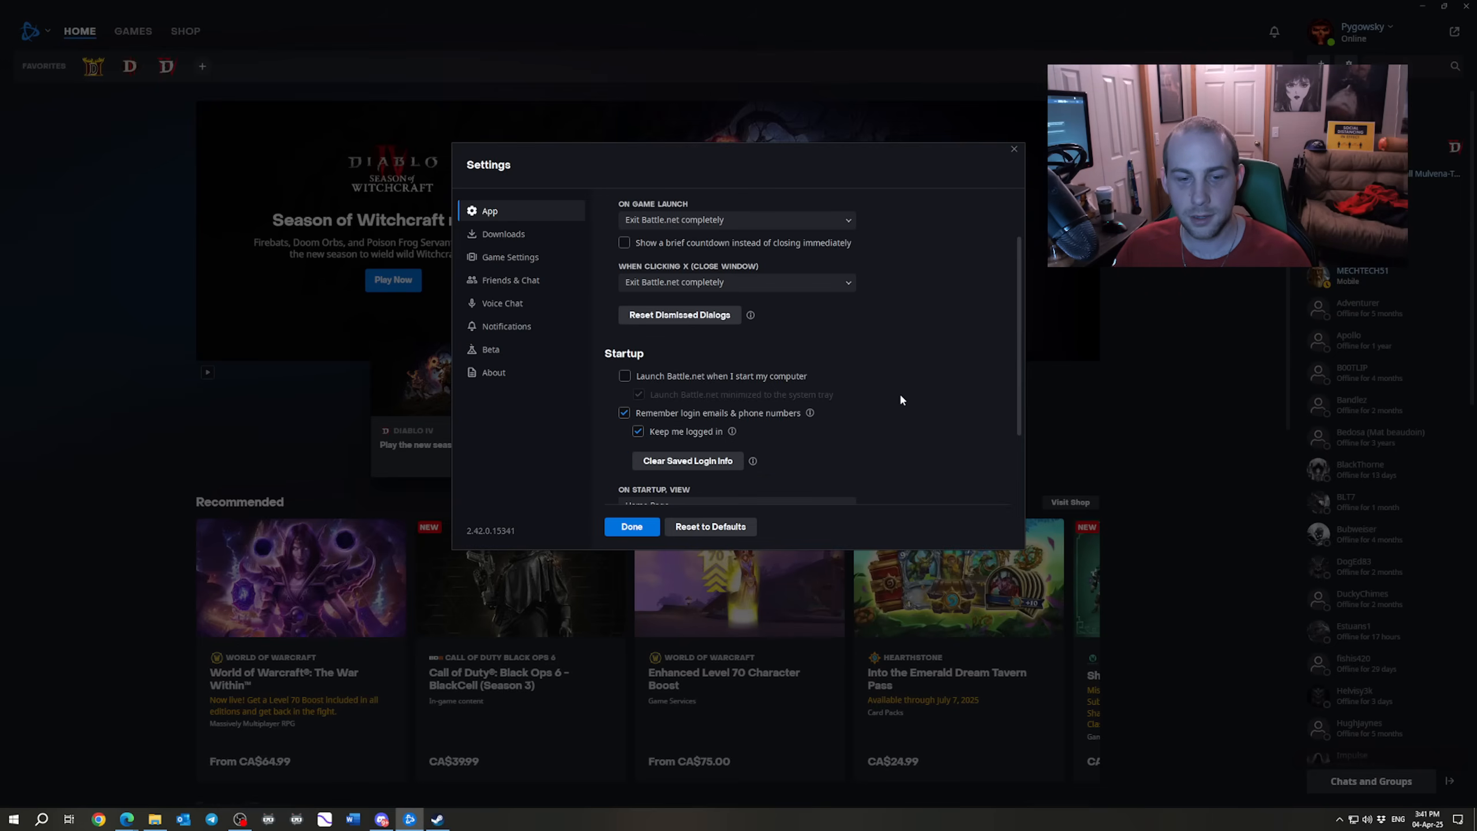
scroll(up, 3)
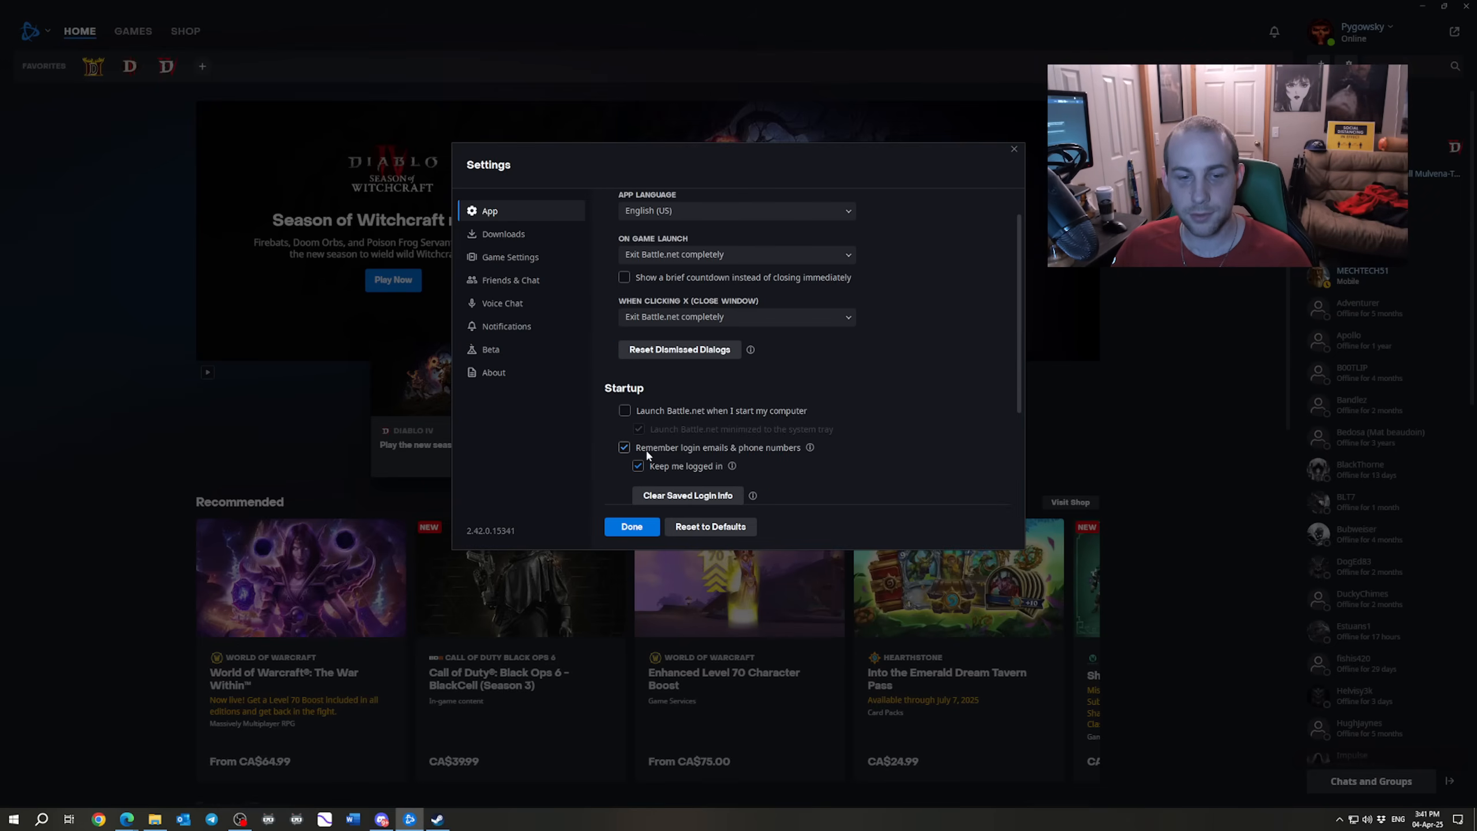
mouse_move(763, 462)
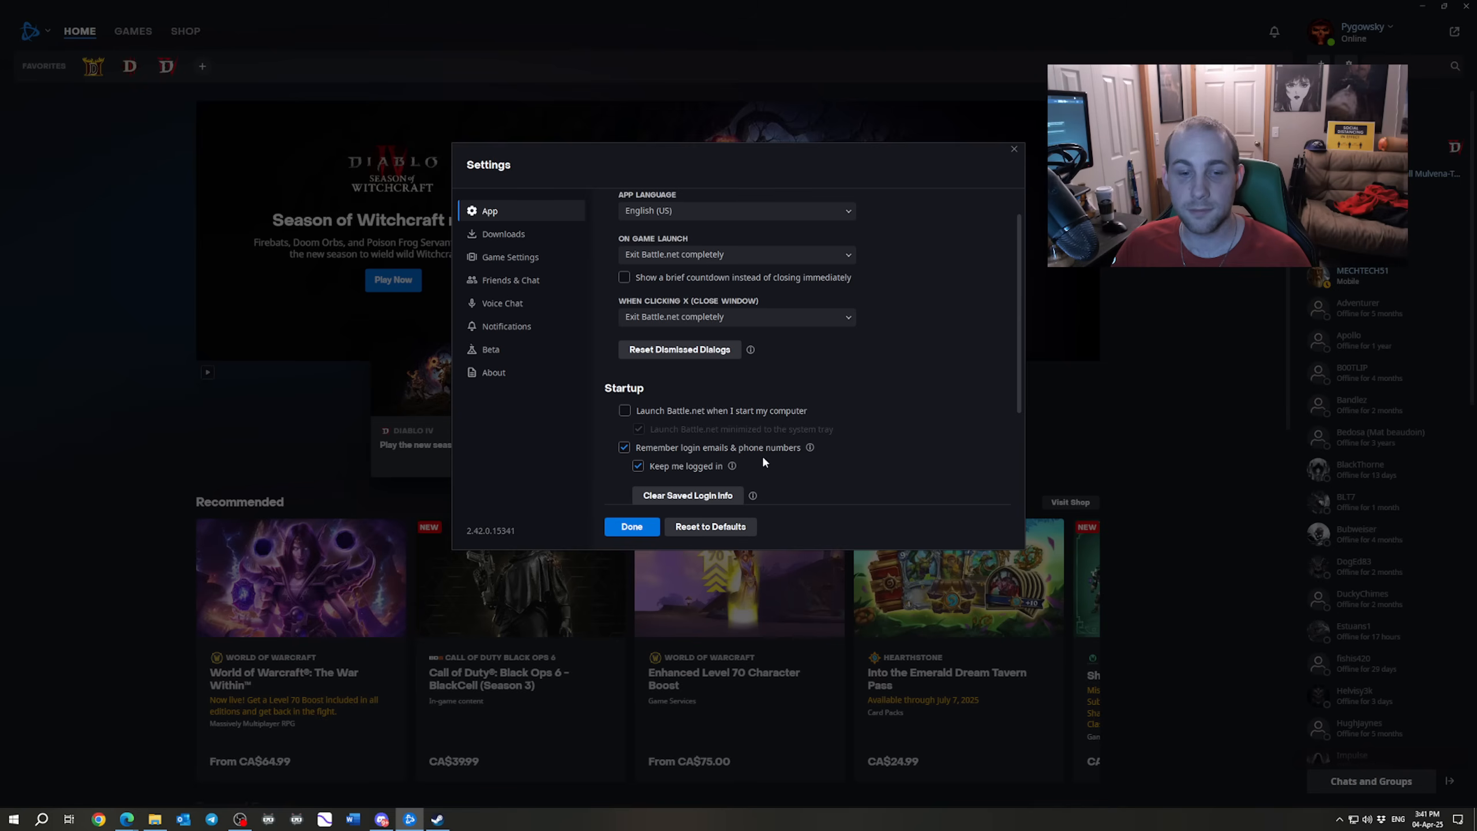
mouse_move(737, 424)
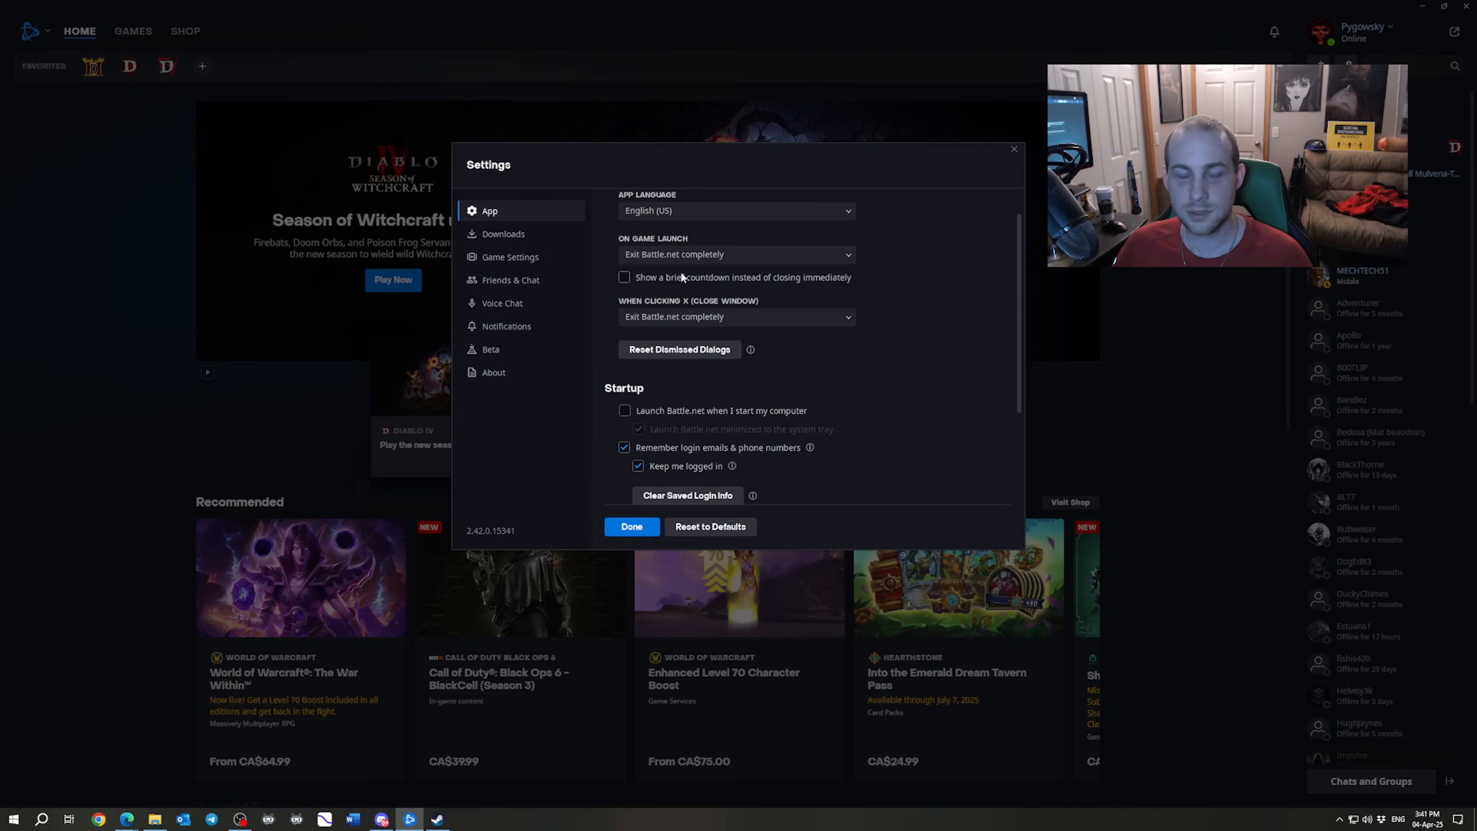
mouse_move(723, 238)
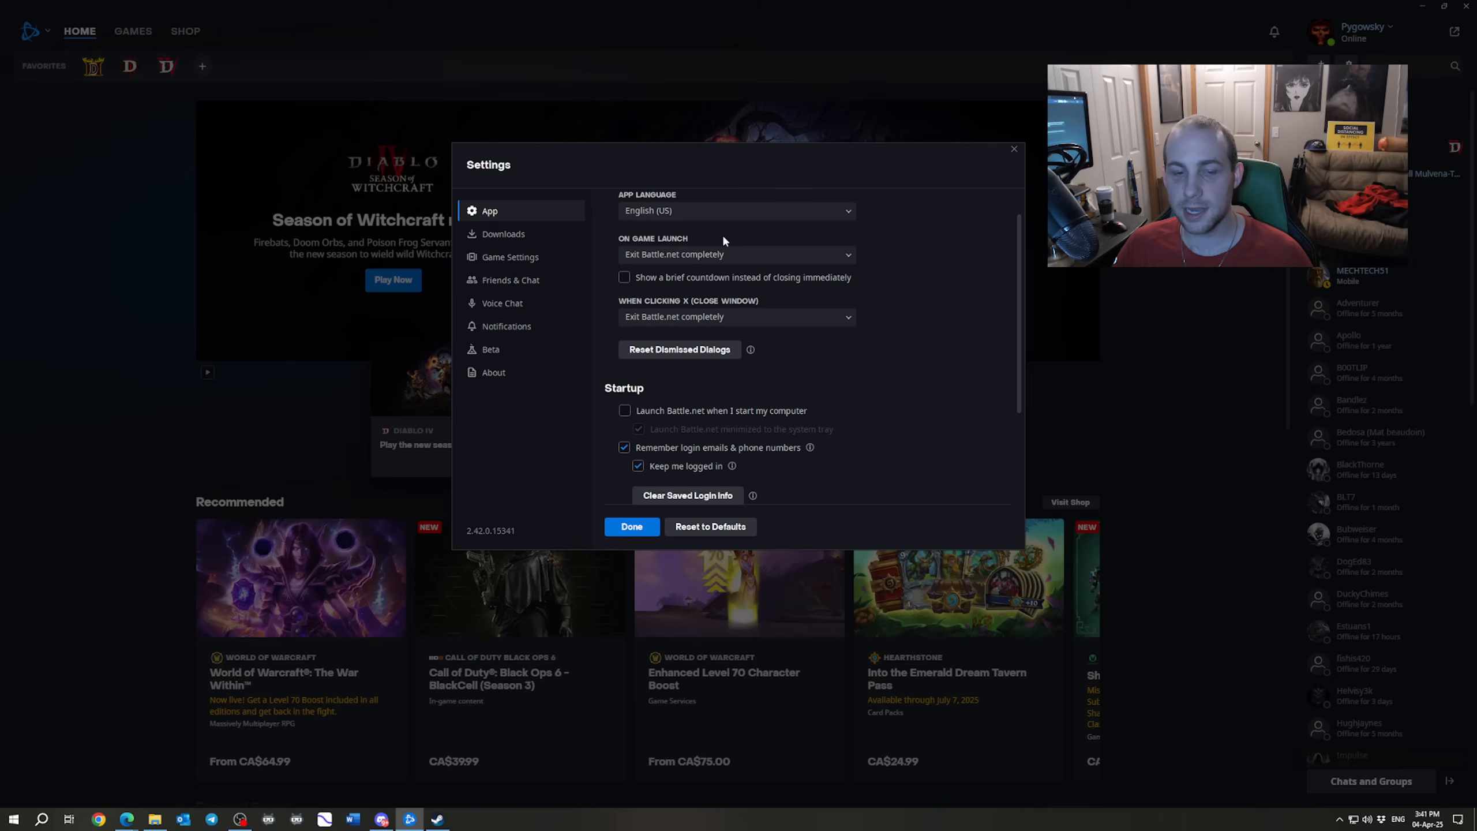
mouse_move(684, 315)
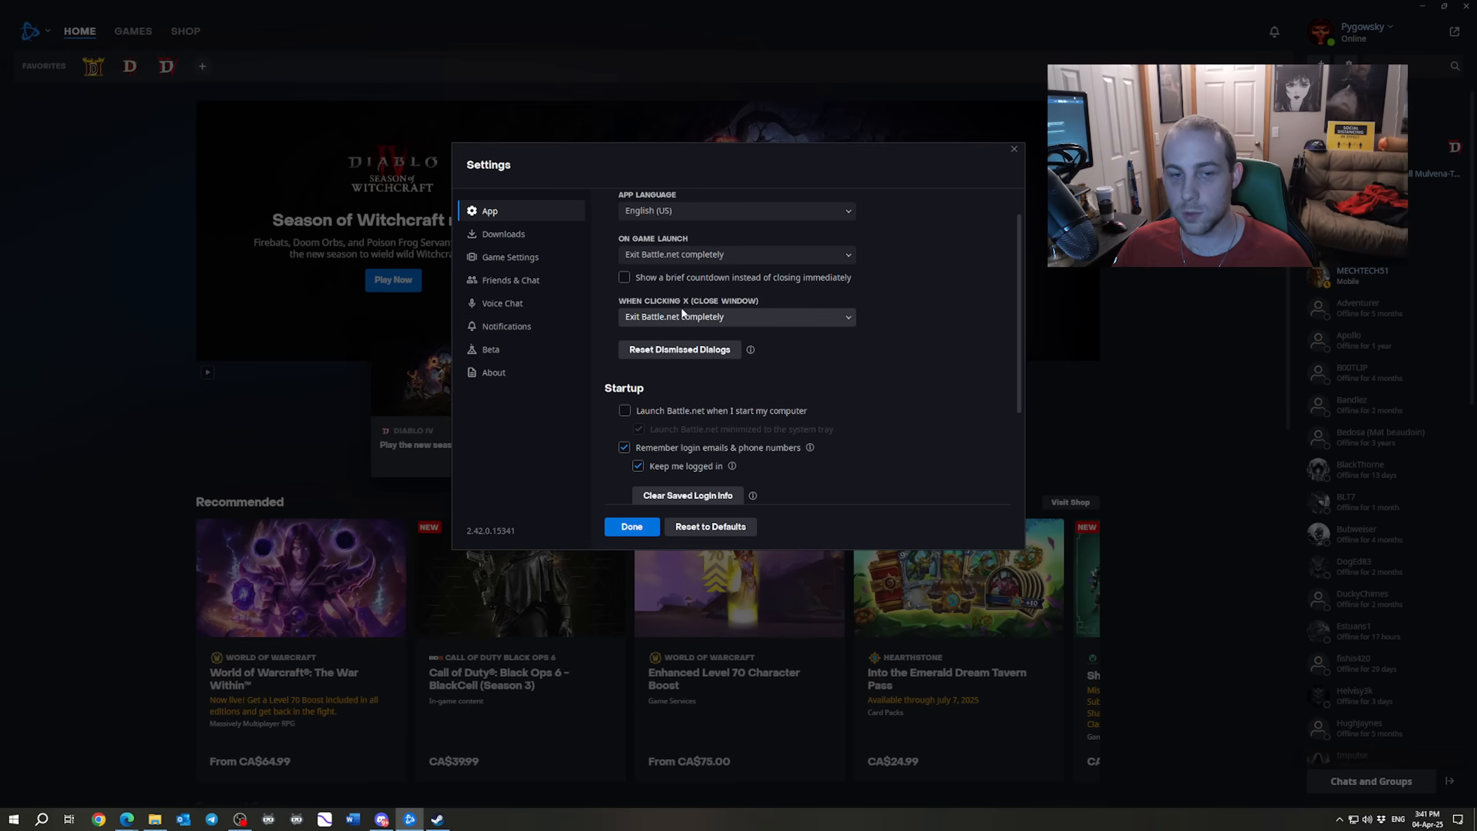
mouse_move(754, 315)
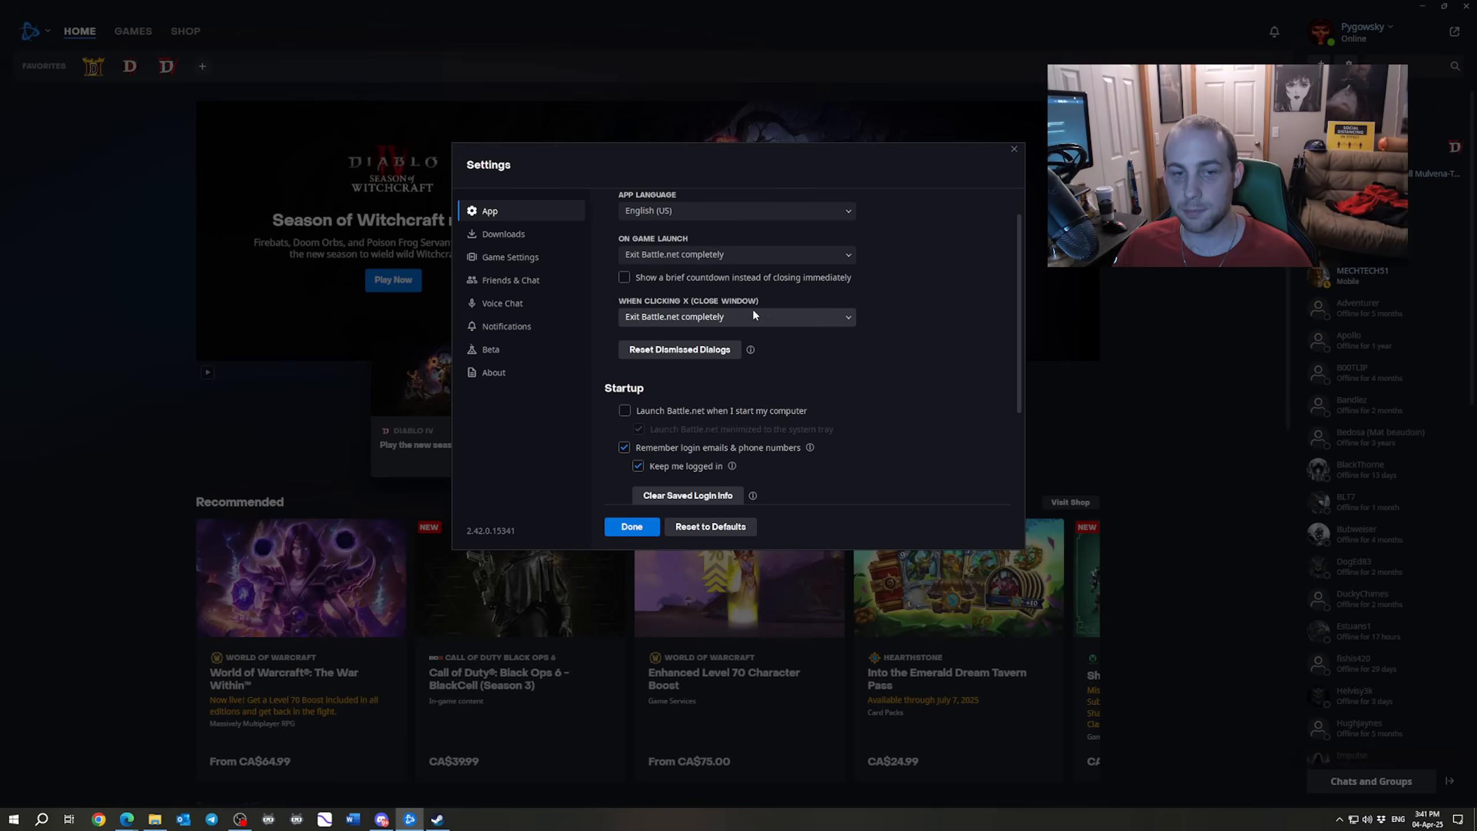
mouse_move(764, 357)
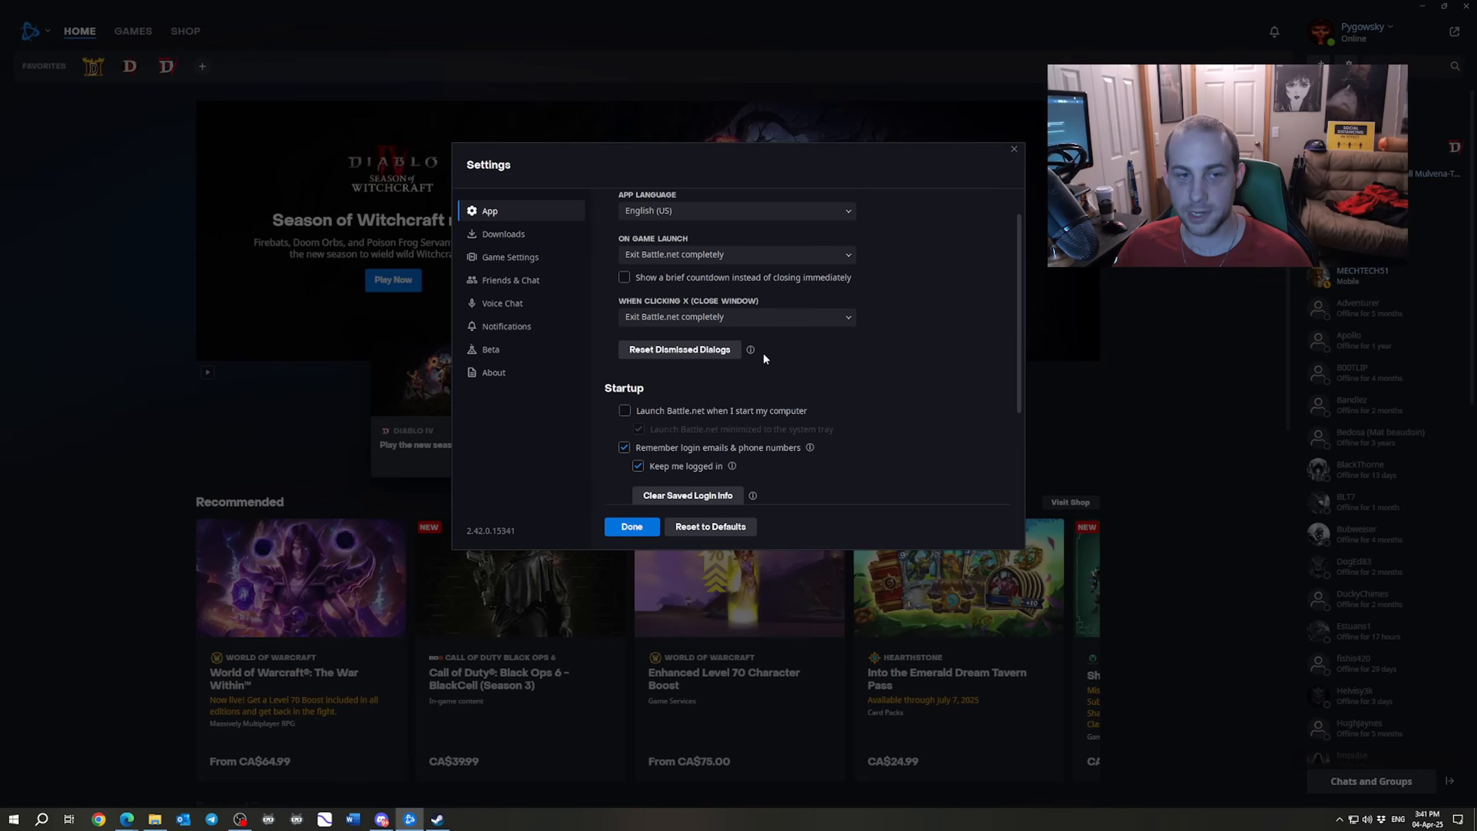
mouse_move(994, 189)
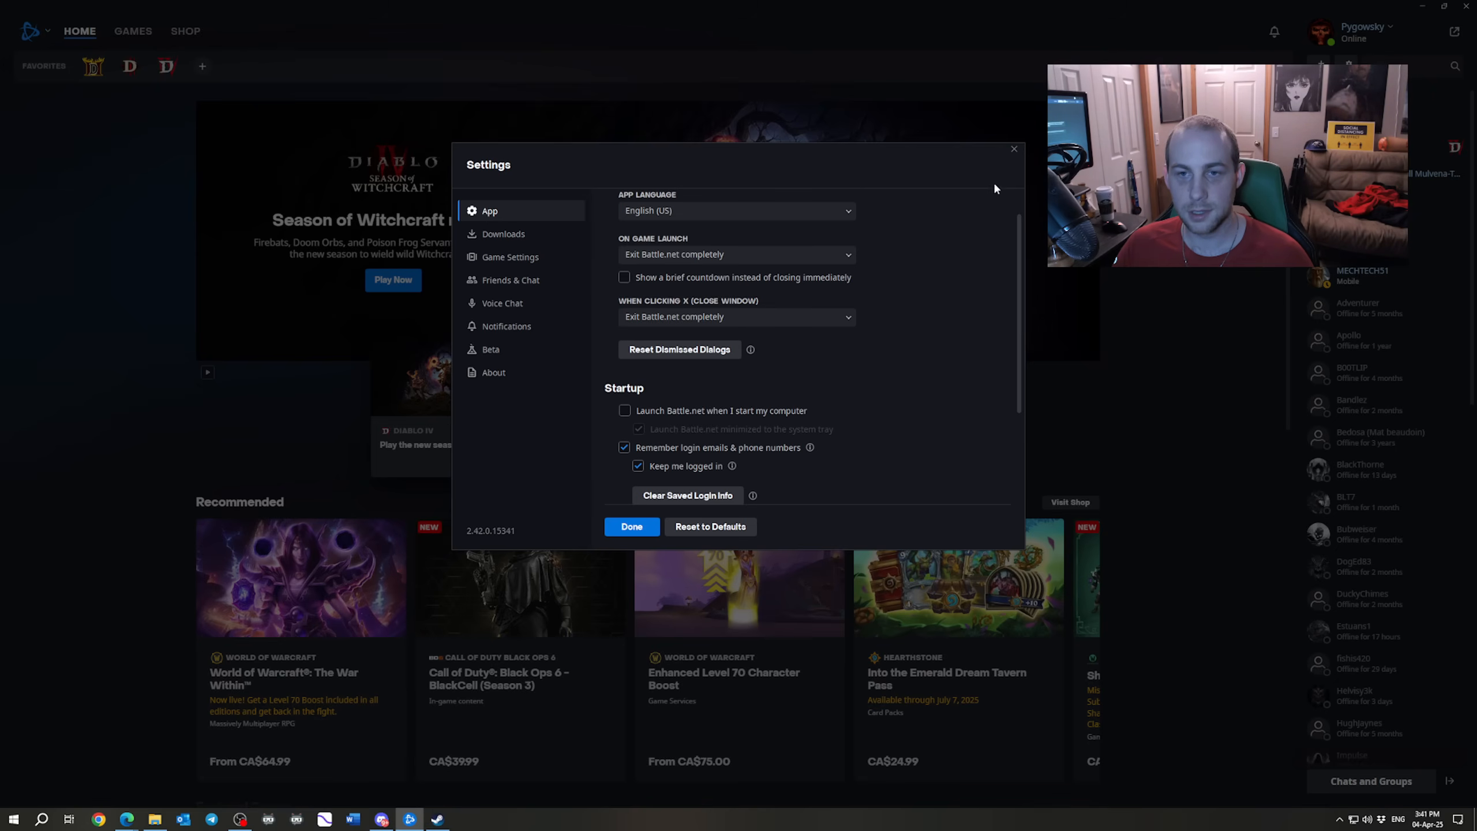
click(632, 527)
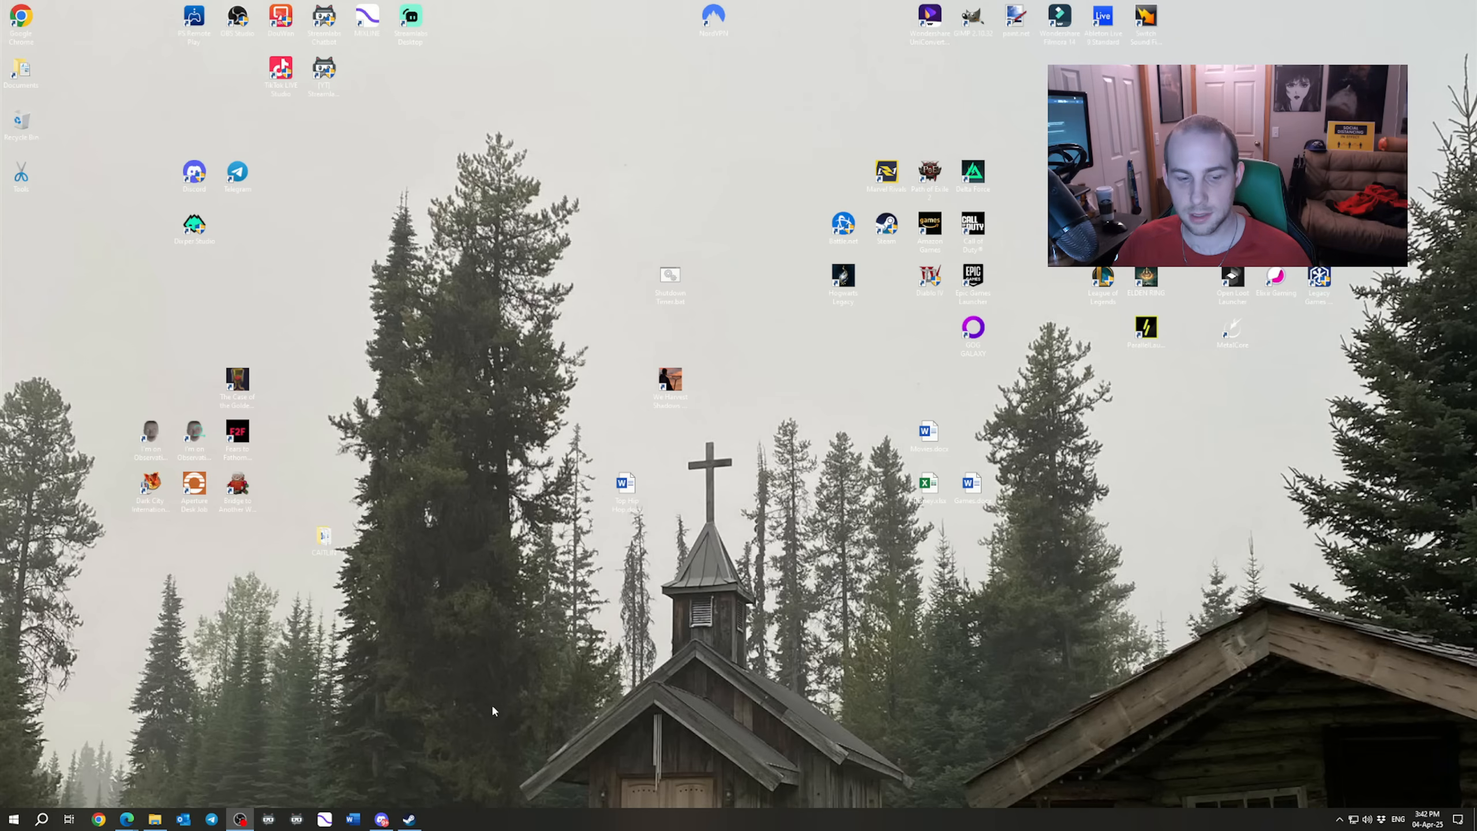
Bring up Steam's library, check the Games menu, and show the Add a Game options.
click(408, 818)
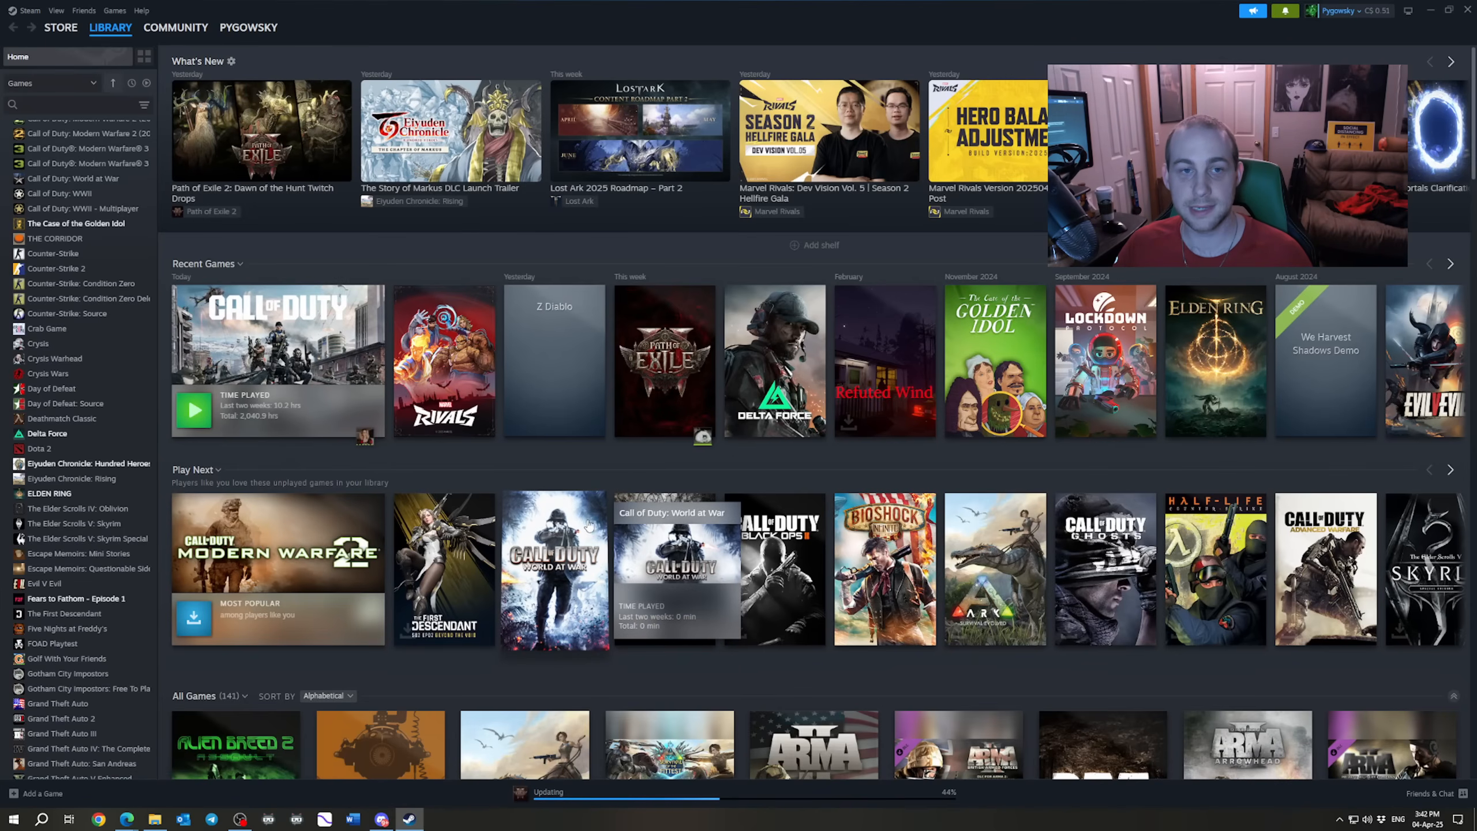
mouse_move(308, 248)
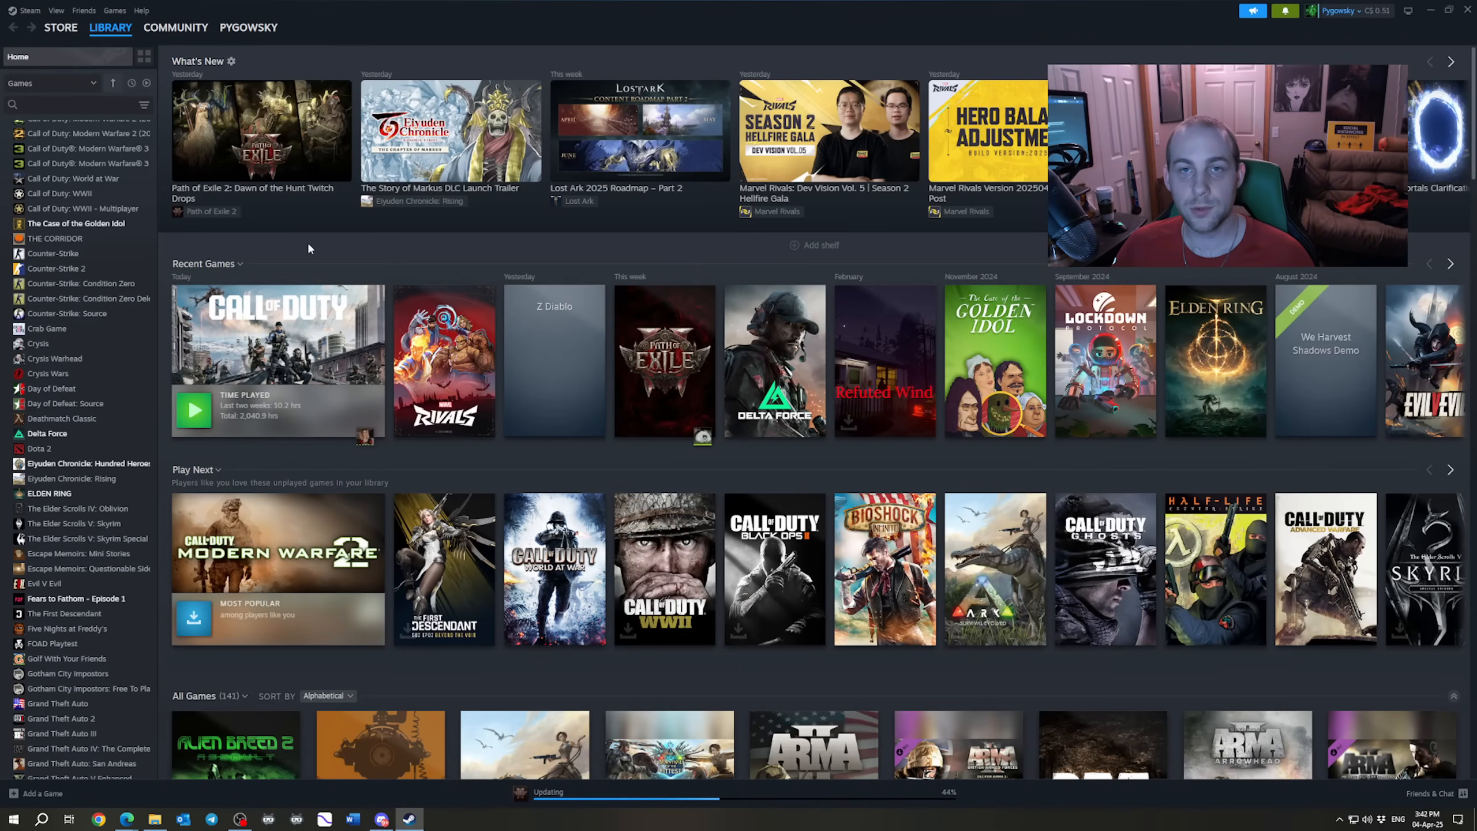
click(248, 27)
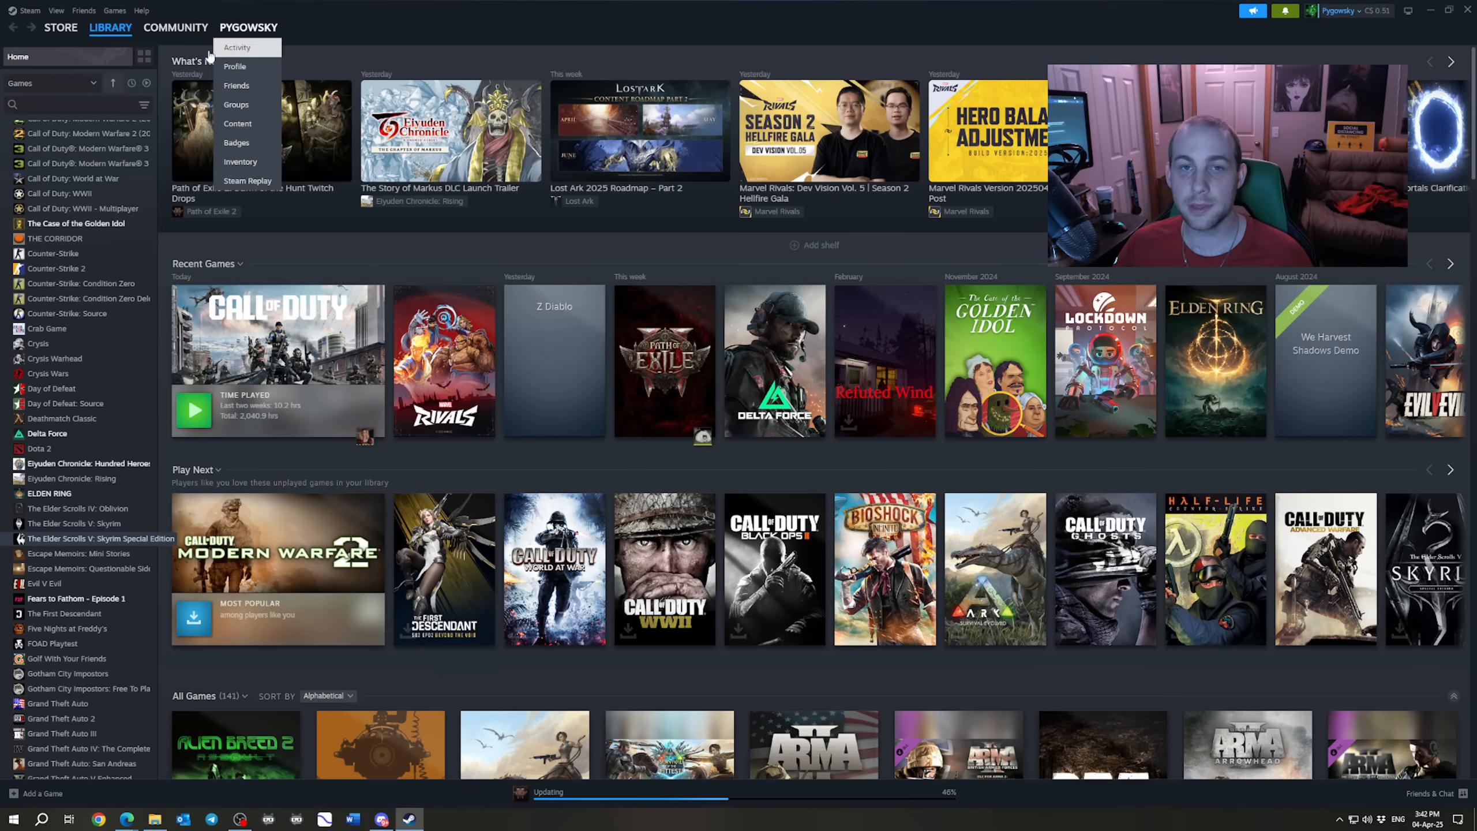
click(114, 10)
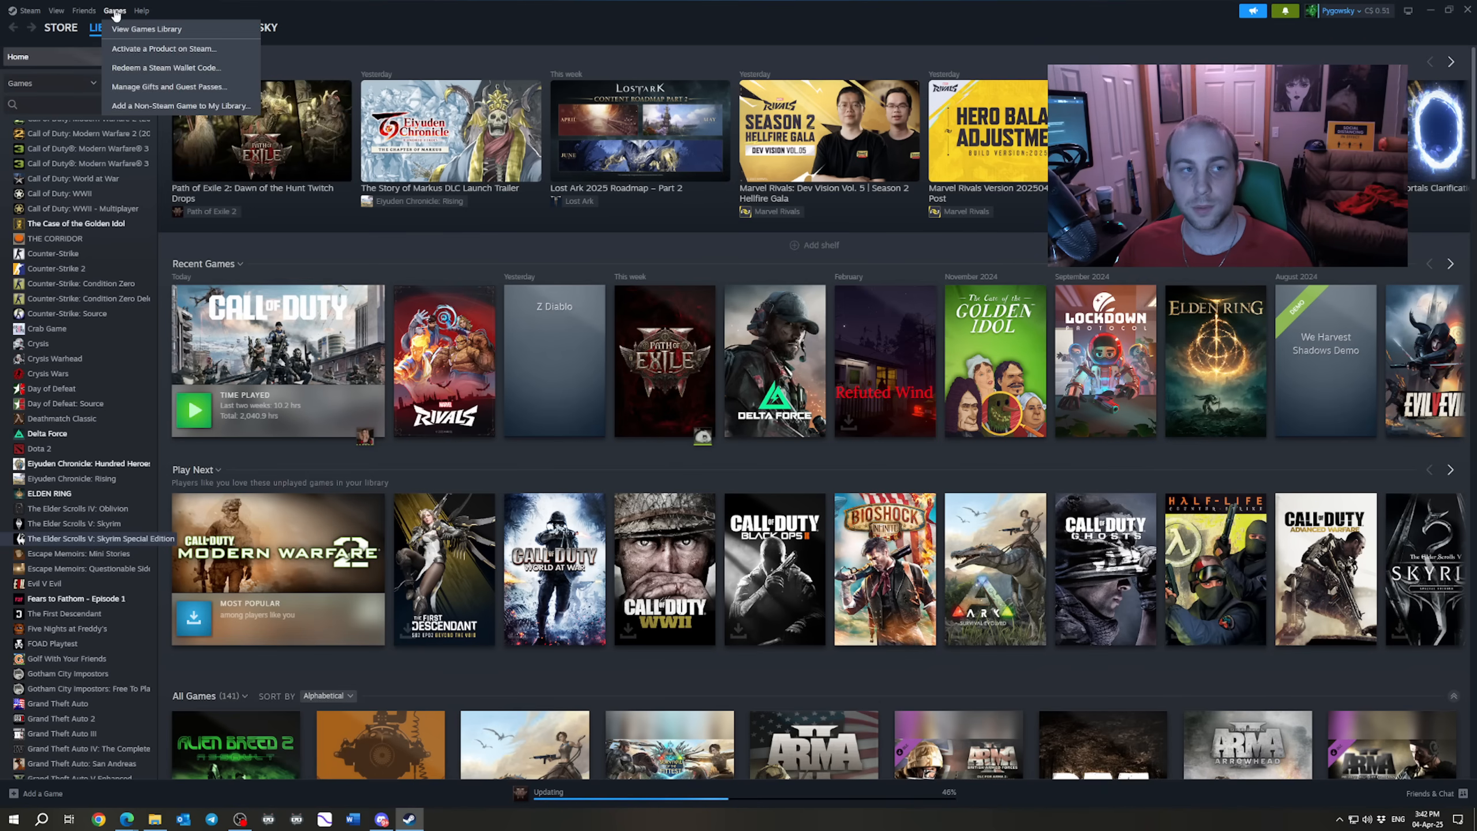
mouse_move(180, 105)
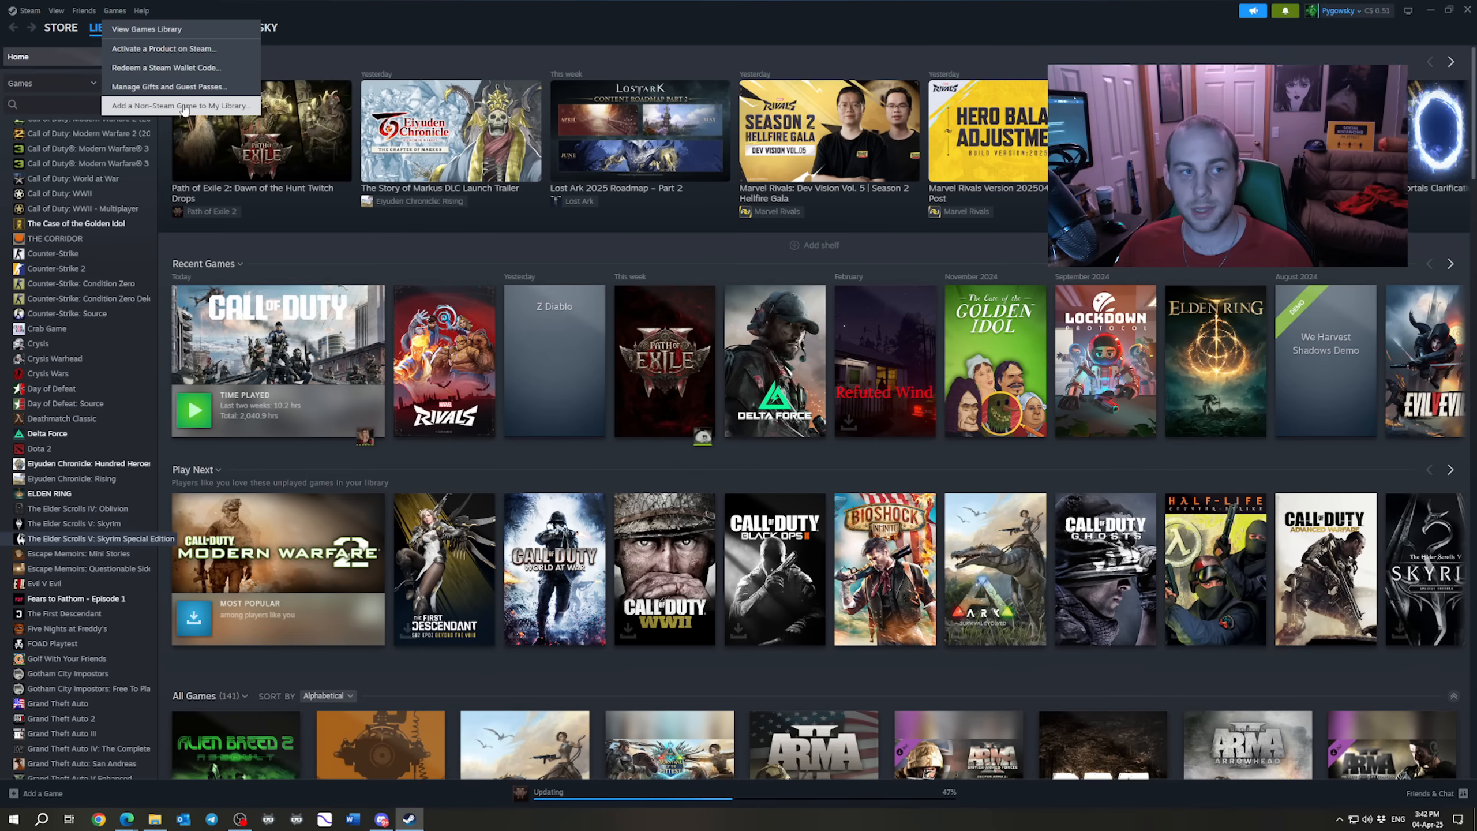
mouse_move(57, 704)
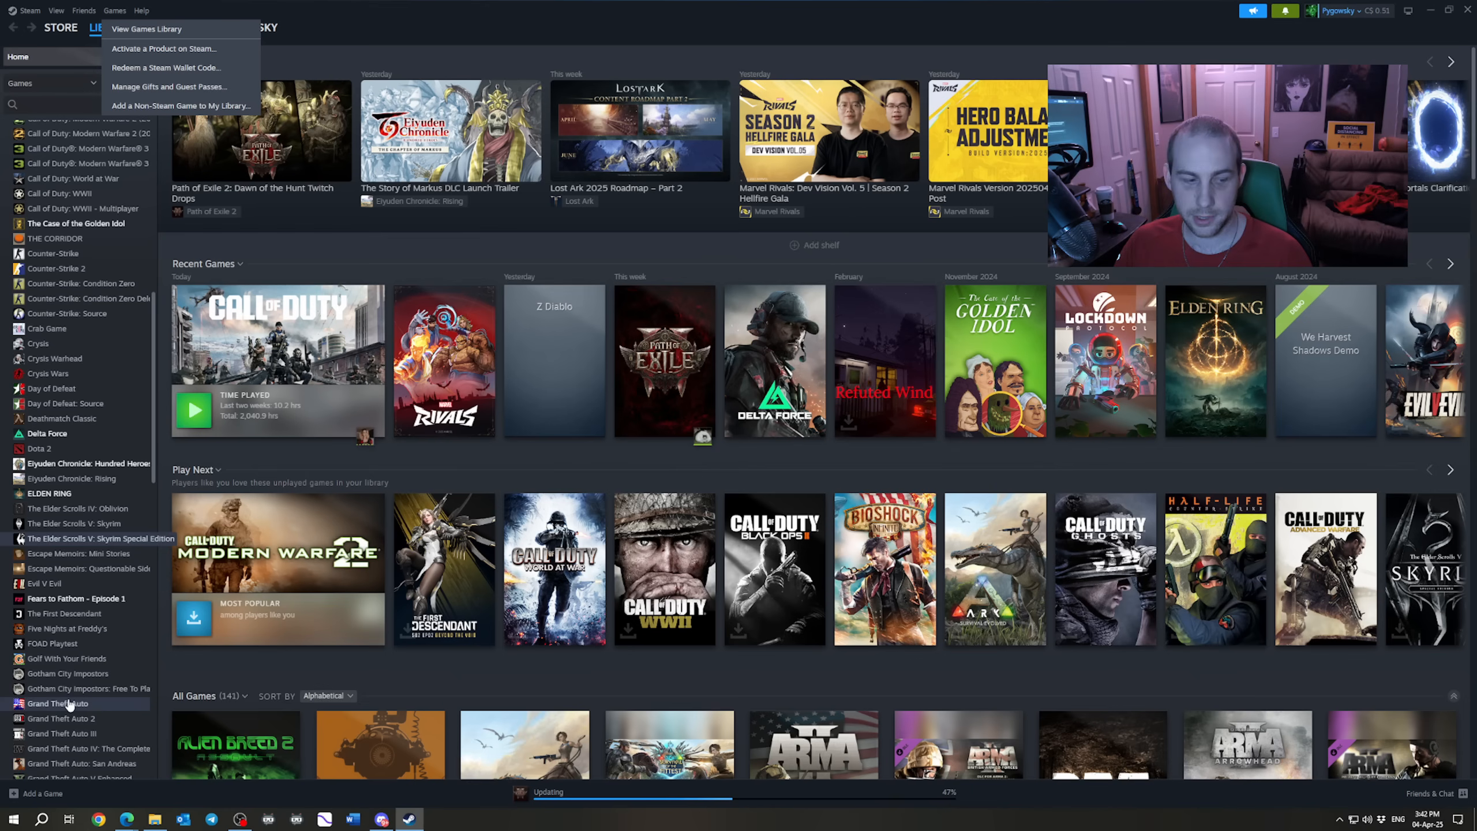
click(40, 793)
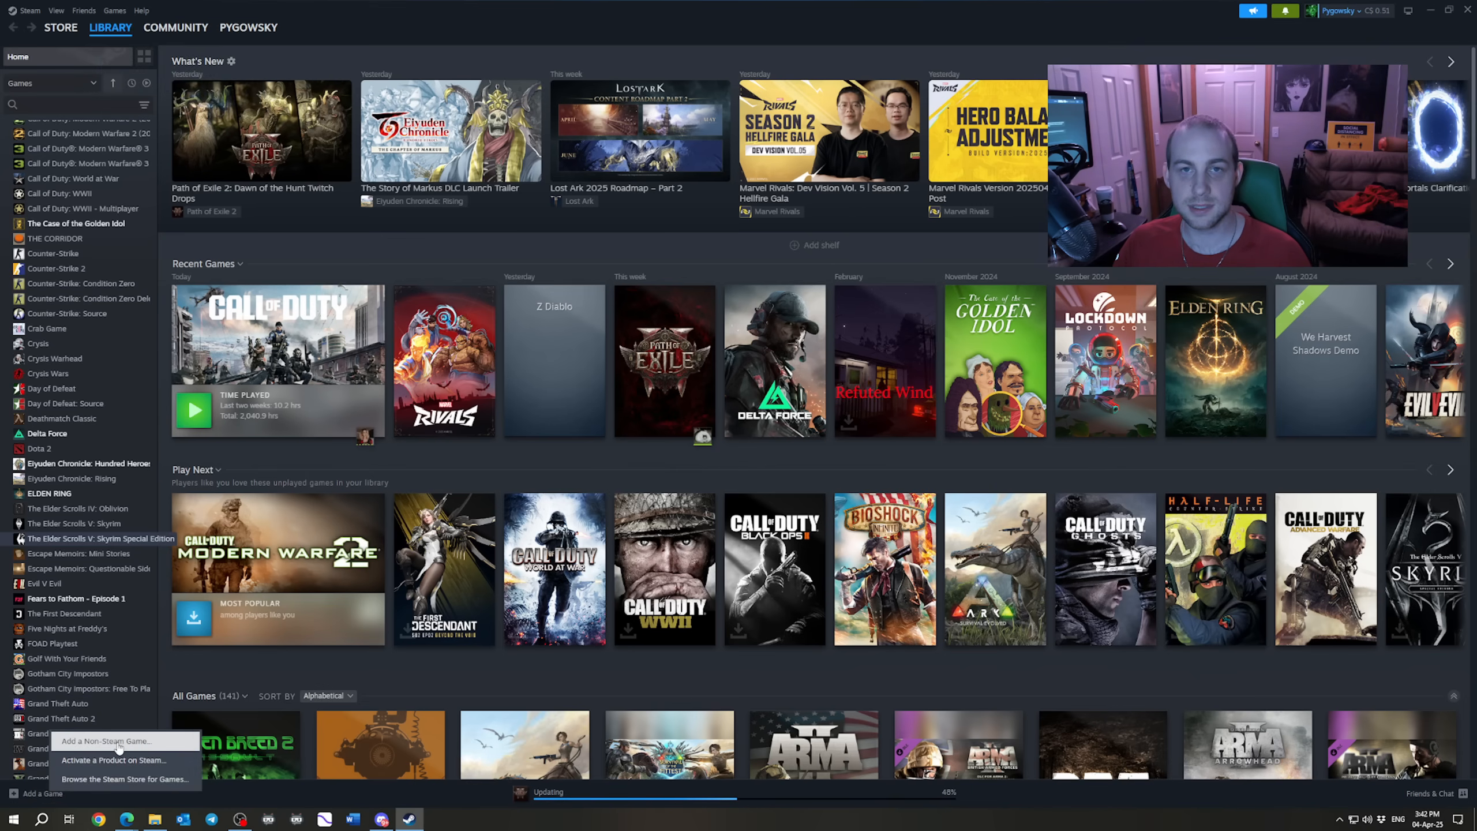
Add Battle.net as a non-Steam game and scroll to it in the library.
click(104, 741)
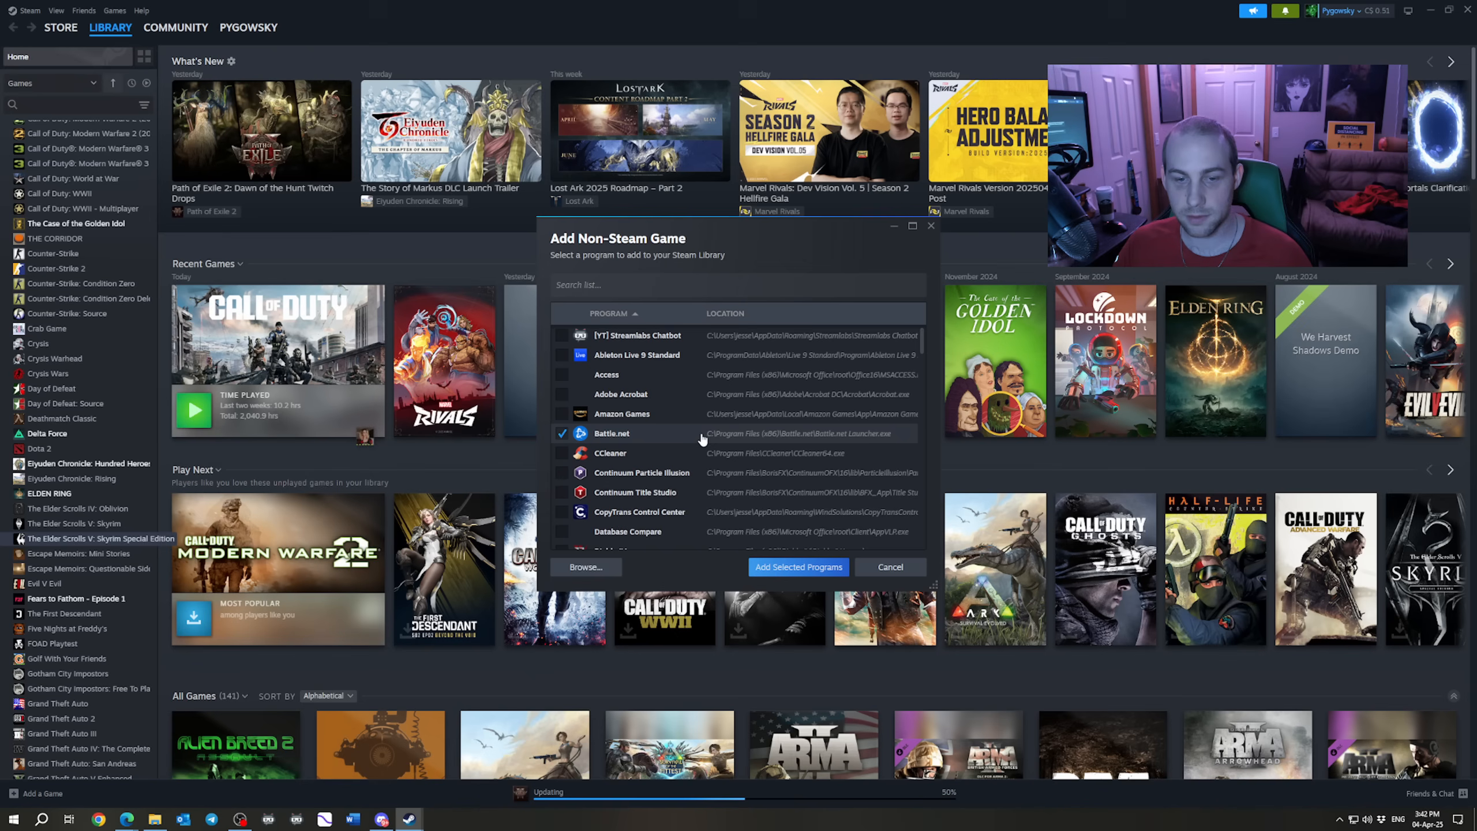
mouse_move(798, 566)
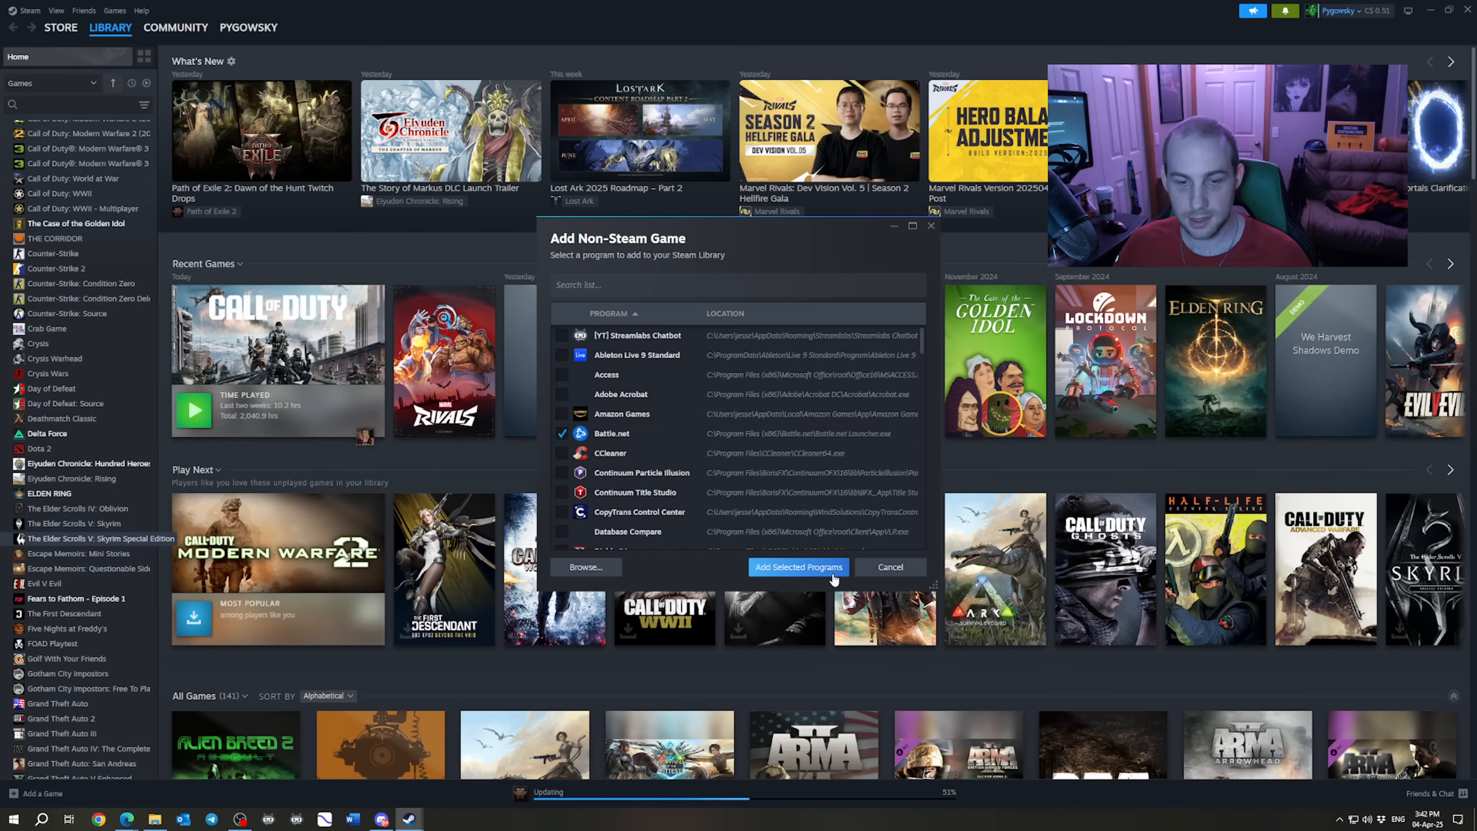
click(798, 566)
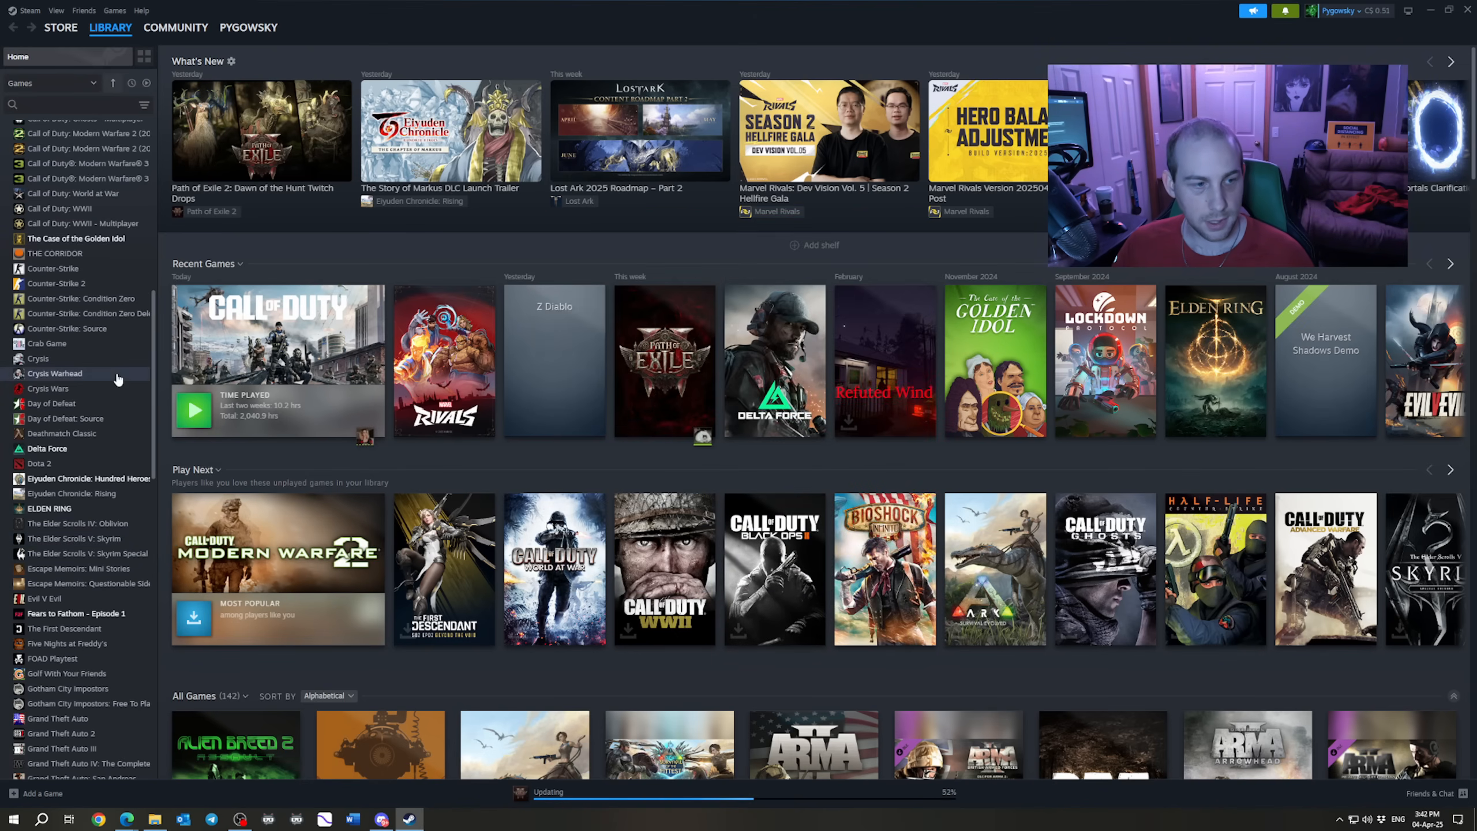
scroll(up, 3)
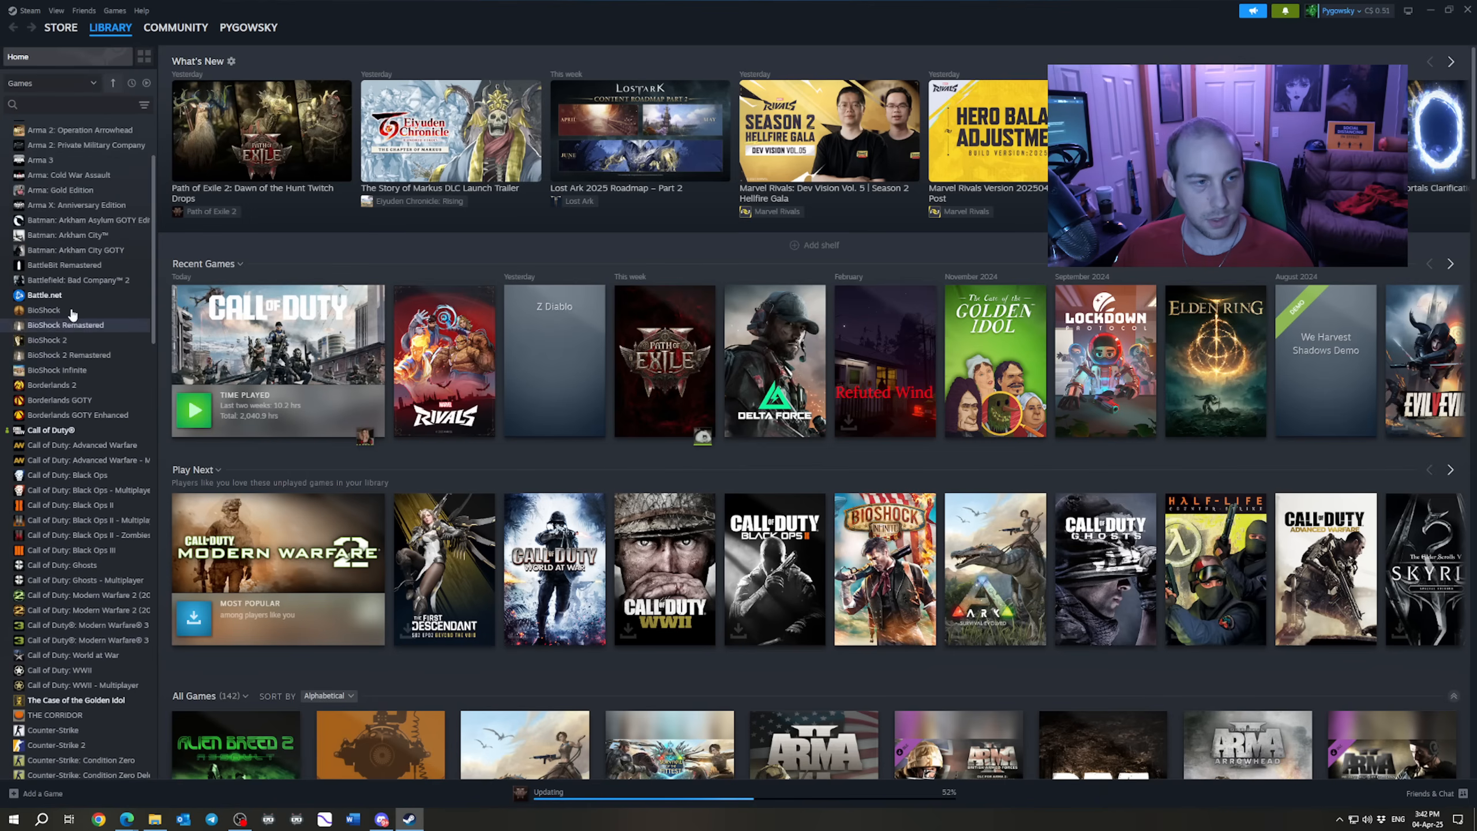
Open the Battle.net entry's Properties to view its target, start-in folder and launch options.
right_click(45, 294)
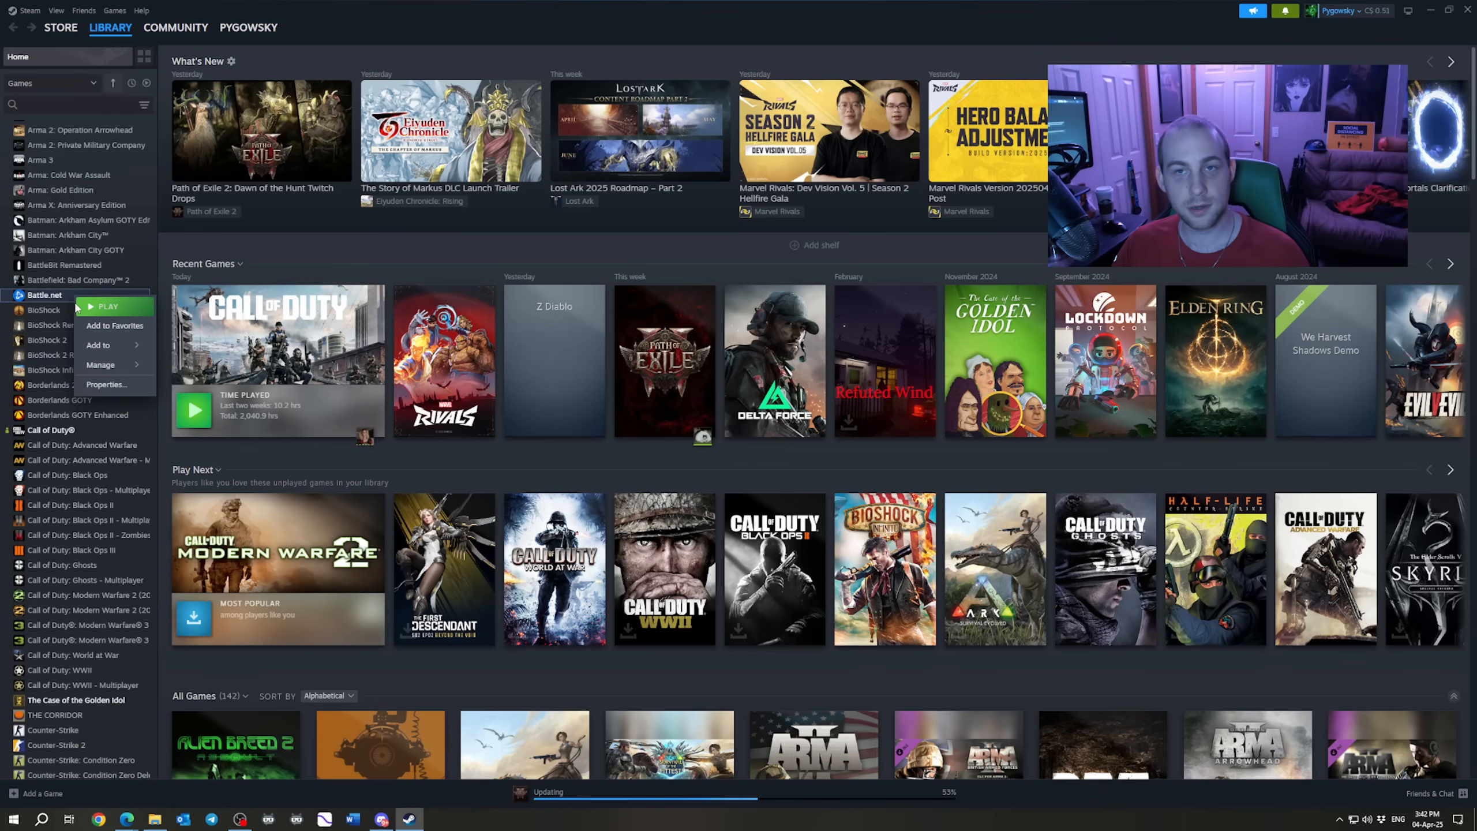
mouse_move(105, 385)
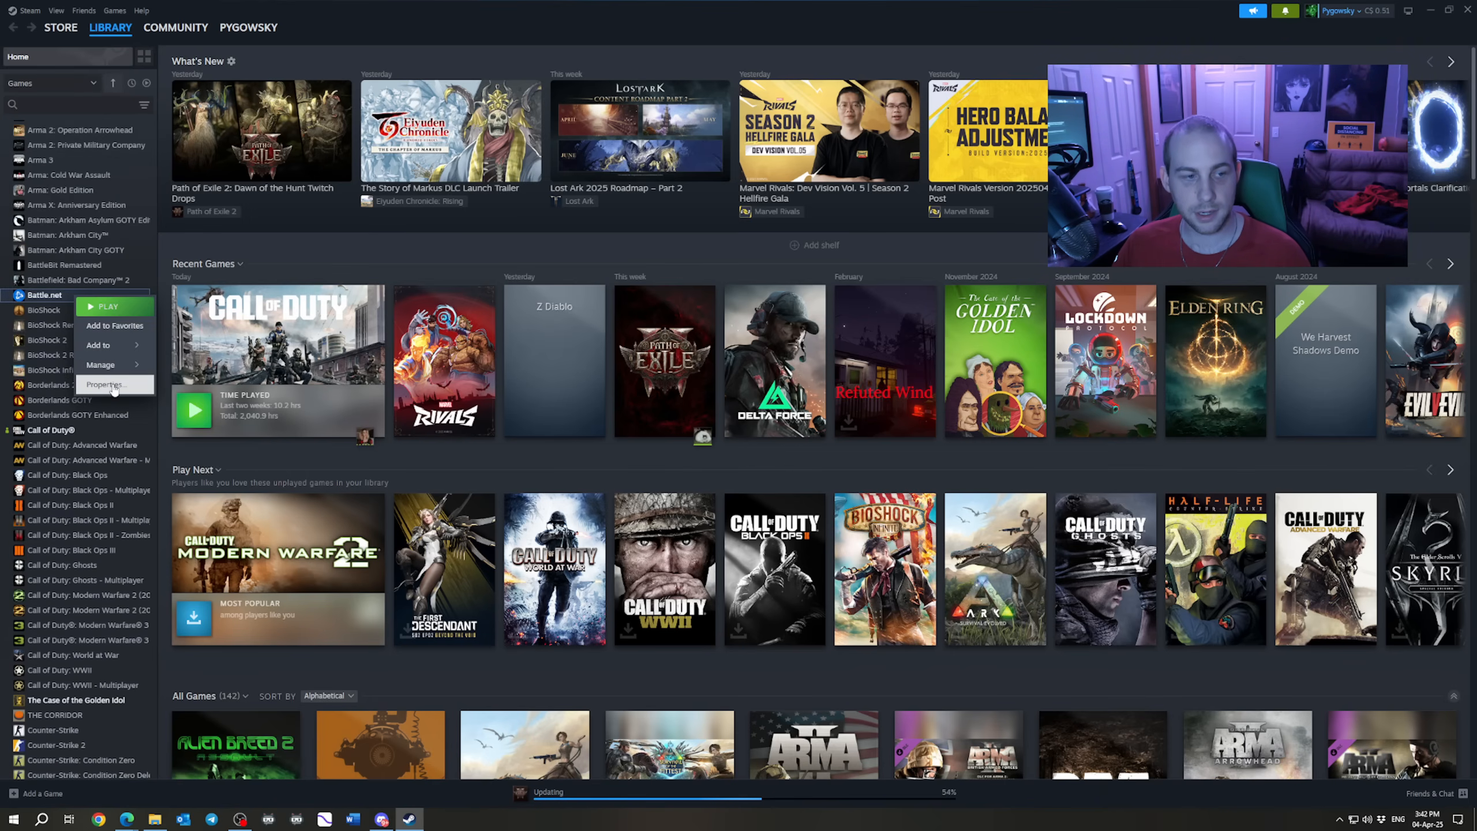
click(104, 385)
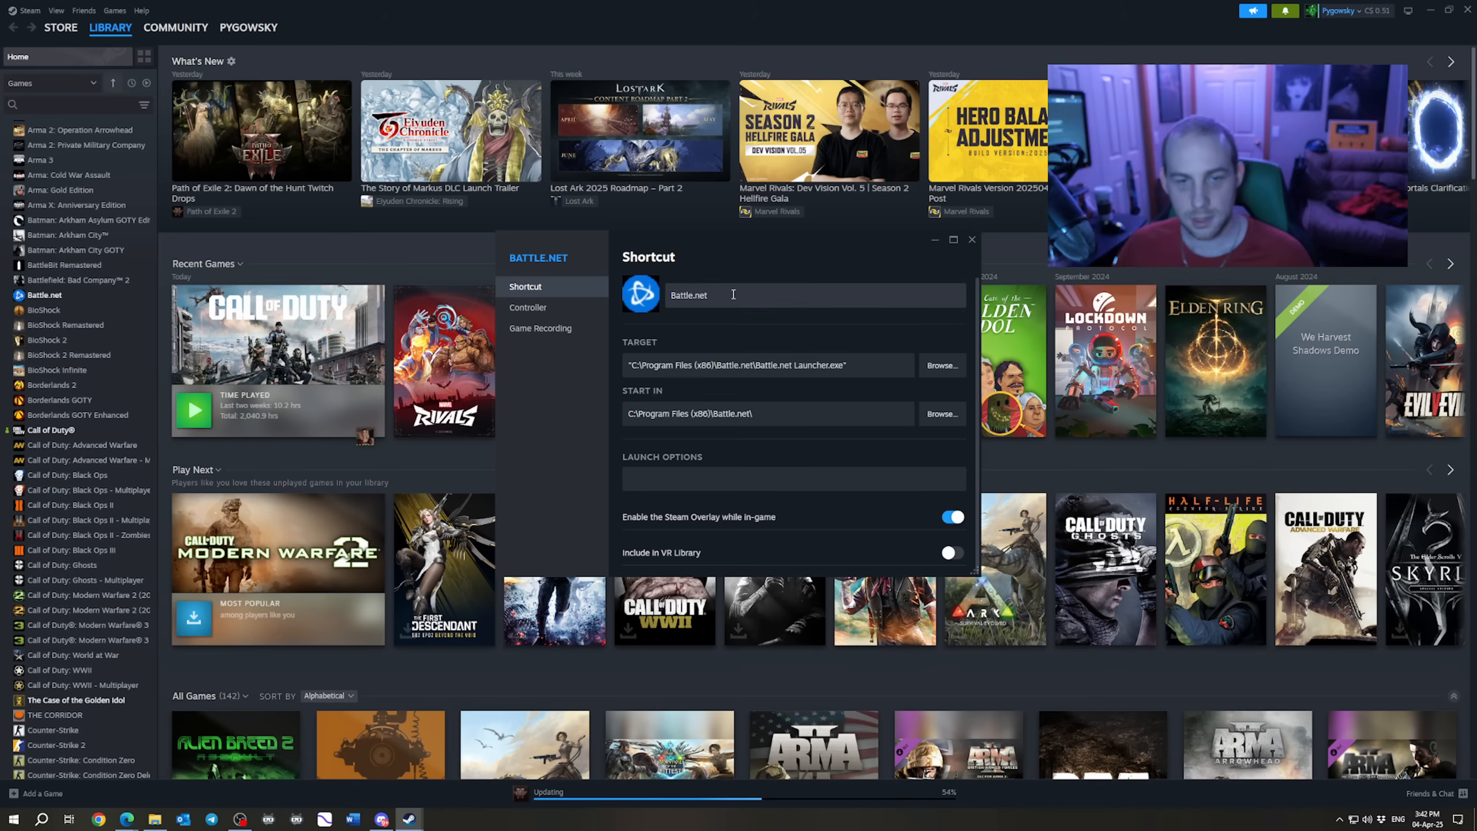
mouse_move(739, 306)
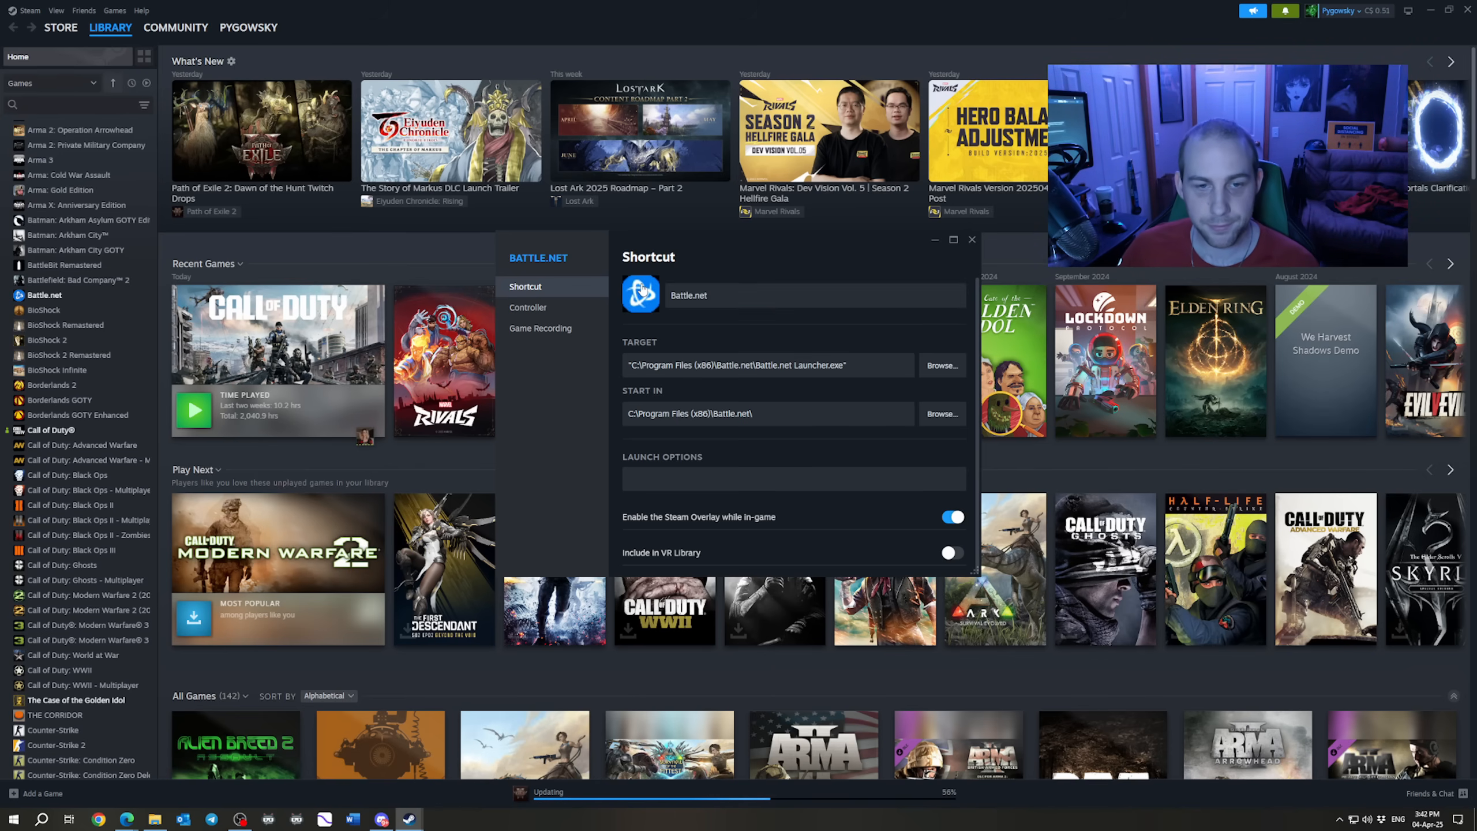
click(641, 295)
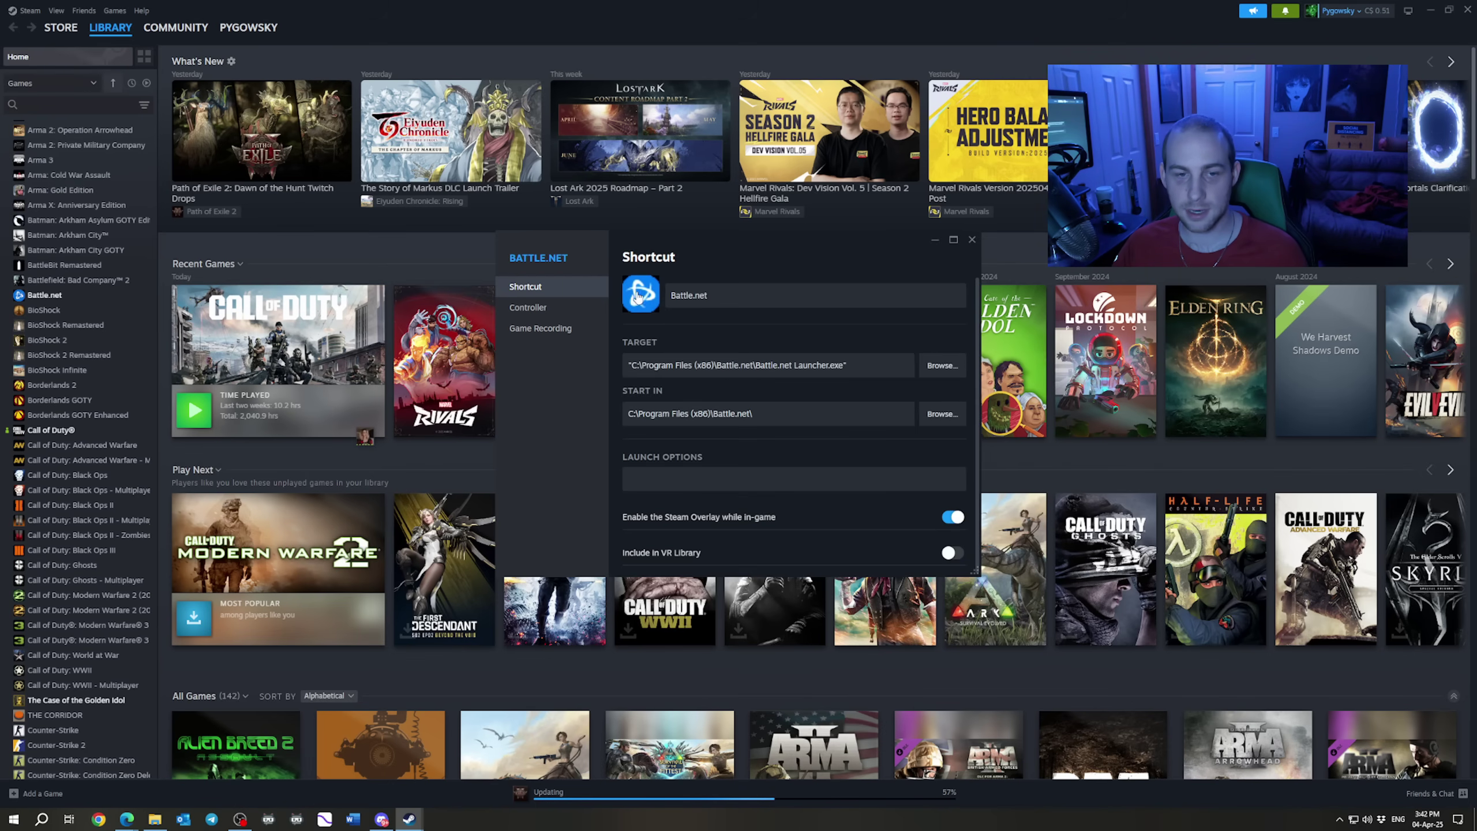
Set the shortcut icon to Diablo IV Launcher.exe from the Diablo IV install folder.
click(641, 294)
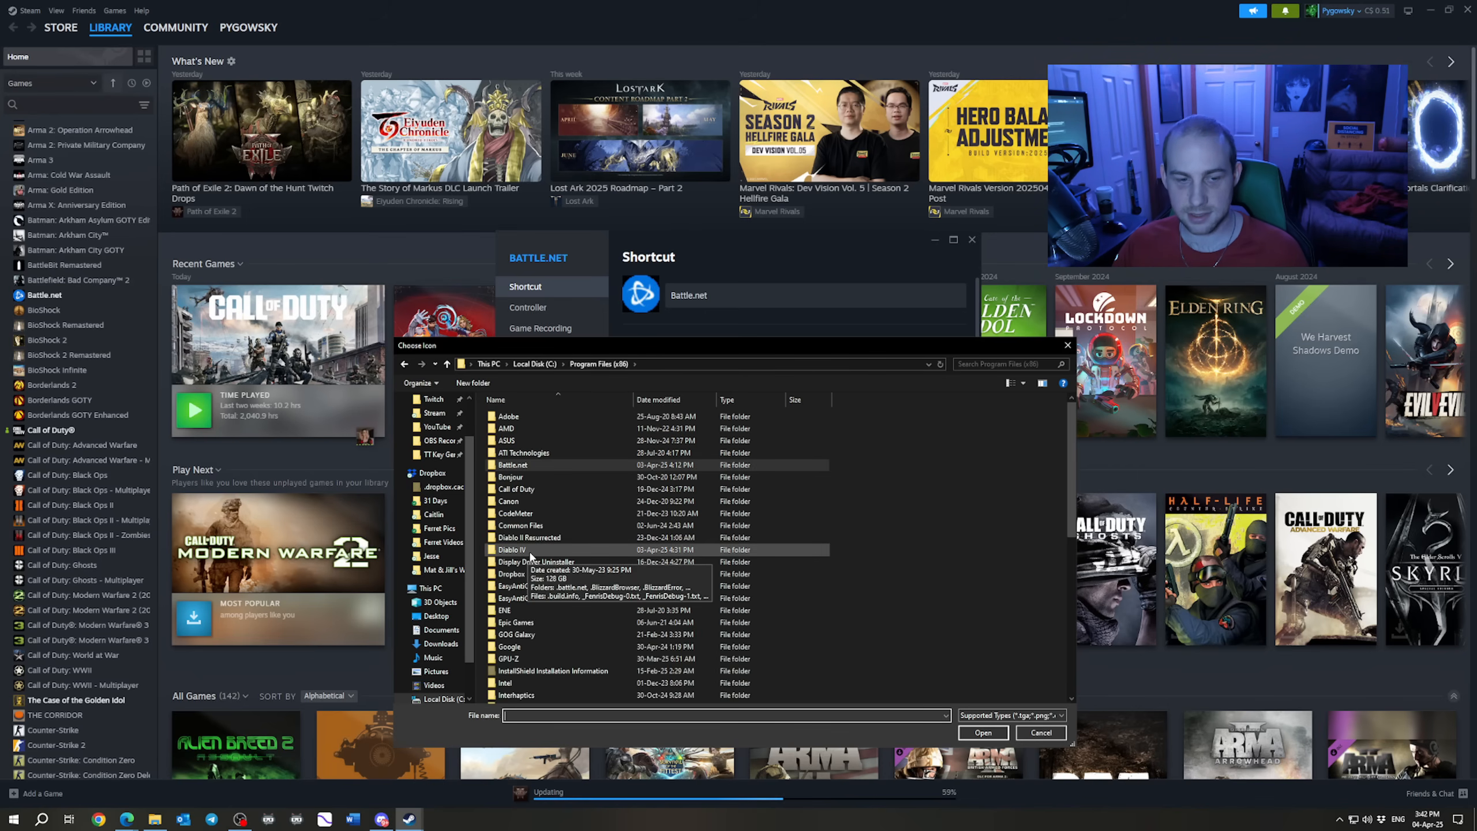
double_click(512, 550)
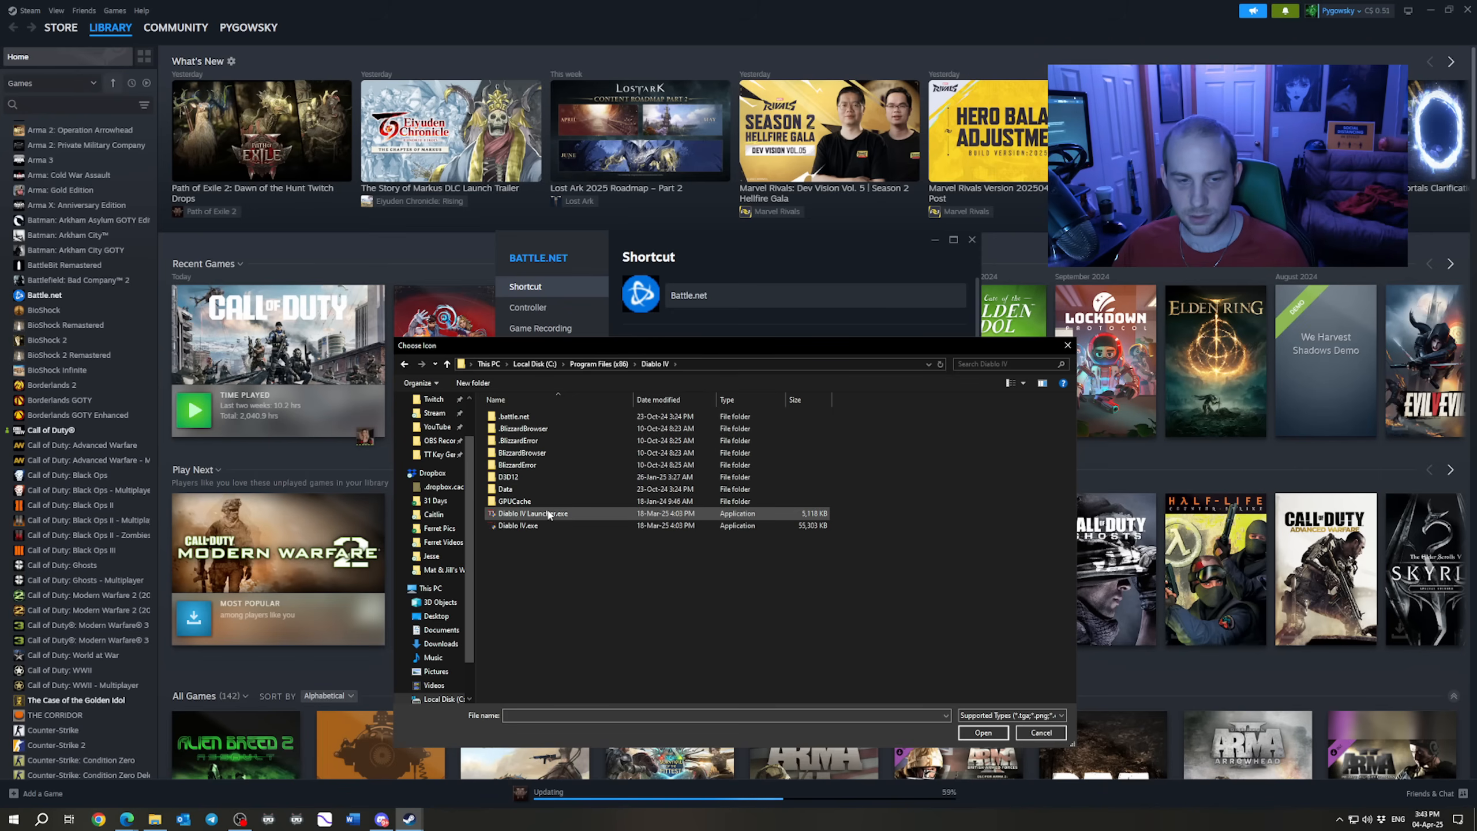
click(535, 514)
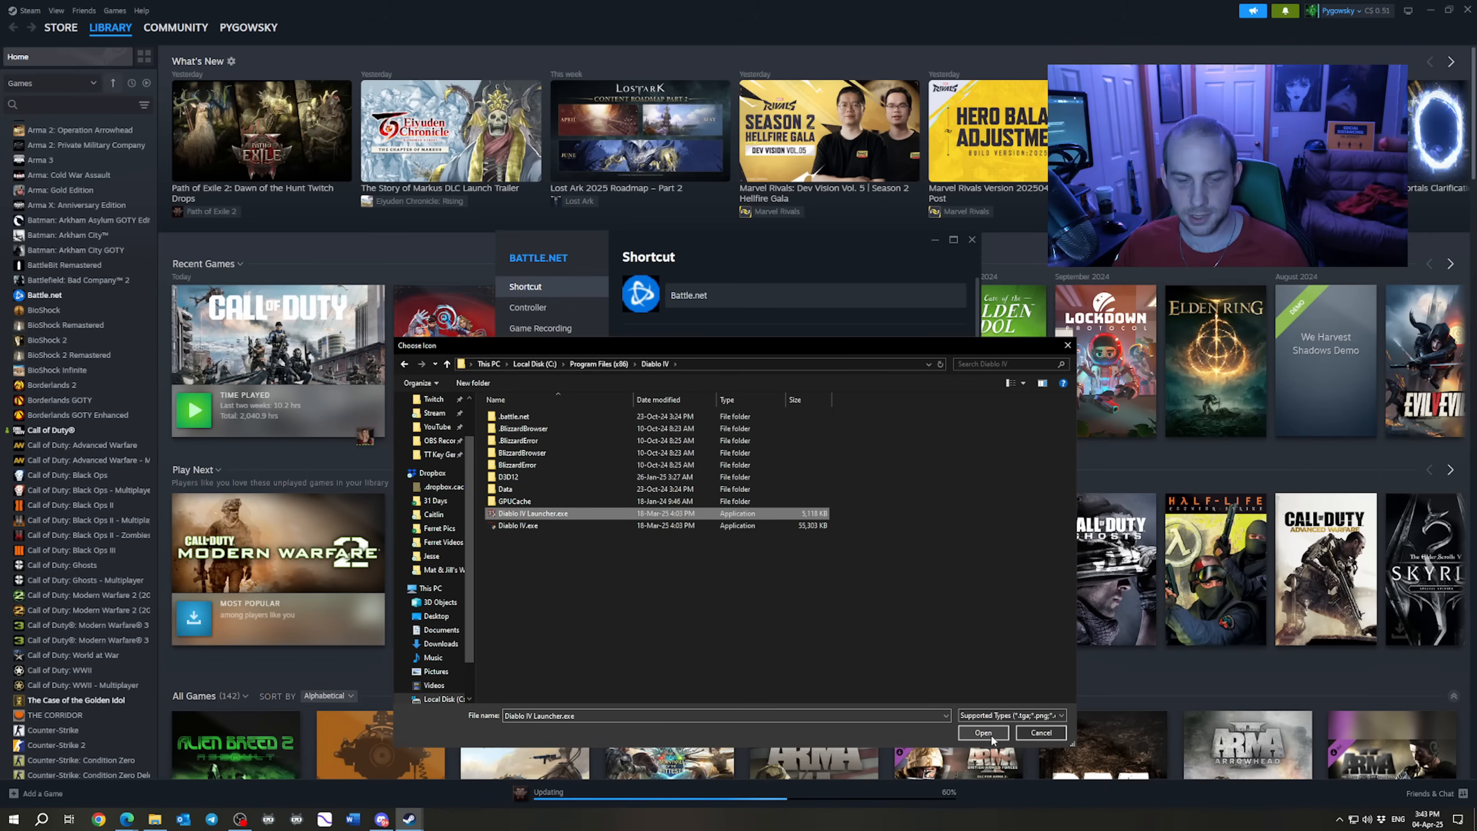
click(981, 732)
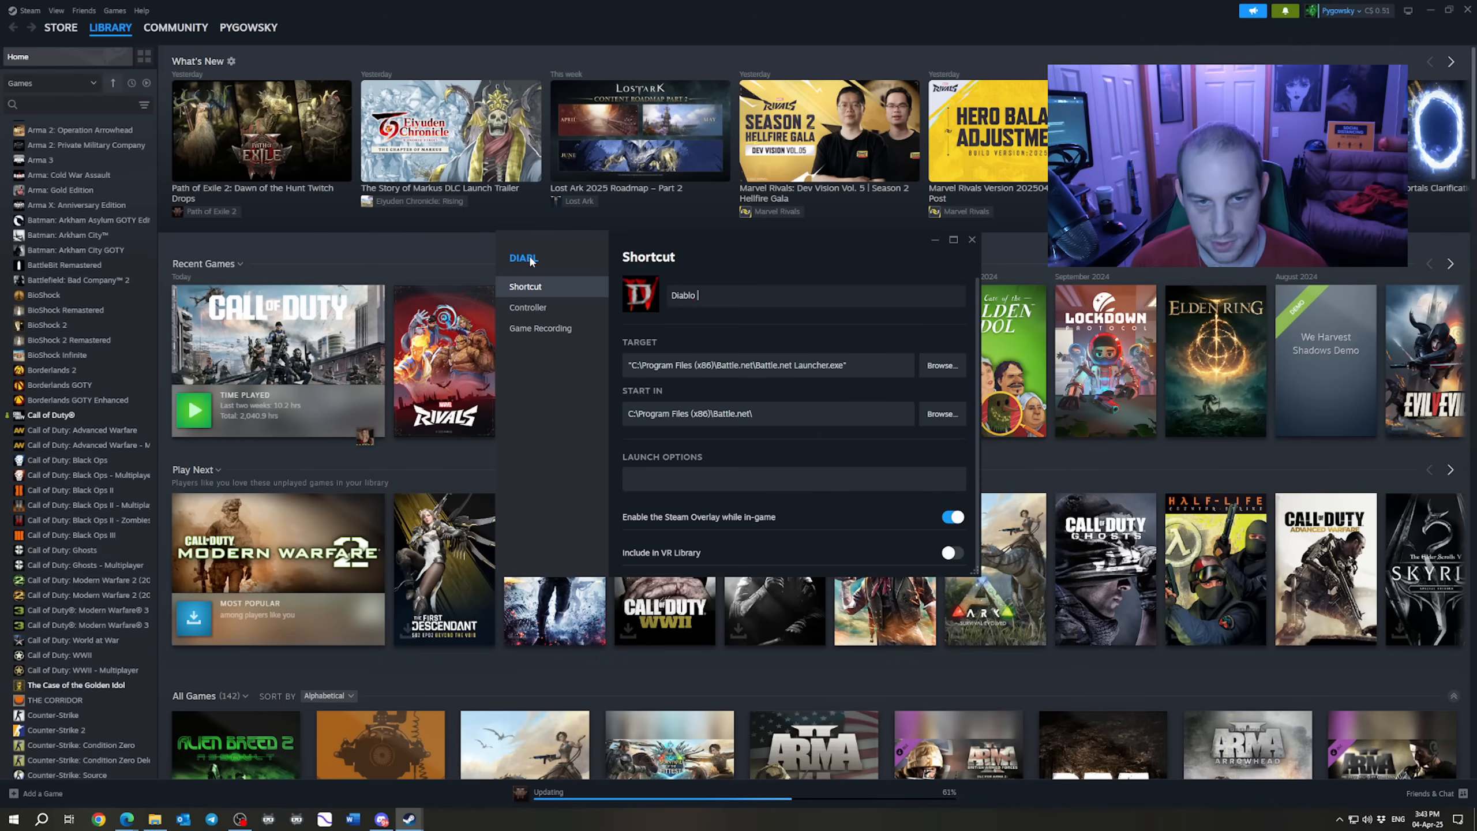
Complete the shortcut name so it reads 'Diablo IV'.
text(V)
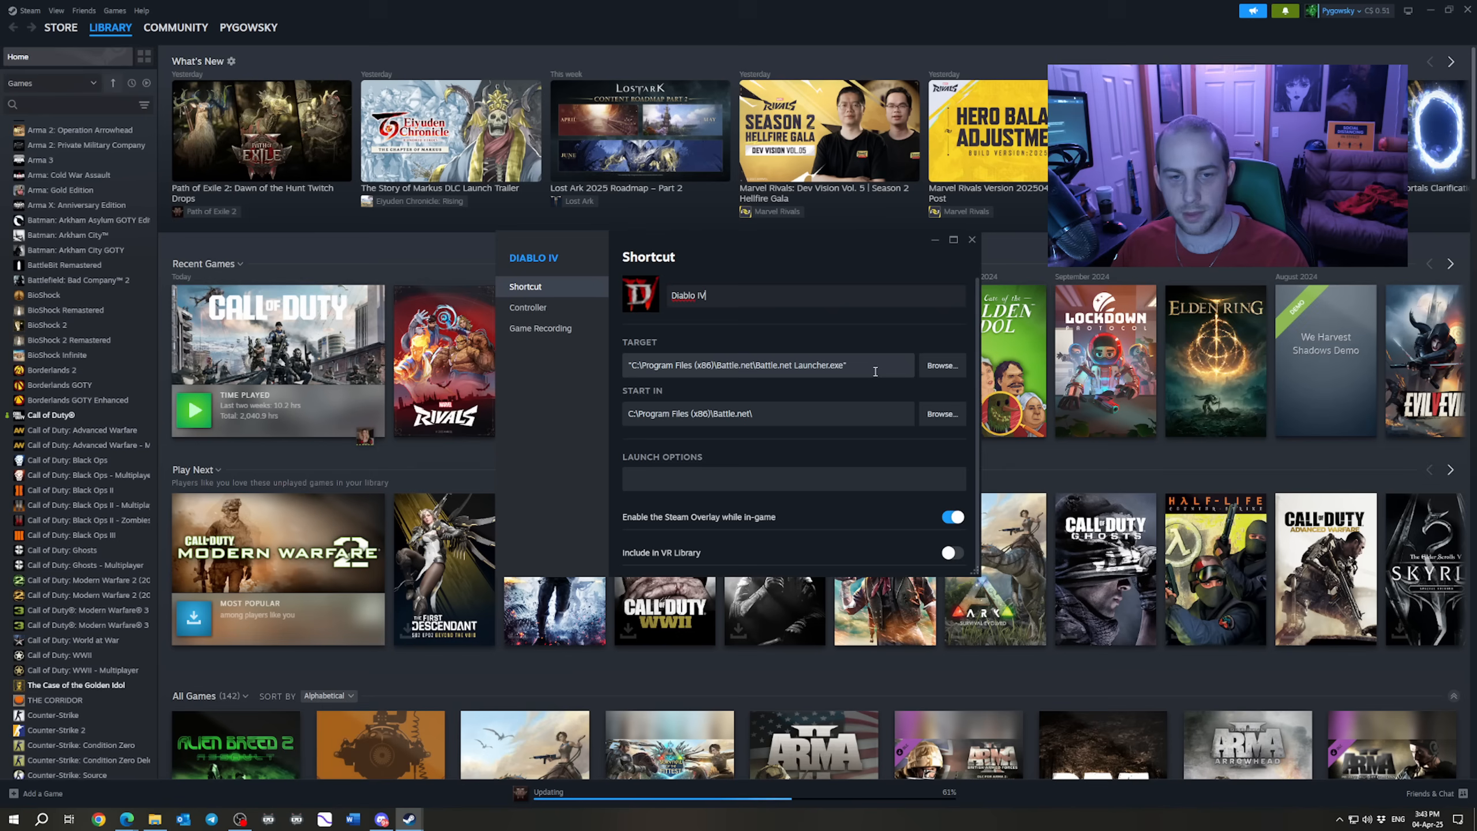
mouse_move(869, 375)
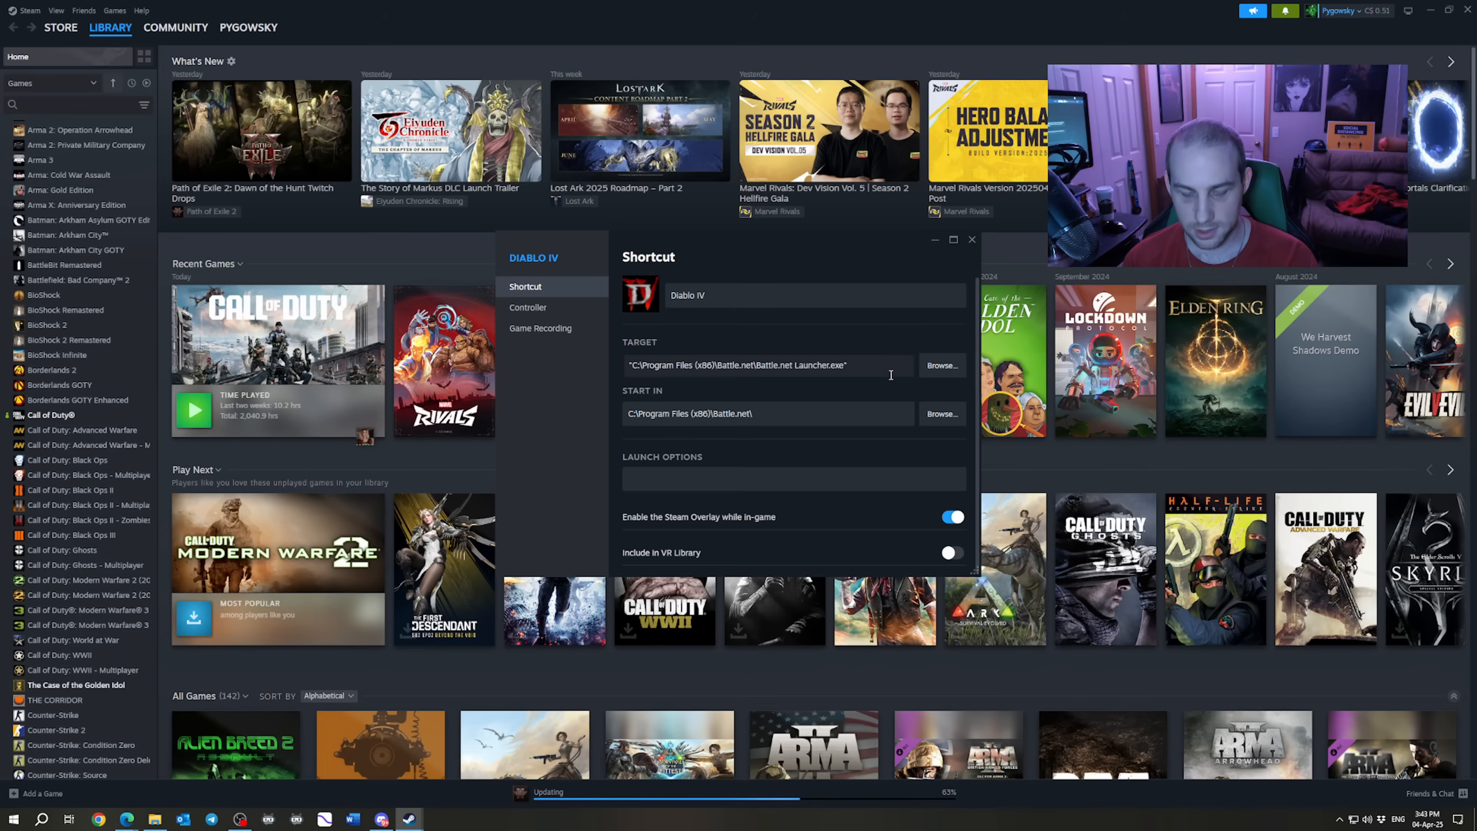
Append --exec="launch Fen" after the Battle.net Launcher.exe path in the target.
text(--exec="launch)
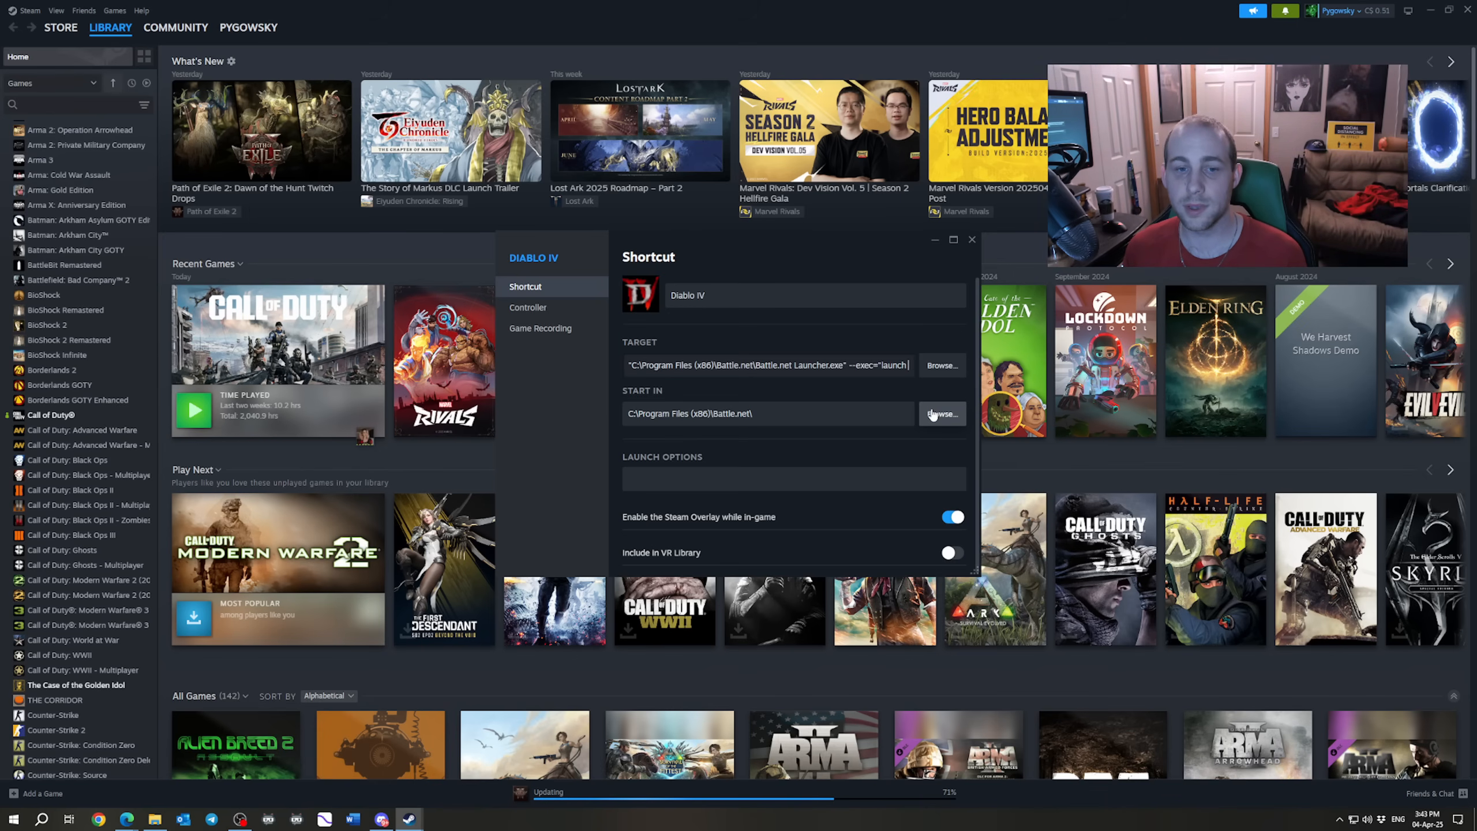
mouse_move(943, 327)
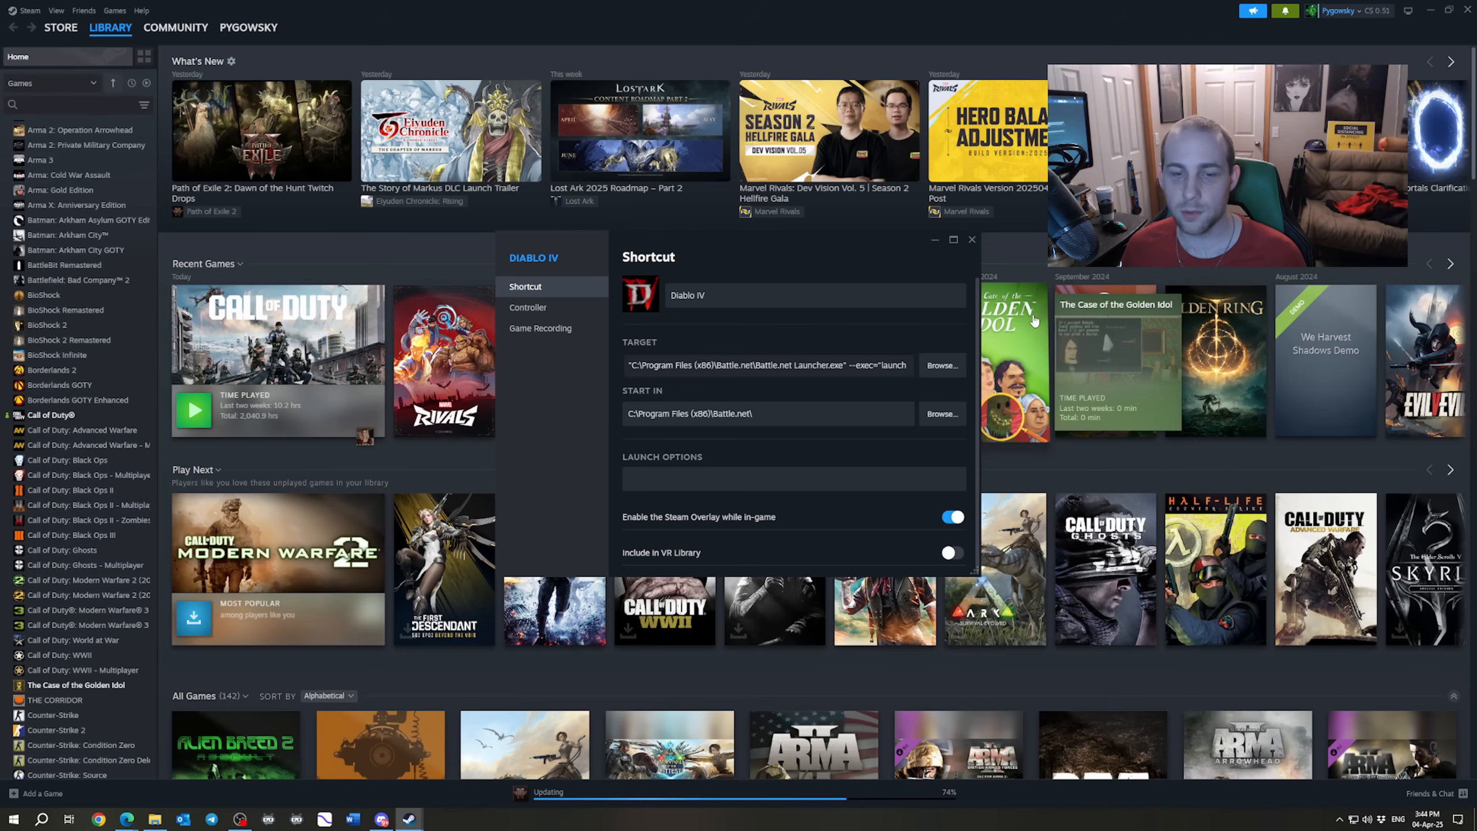
mouse_move(1044, 316)
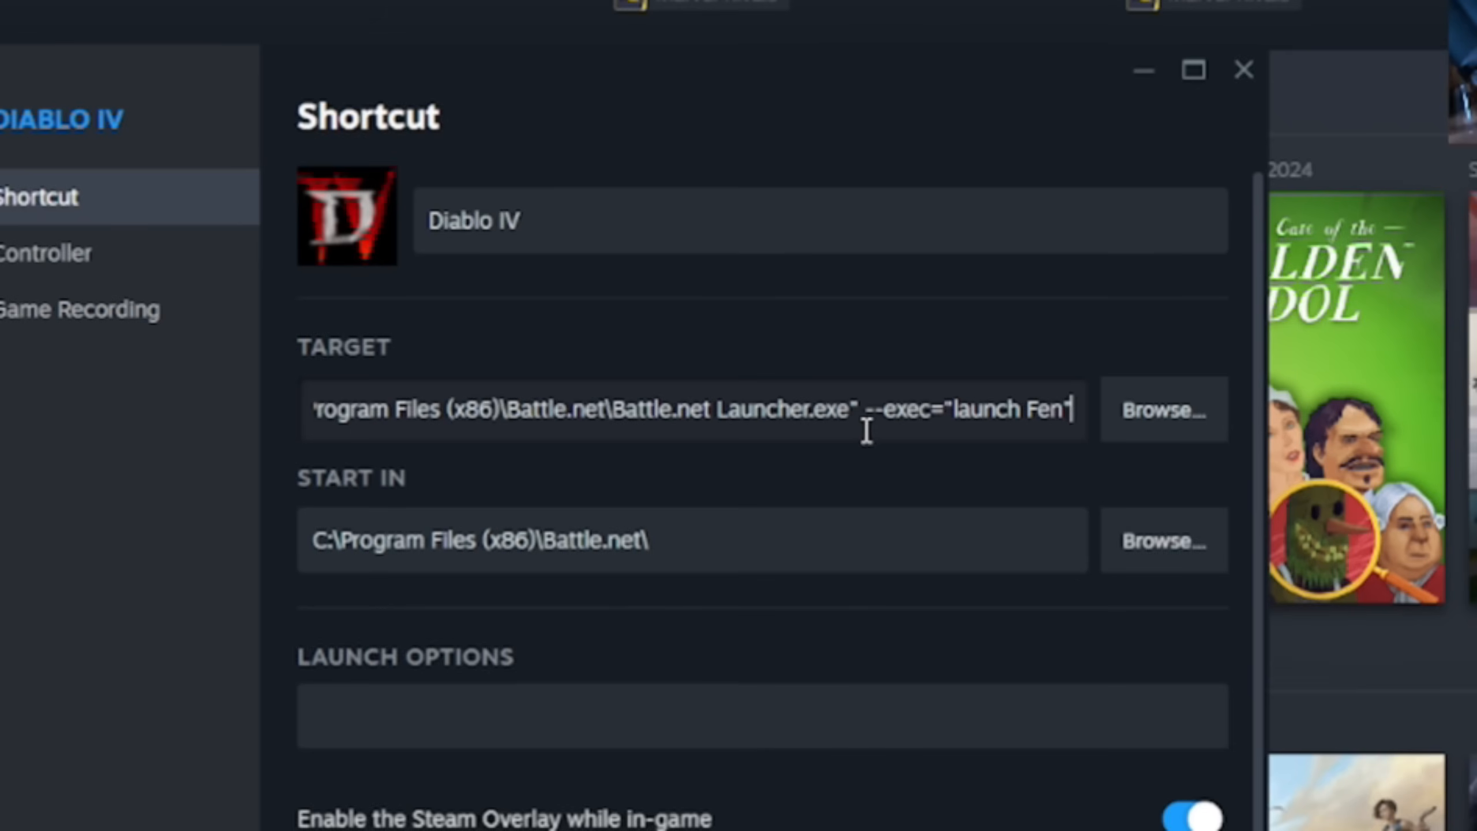
mouse_move(952, 420)
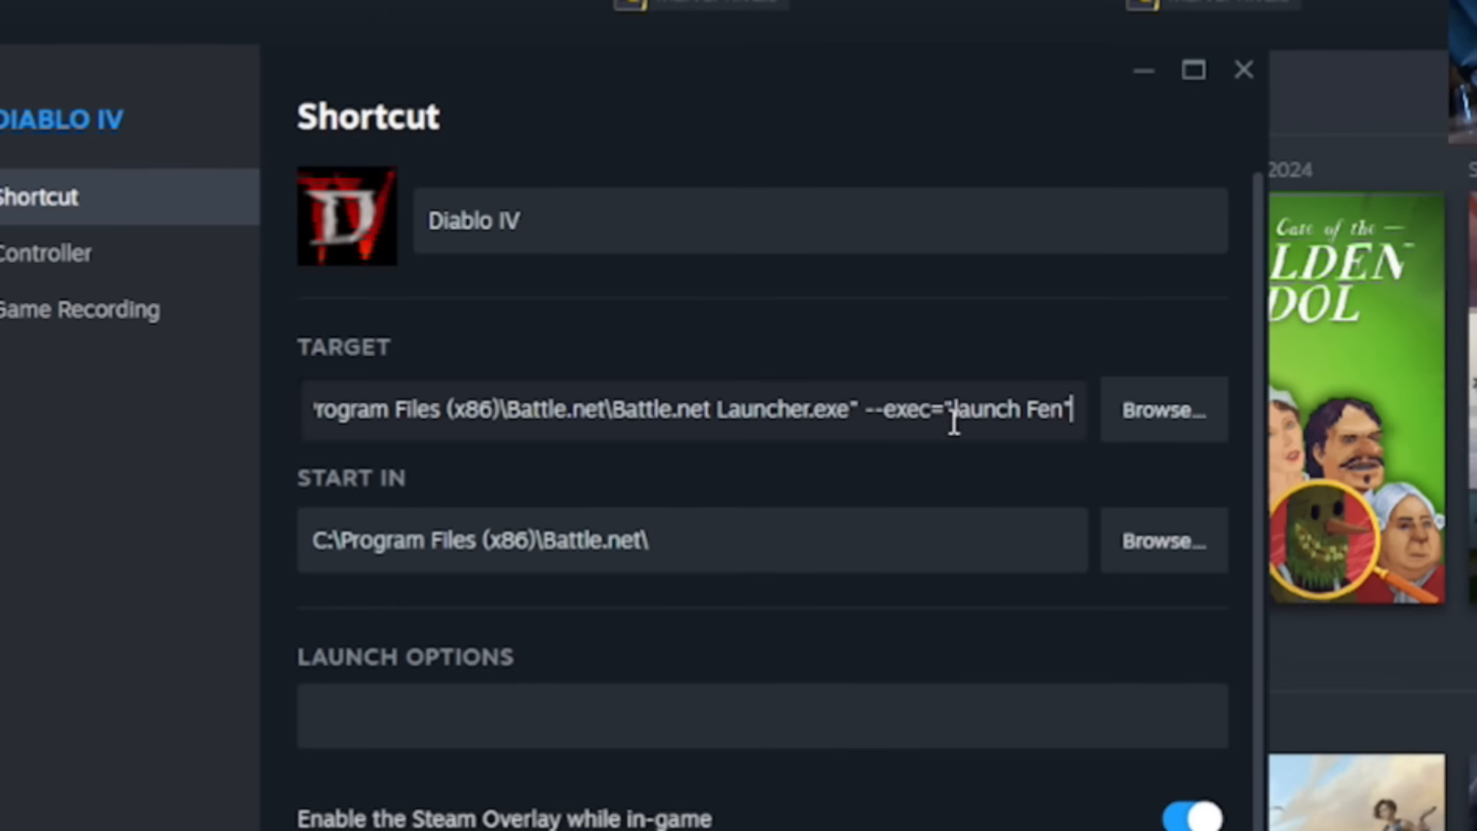
mouse_move(1033, 424)
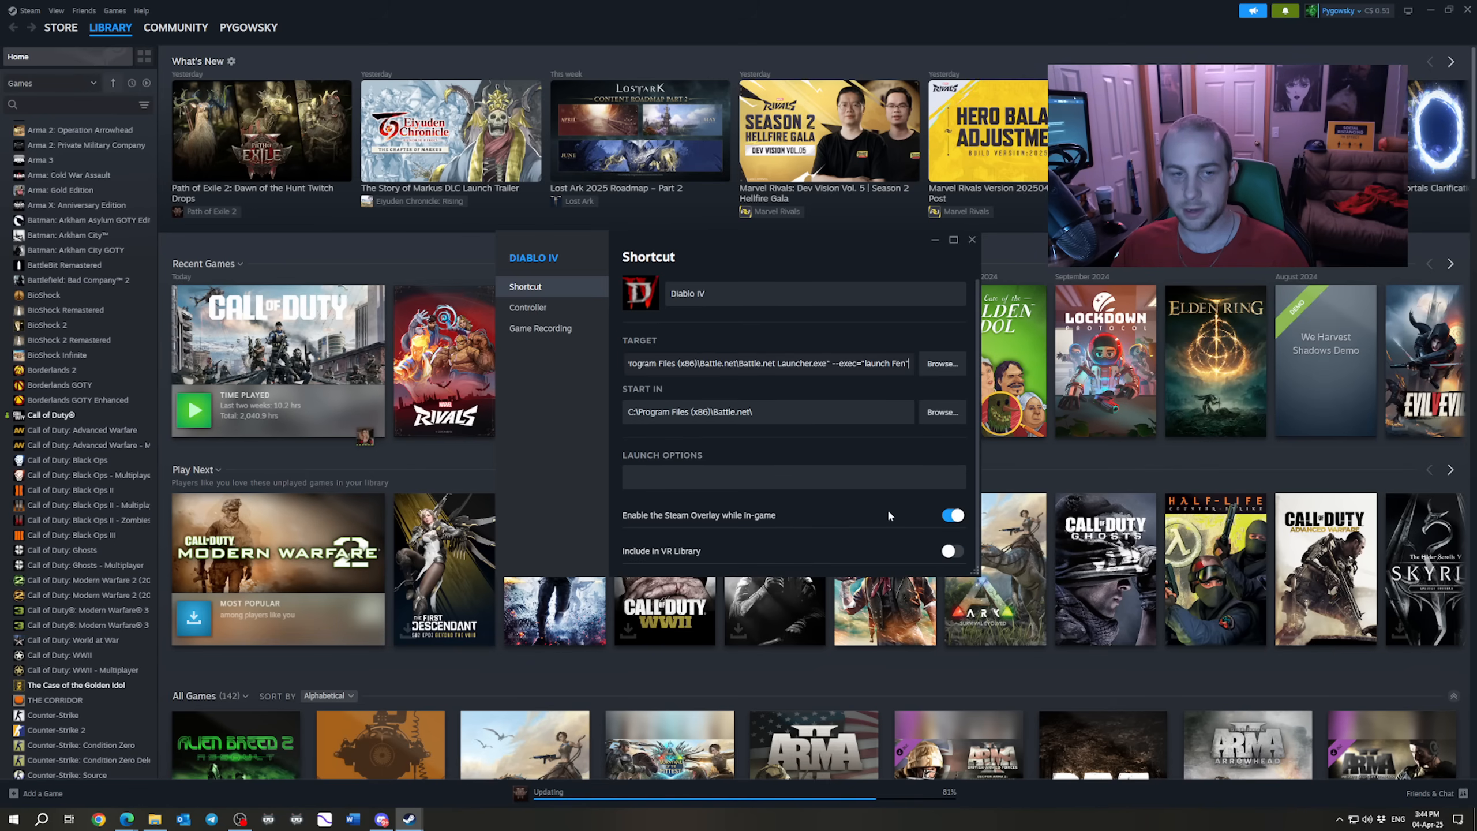
Close the shortcut properties and scroll the library grid down to Diablo IV.
click(972, 240)
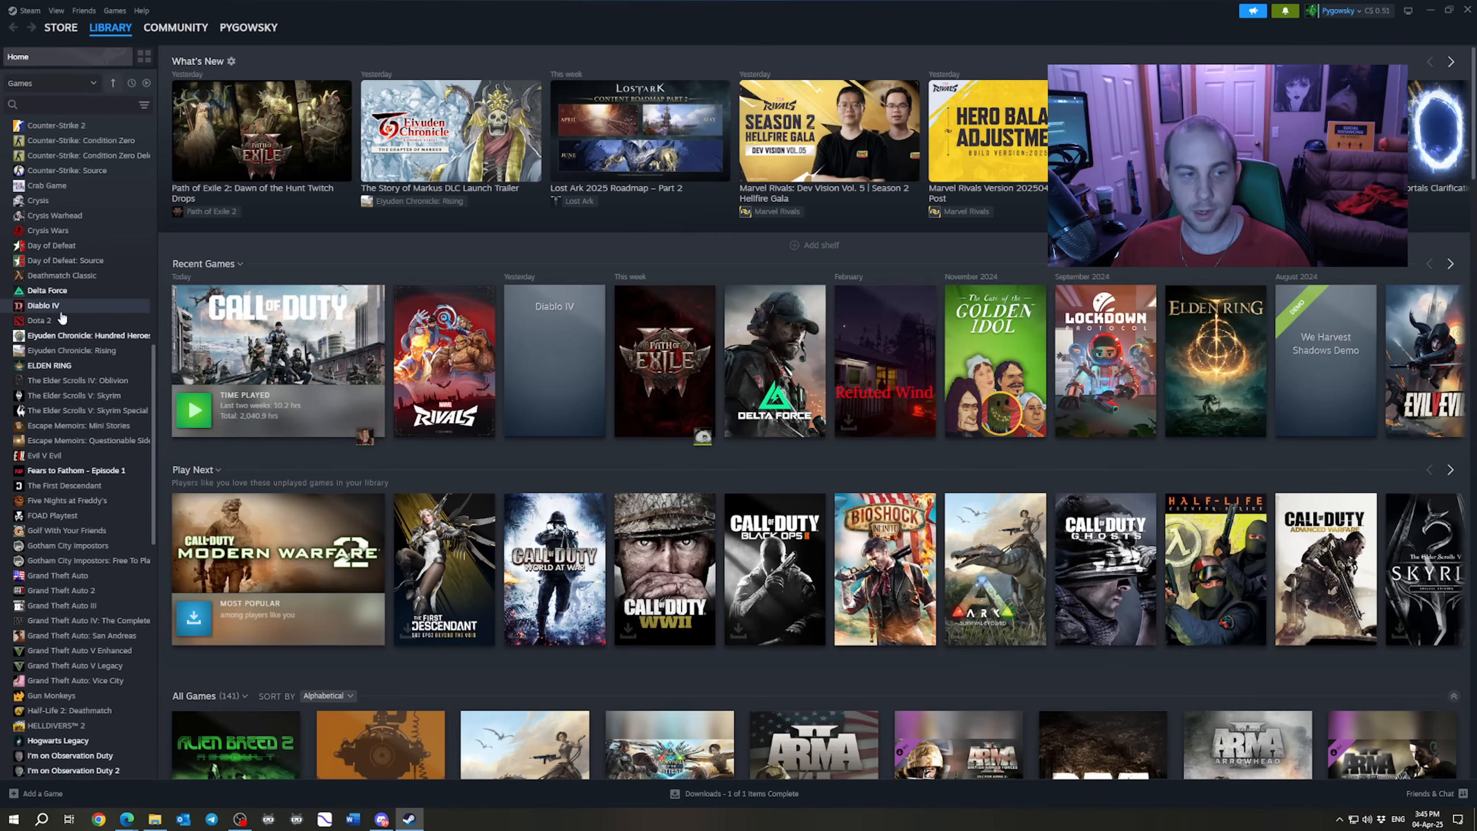
scroll(down, 3)
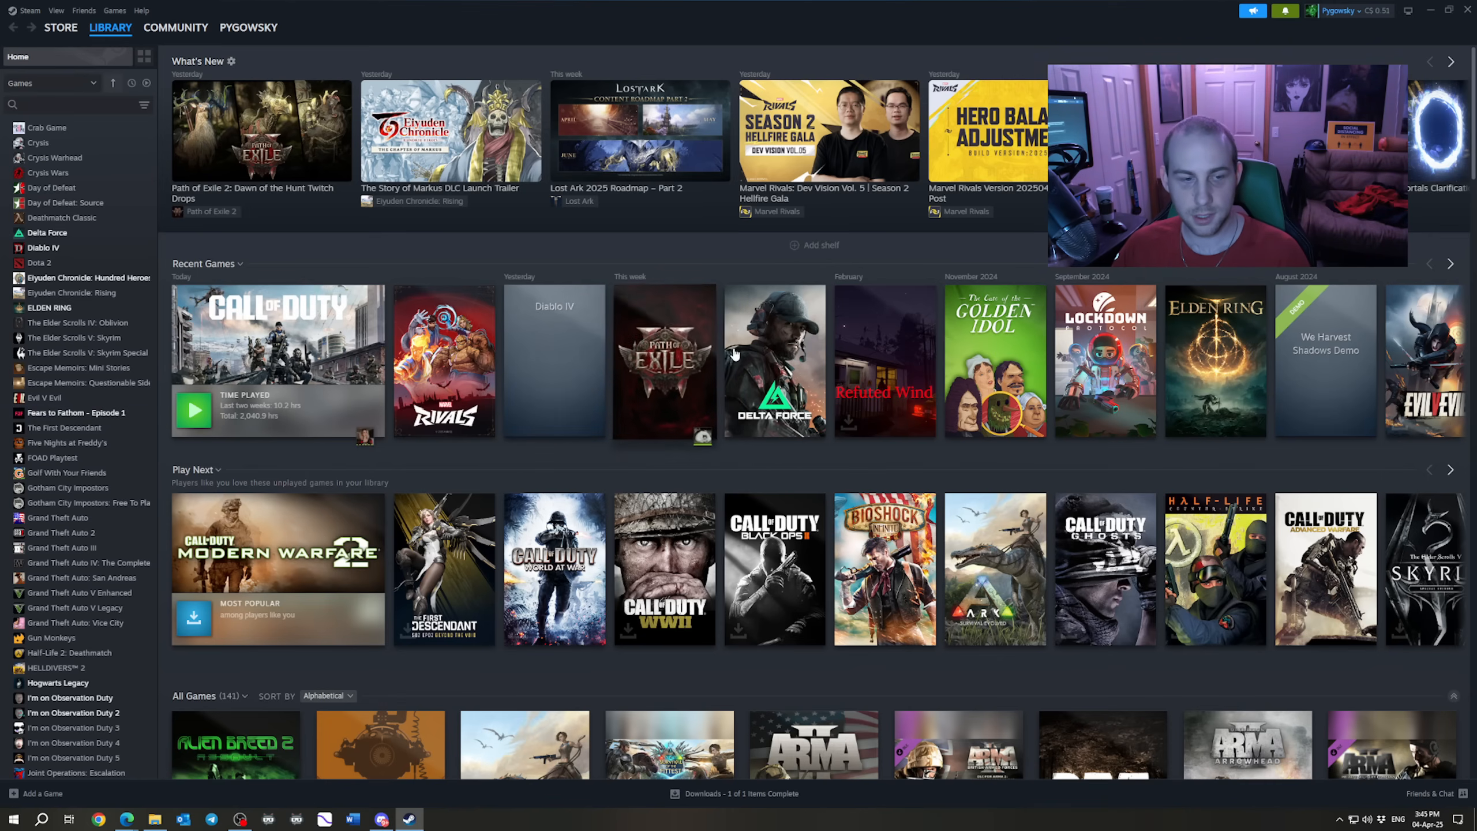
mouse_move(250, 281)
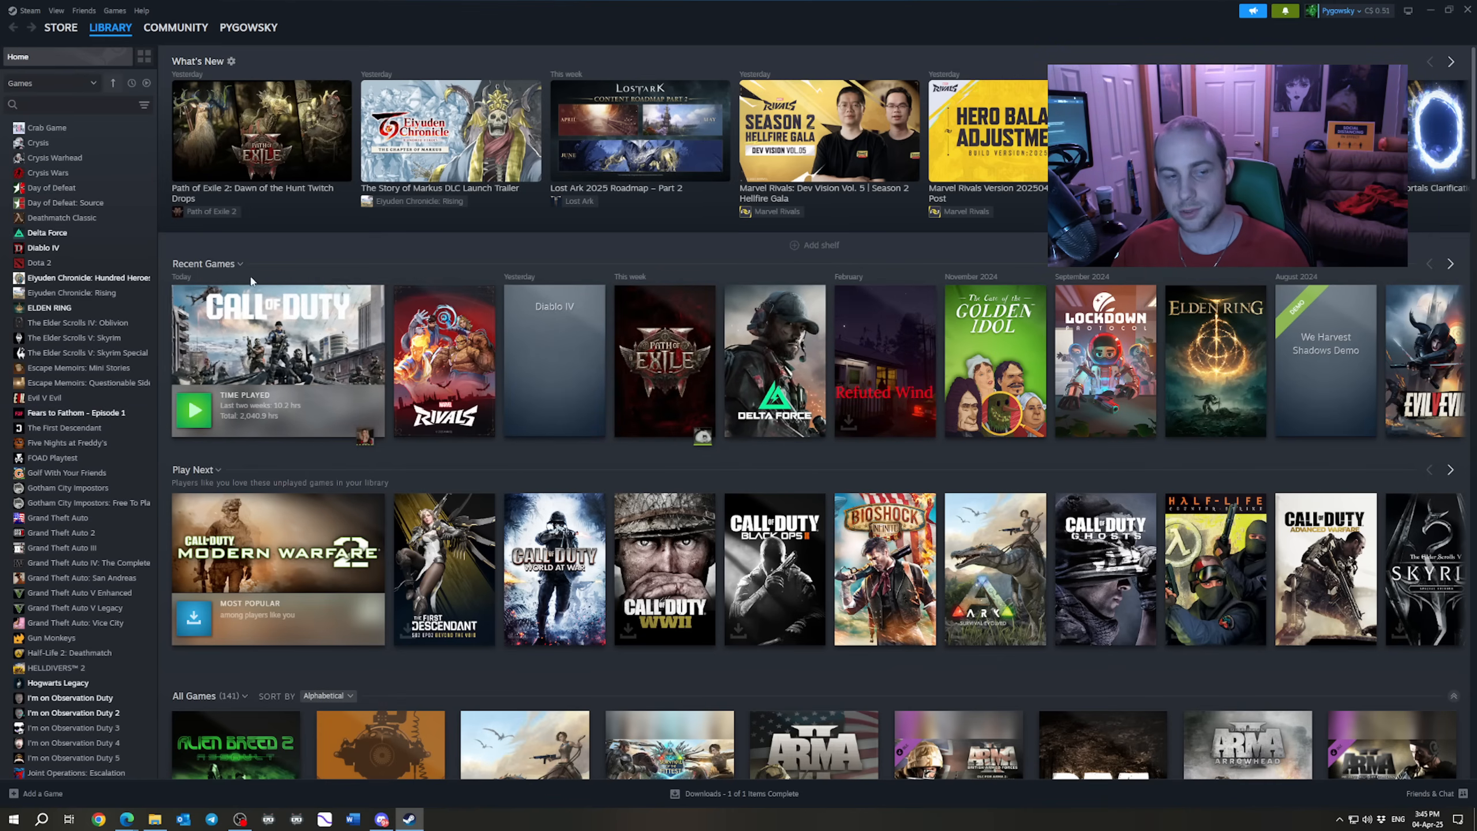
scroll(down, 3)
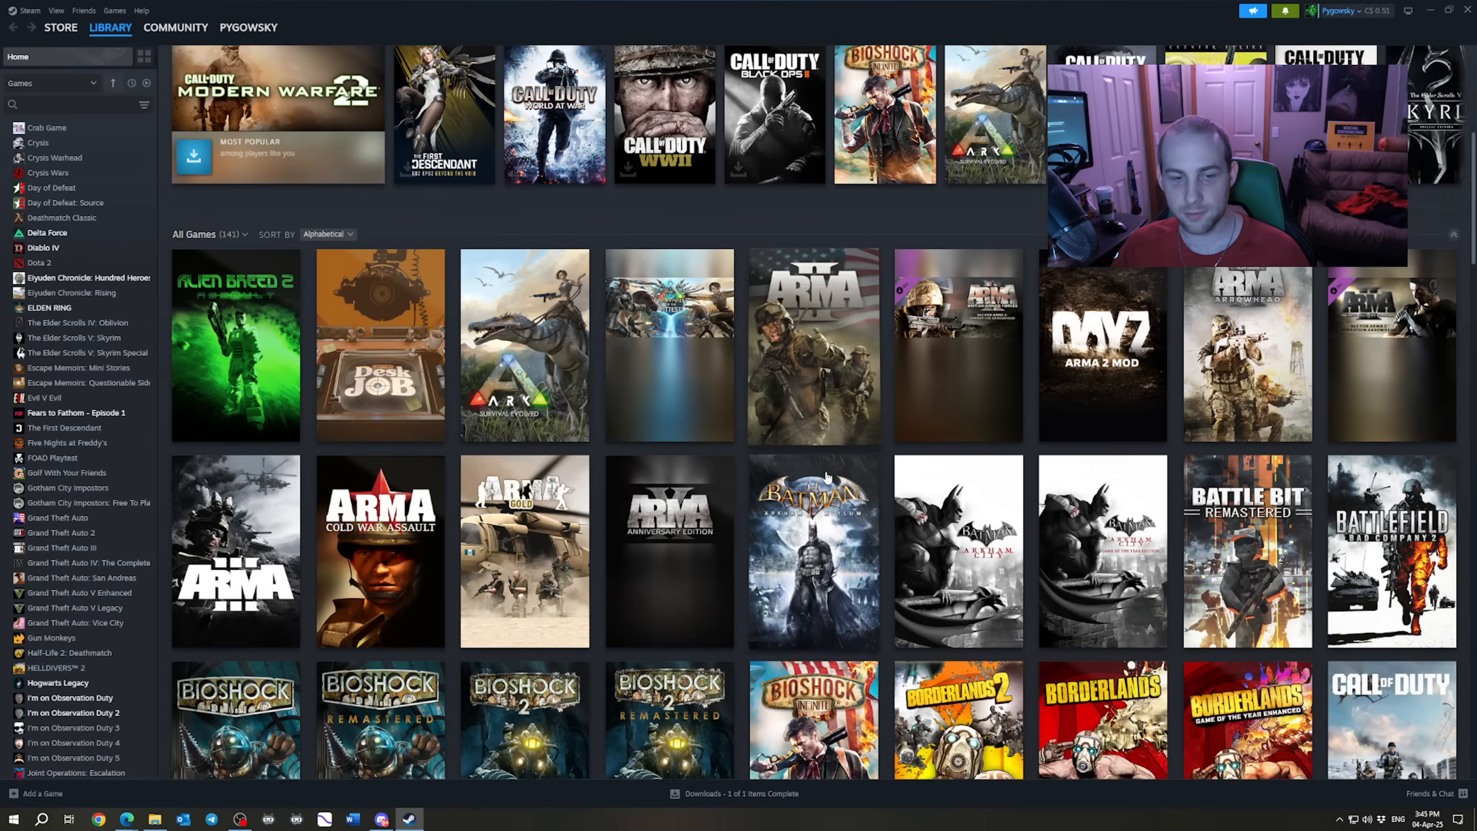
scroll(down, 3)
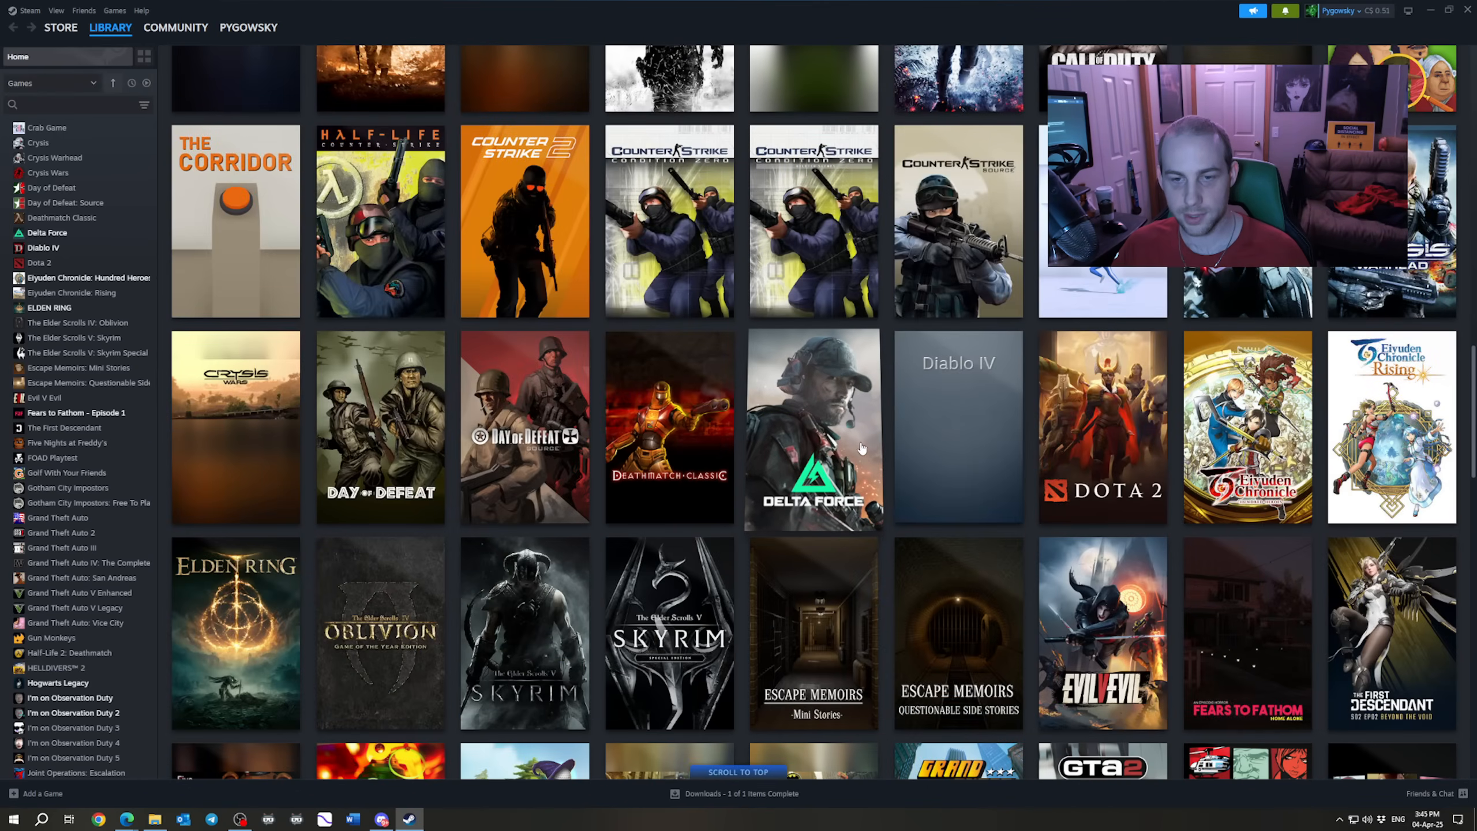
Start Set custom artwork for Diablo IV, cancel the file picker, and switch to the browser.
right_click(958, 426)
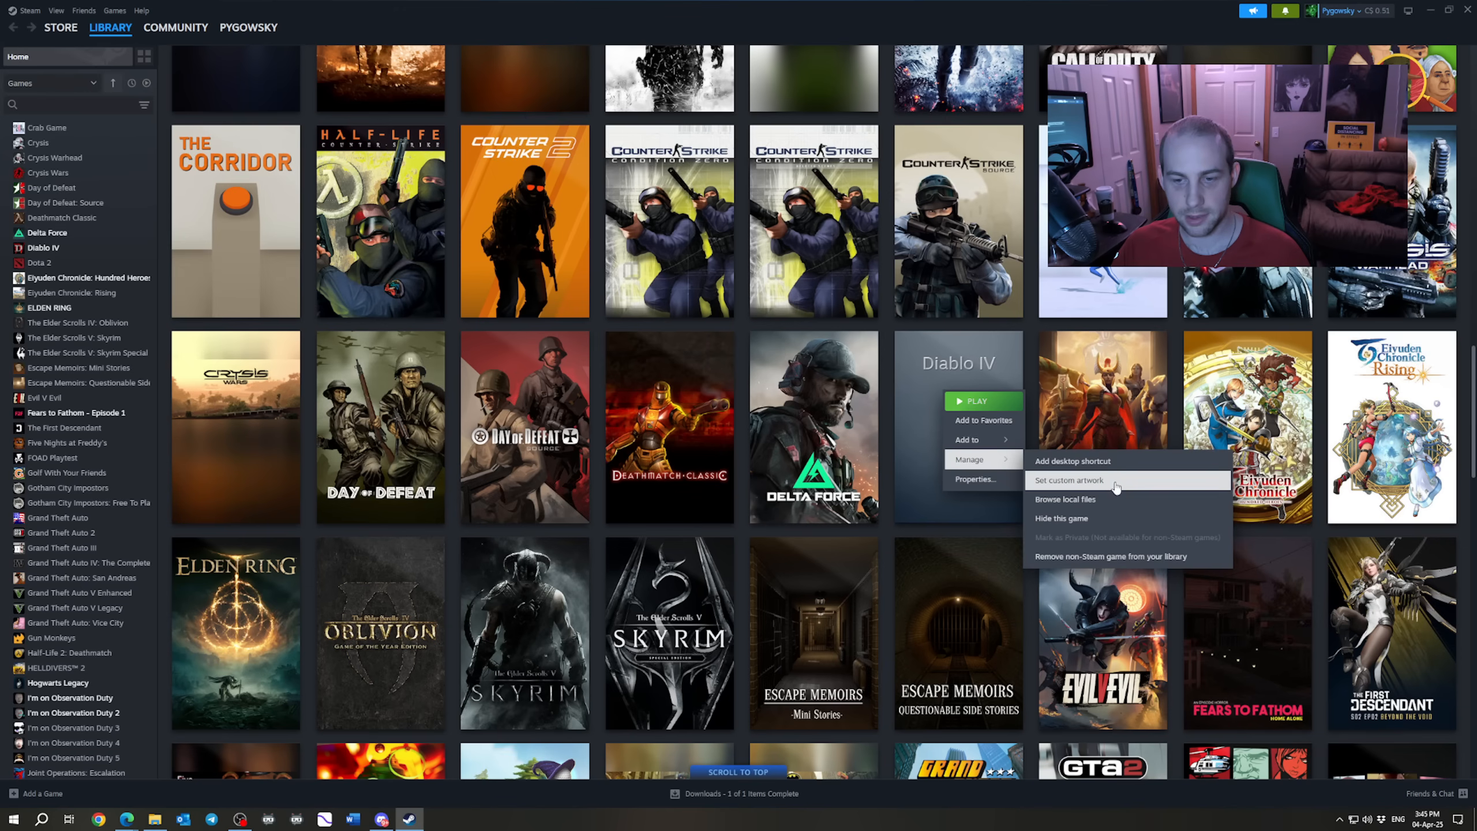
click(1071, 483)
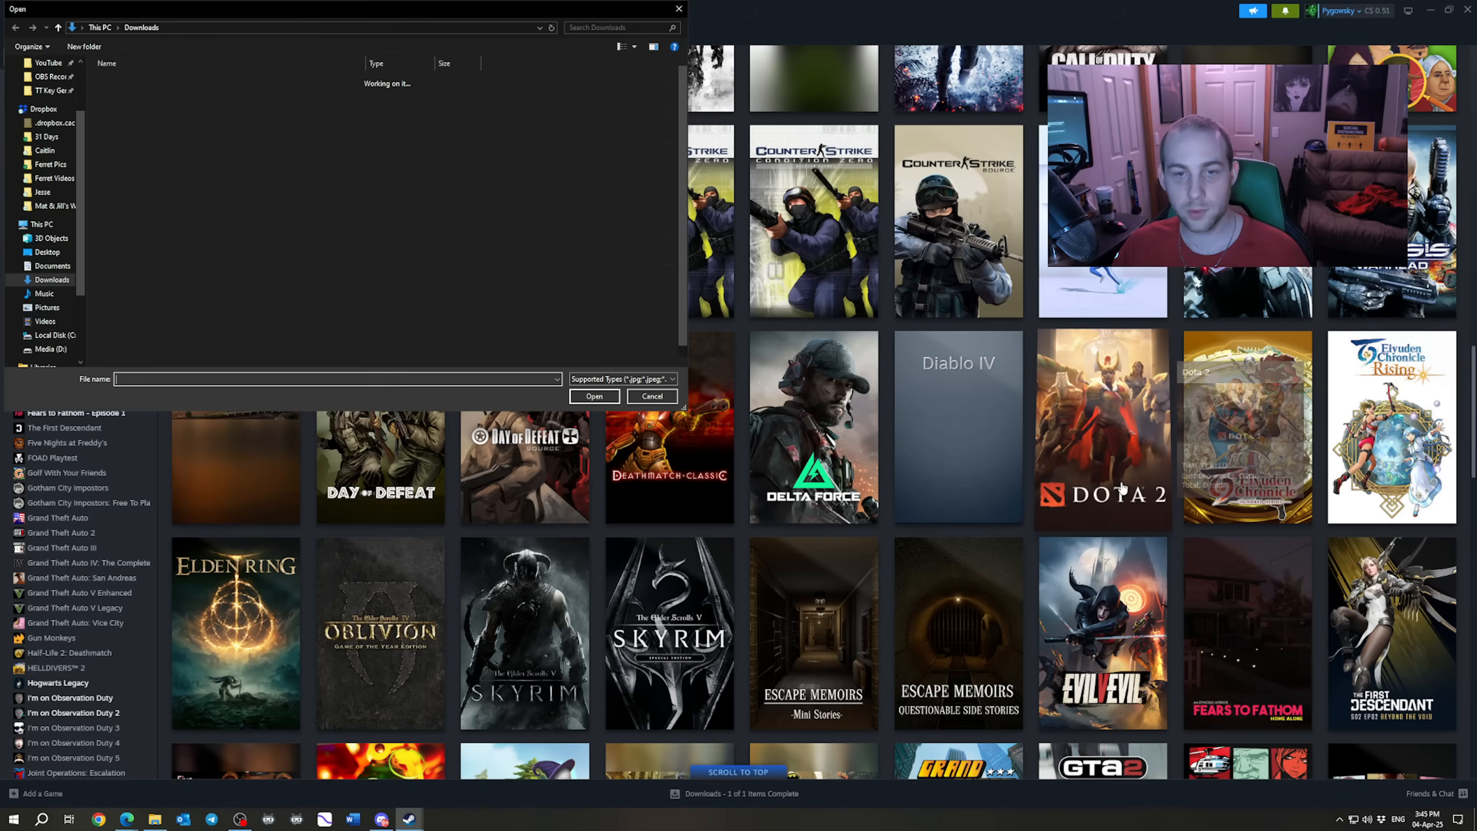
click(651, 396)
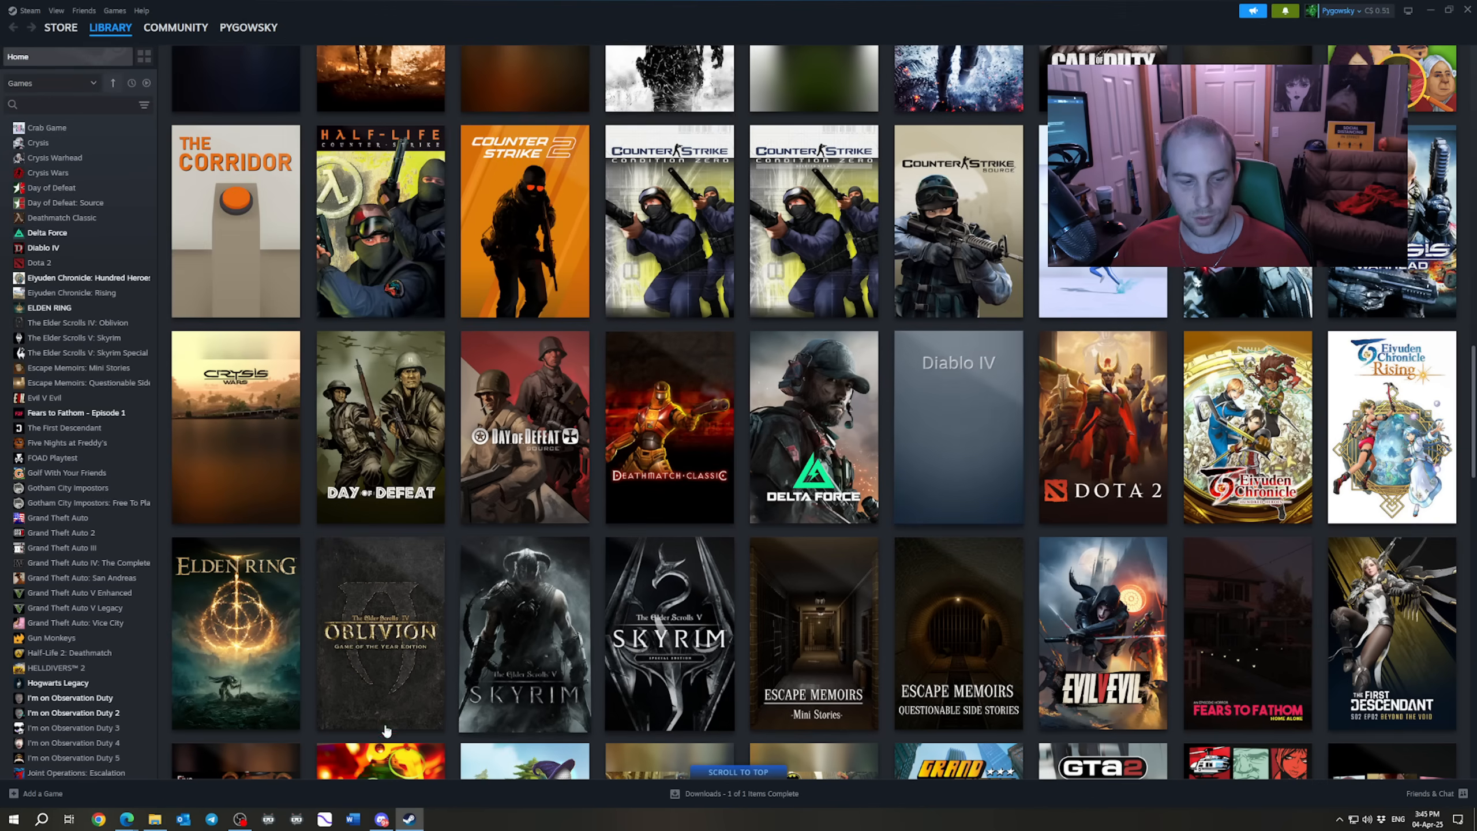
click(98, 819)
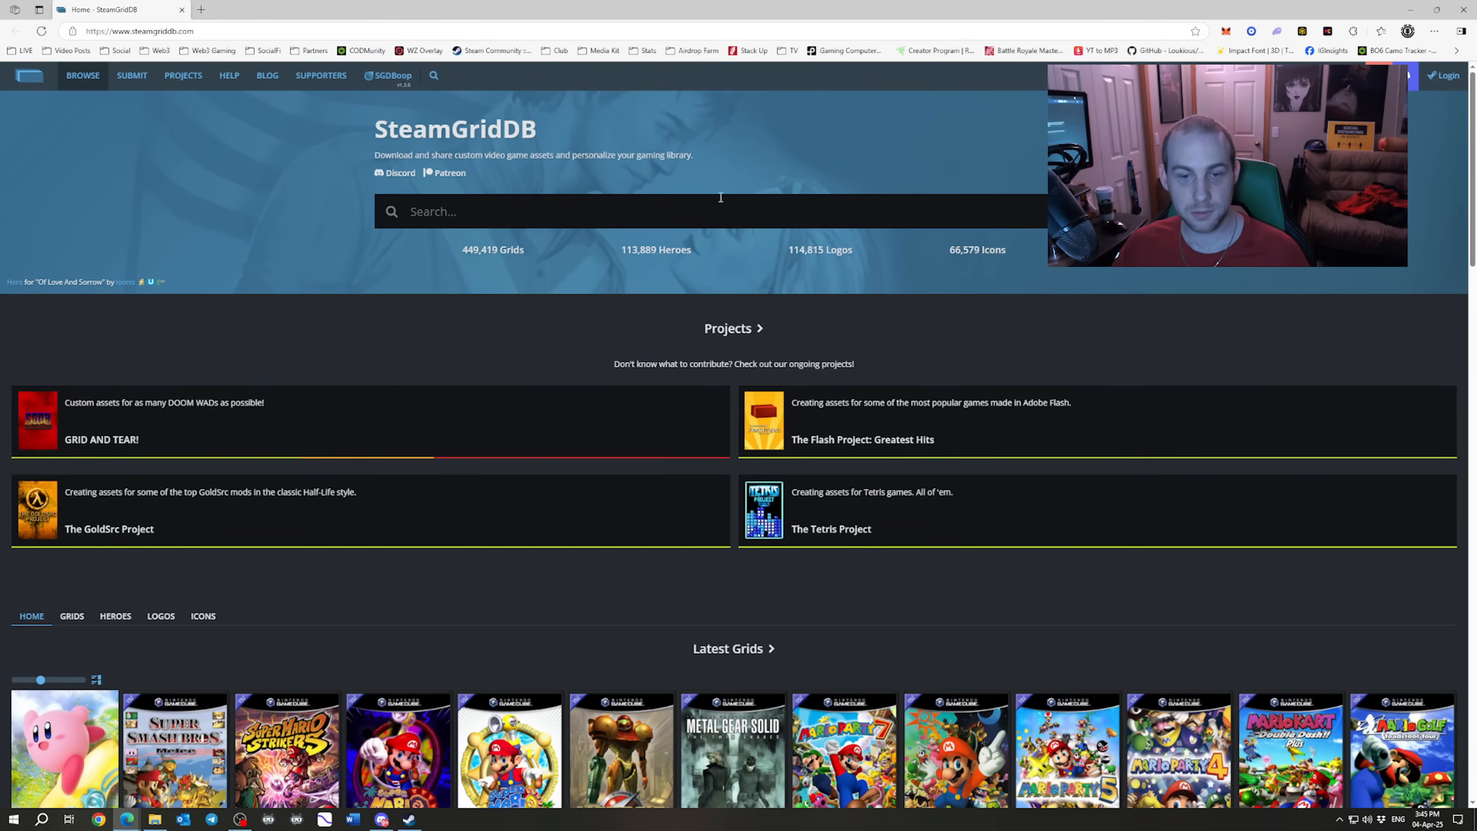
Search SteamGridDB for Diablo IV and save the dark Lilith portrait grid to Downloads.
text(diablo iv)
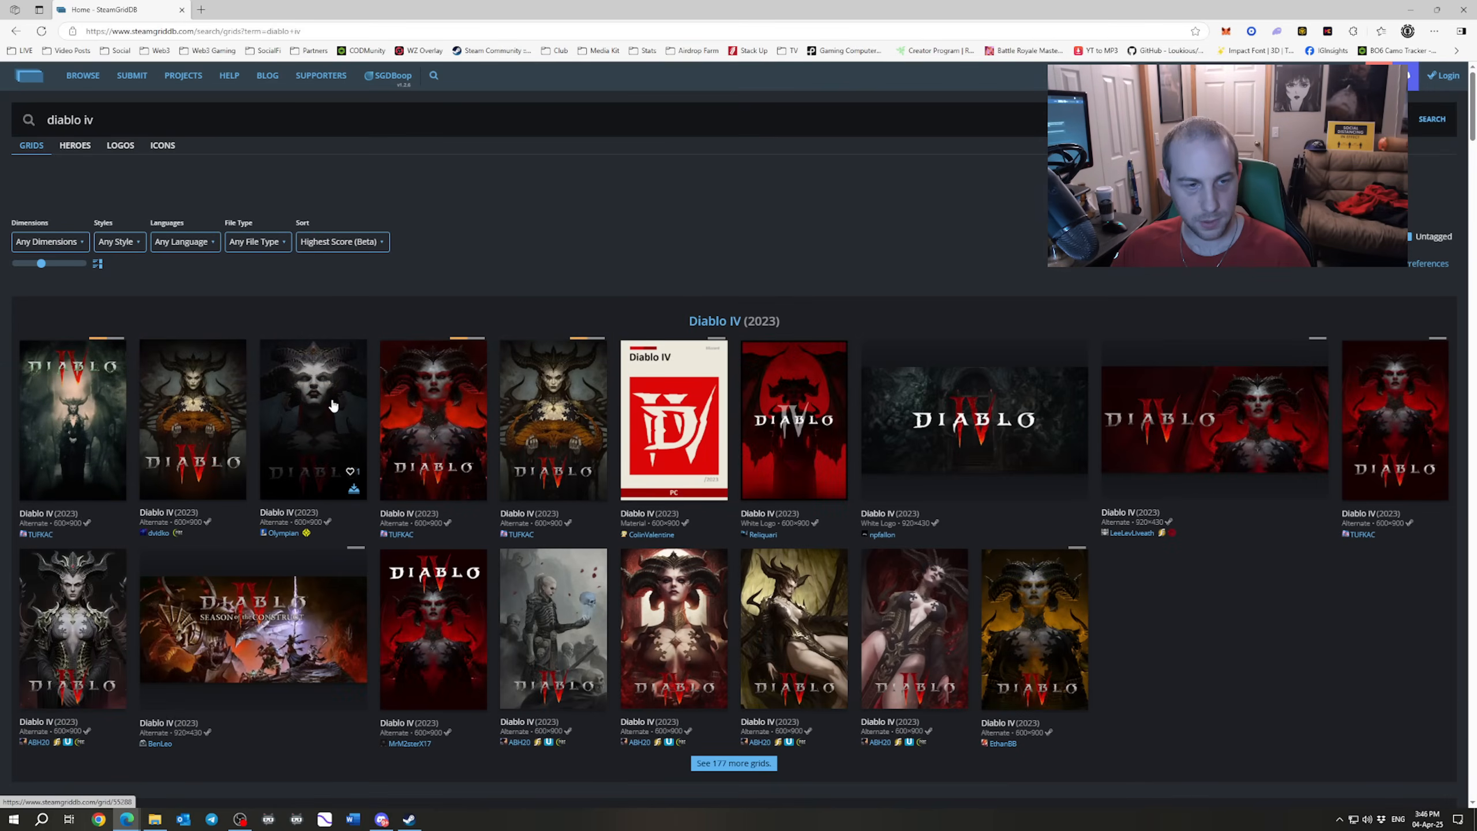
click(312, 418)
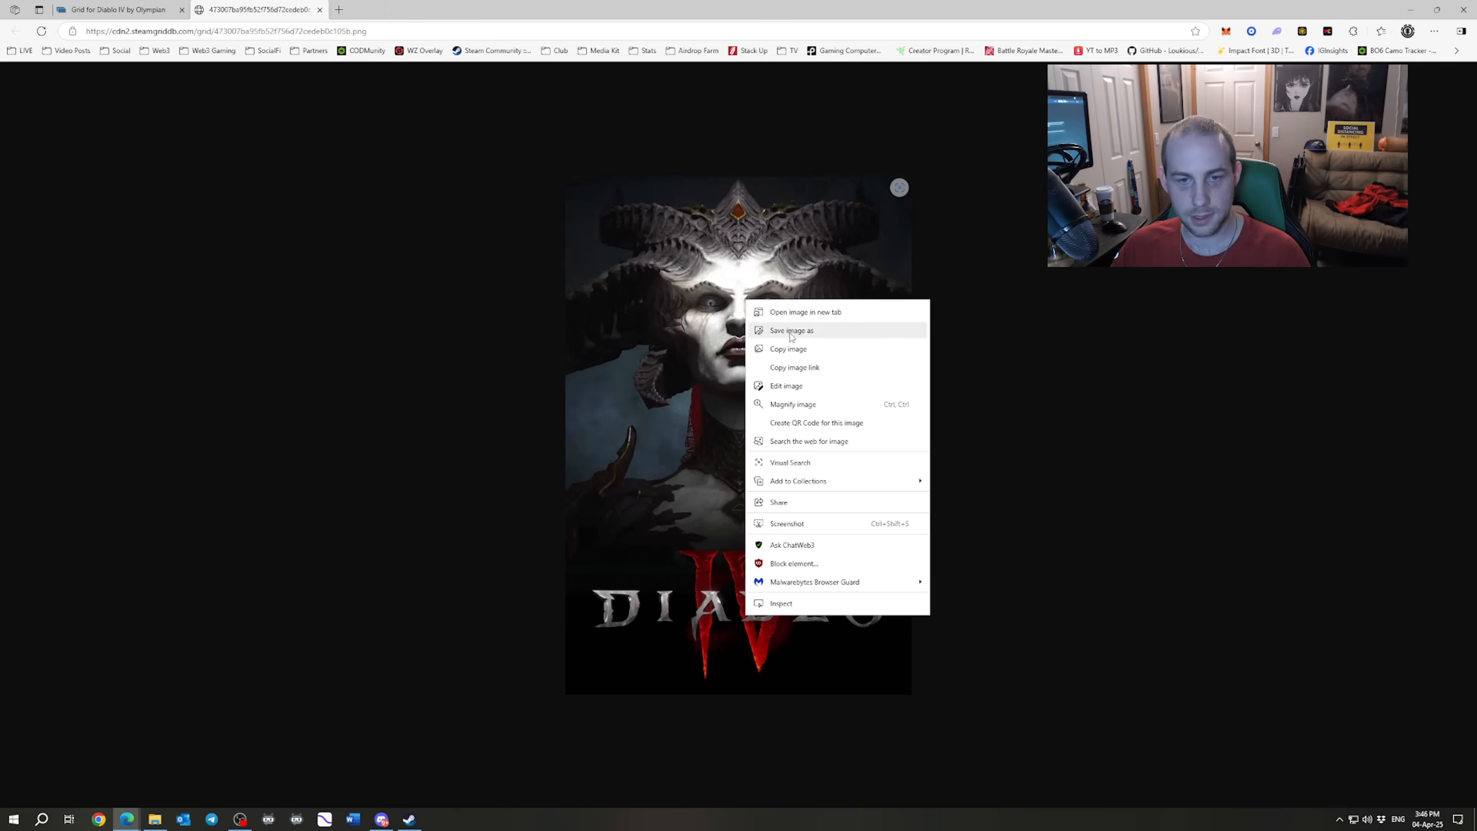
click(791, 330)
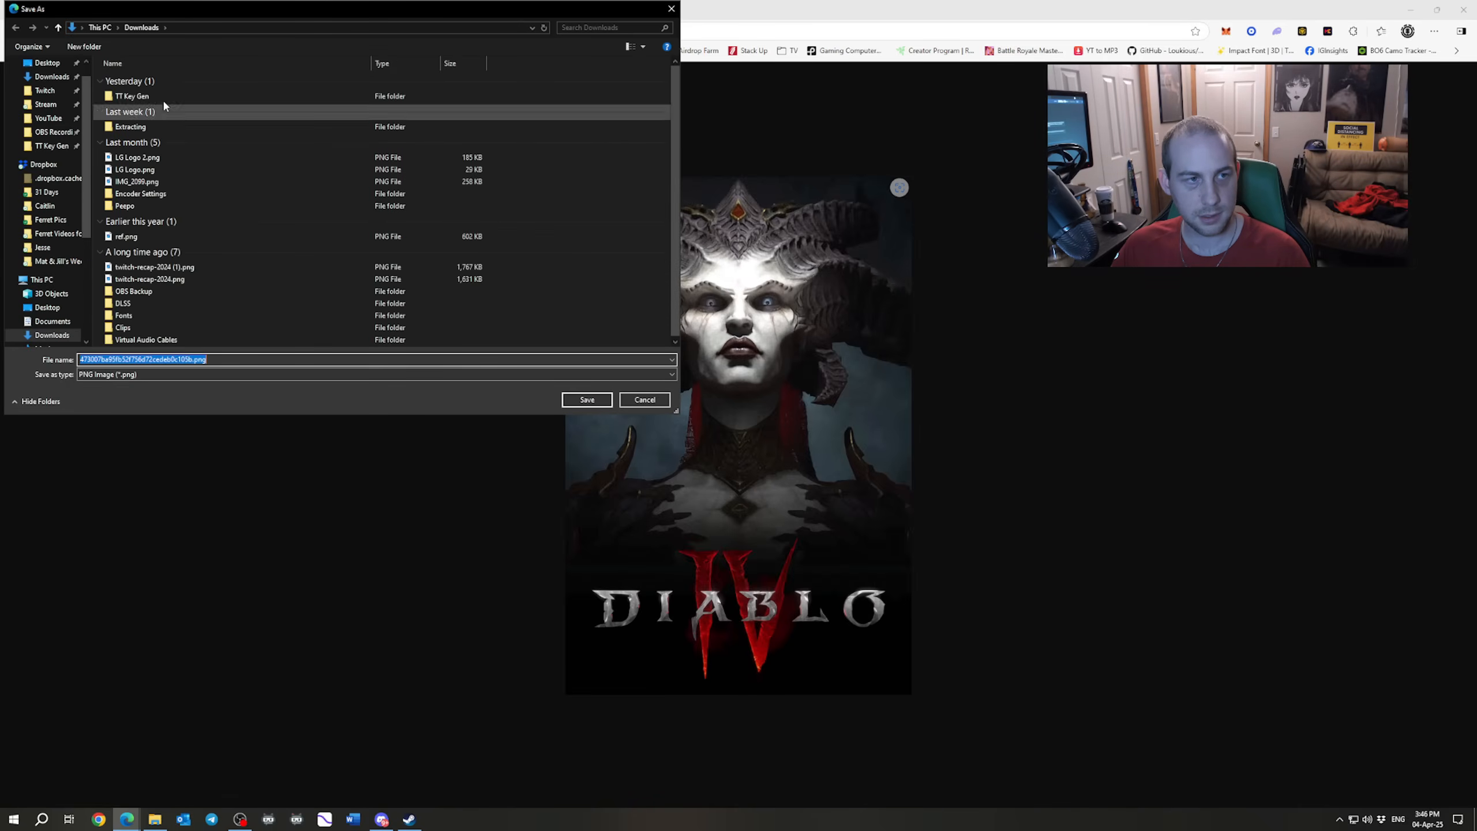
mouse_move(587, 399)
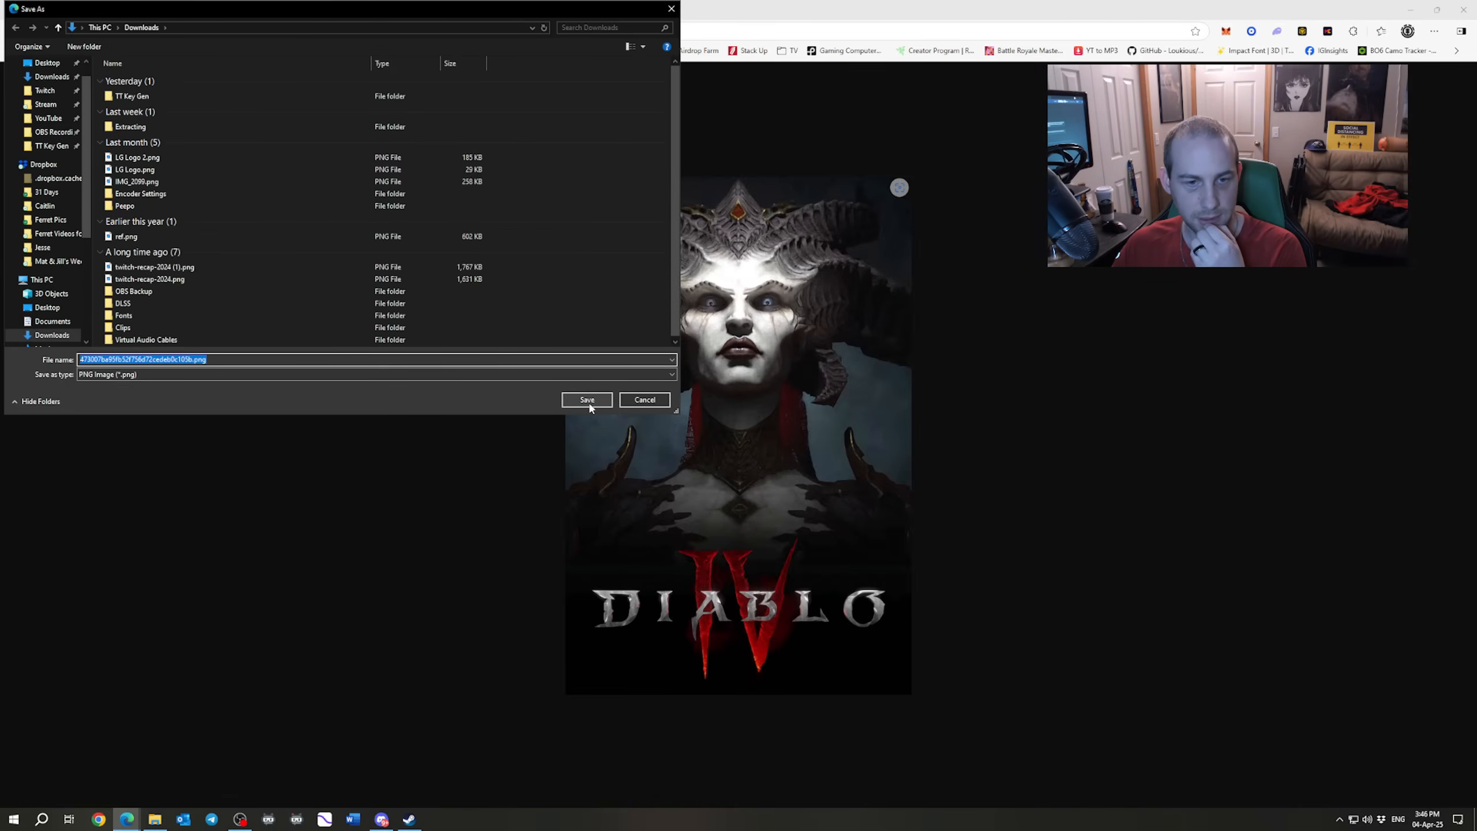
click(587, 399)
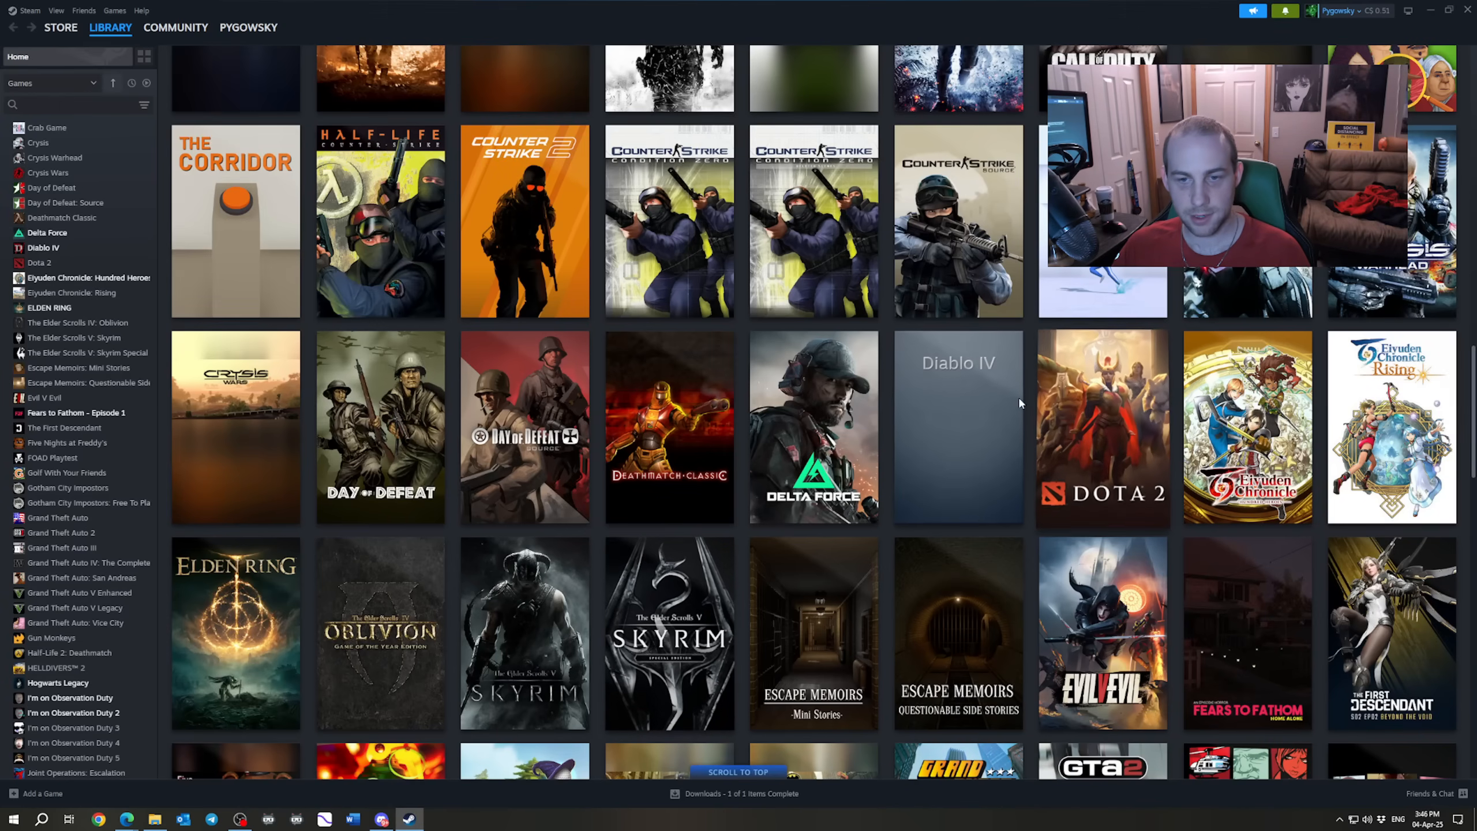
Reopen Diablo IV's custom artwork picker, find the downloaded image listed, and dismiss the picker.
right_click(958, 426)
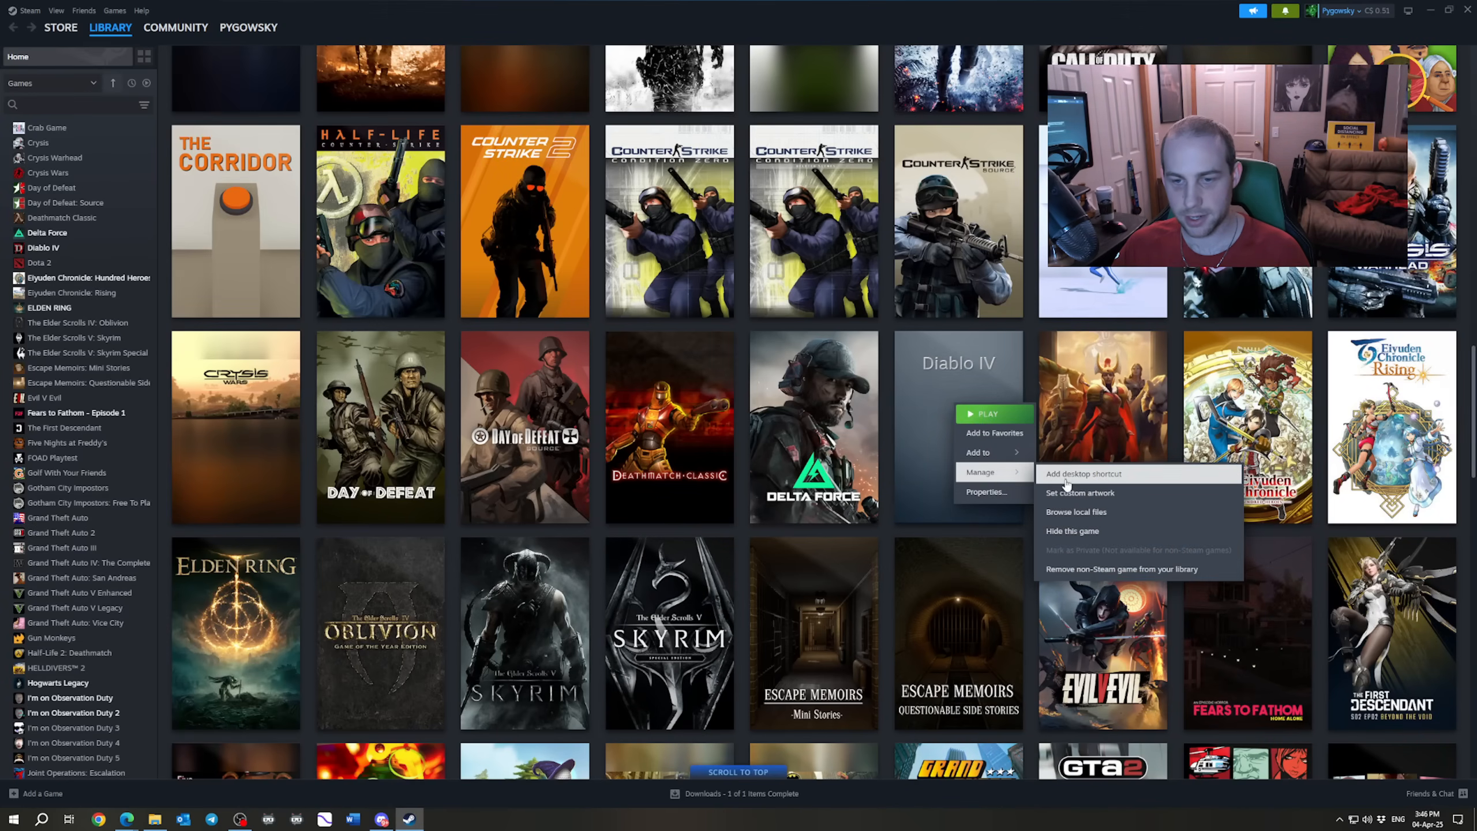
click(1081, 493)
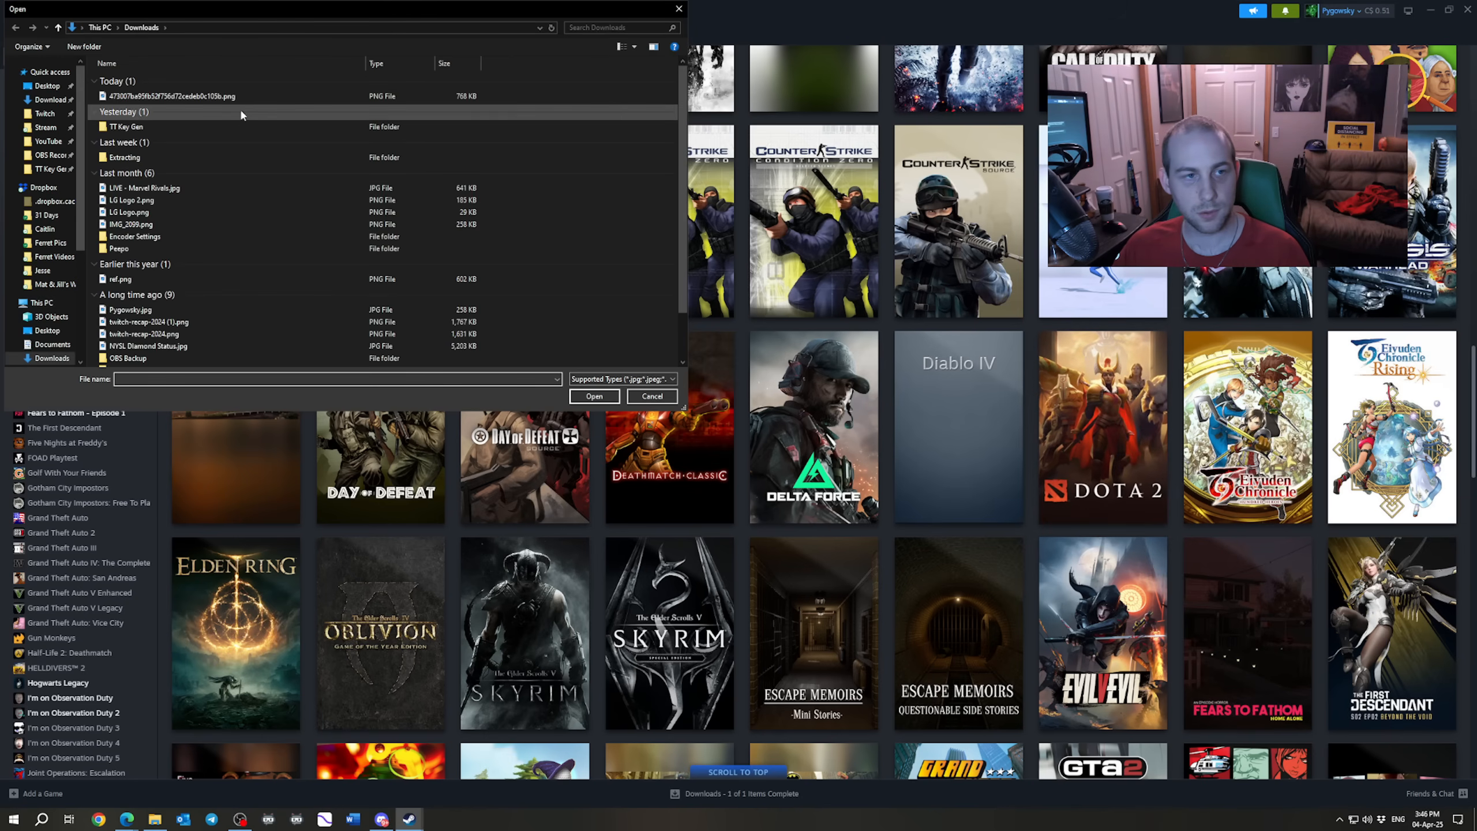
click(651, 396)
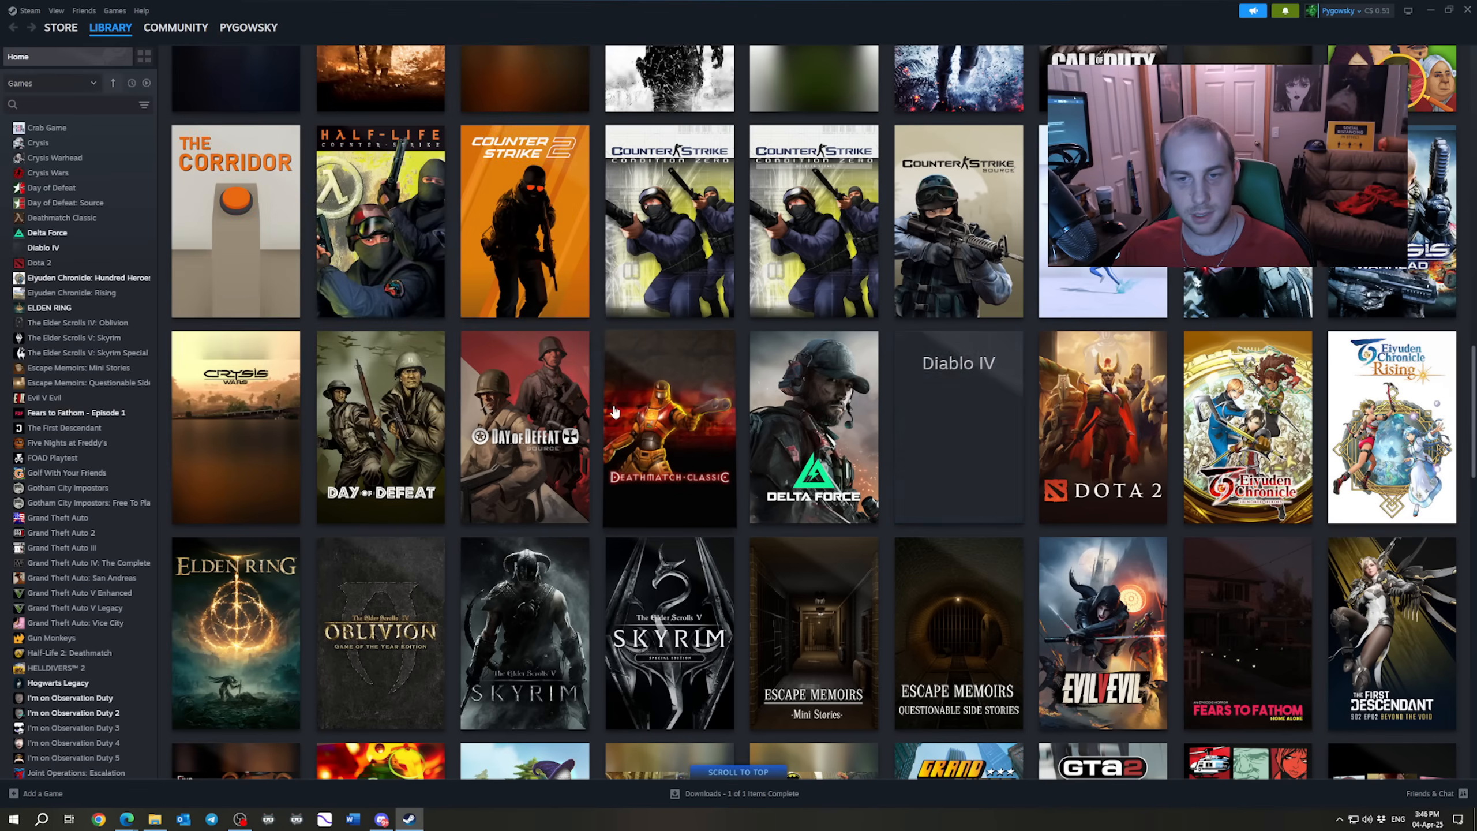
mouse_move(958, 427)
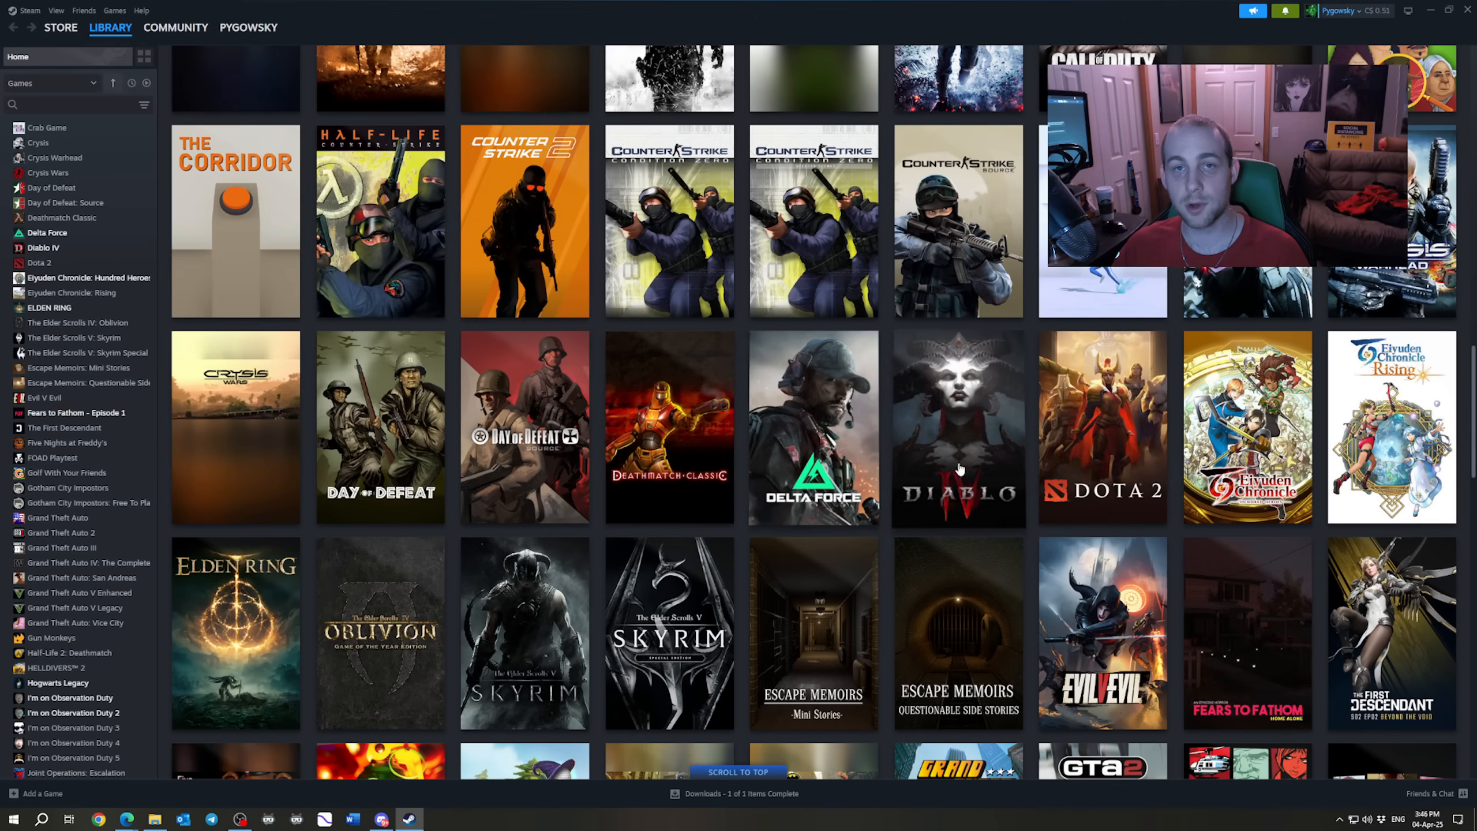
mouse_move(883, 344)
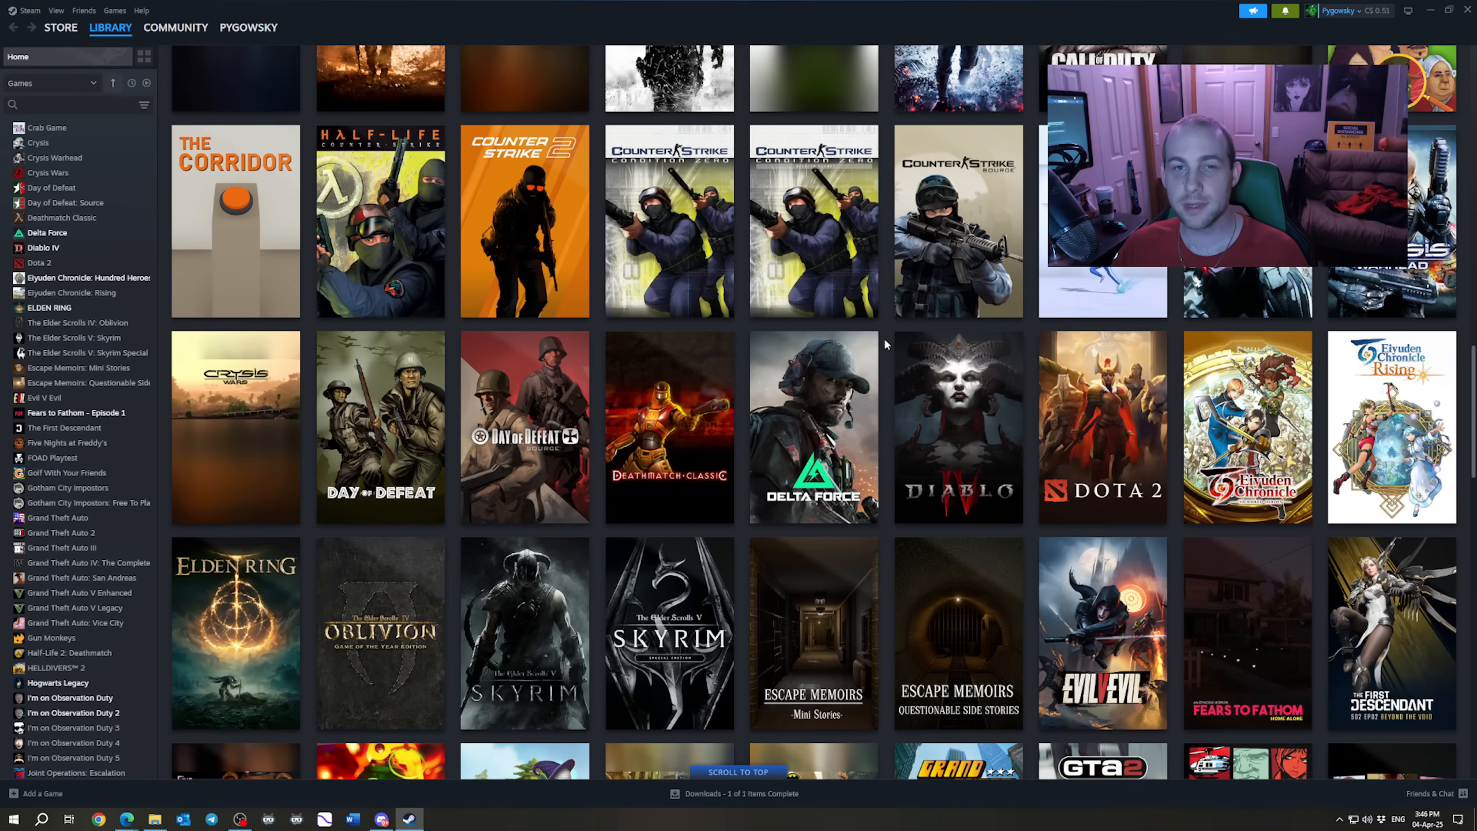
mouse_move(170, 102)
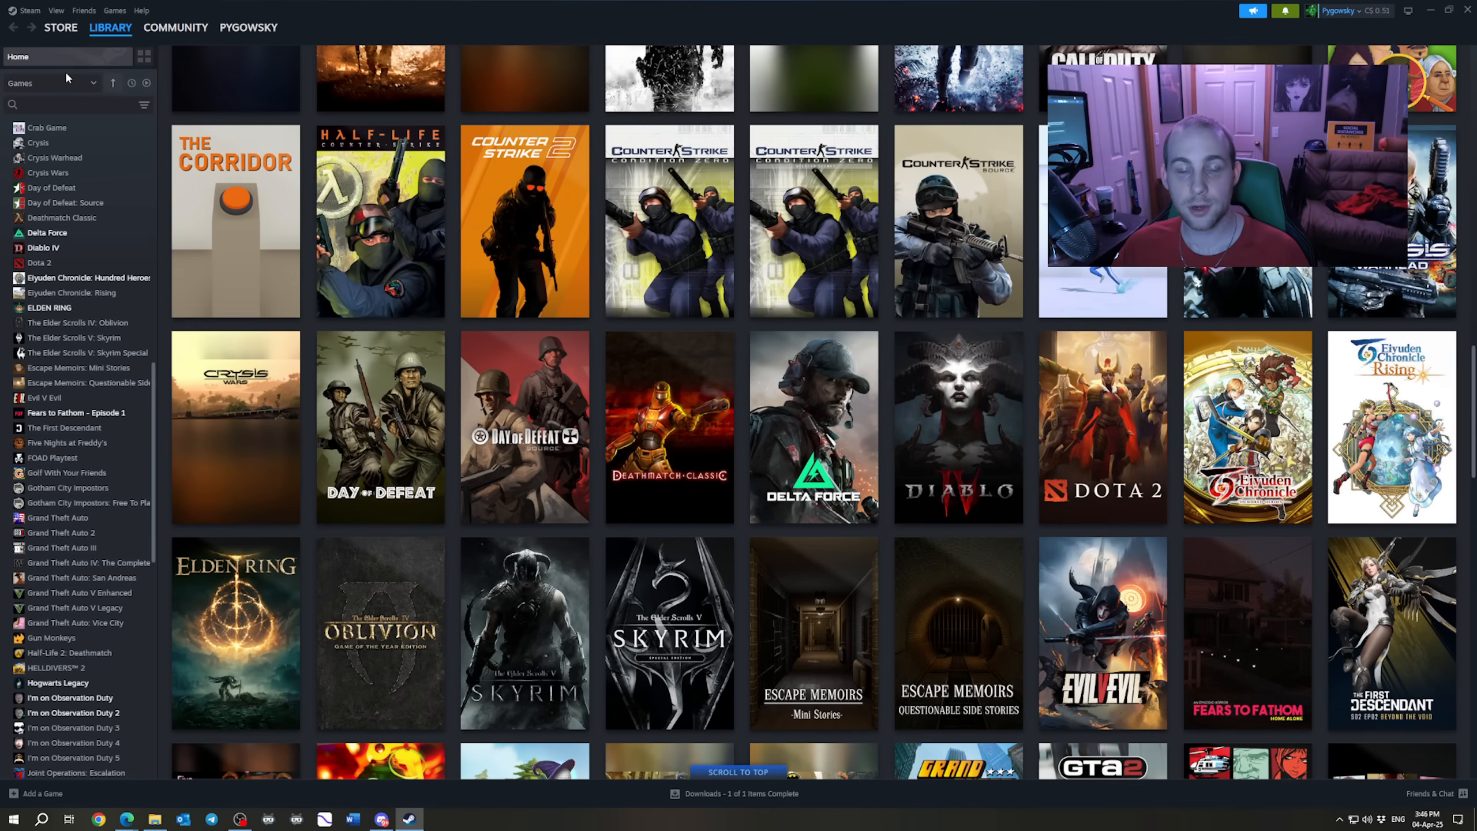
Open Remote Play settings, enable Advanced Host Options, and disable audio playback on the host.
click(29, 11)
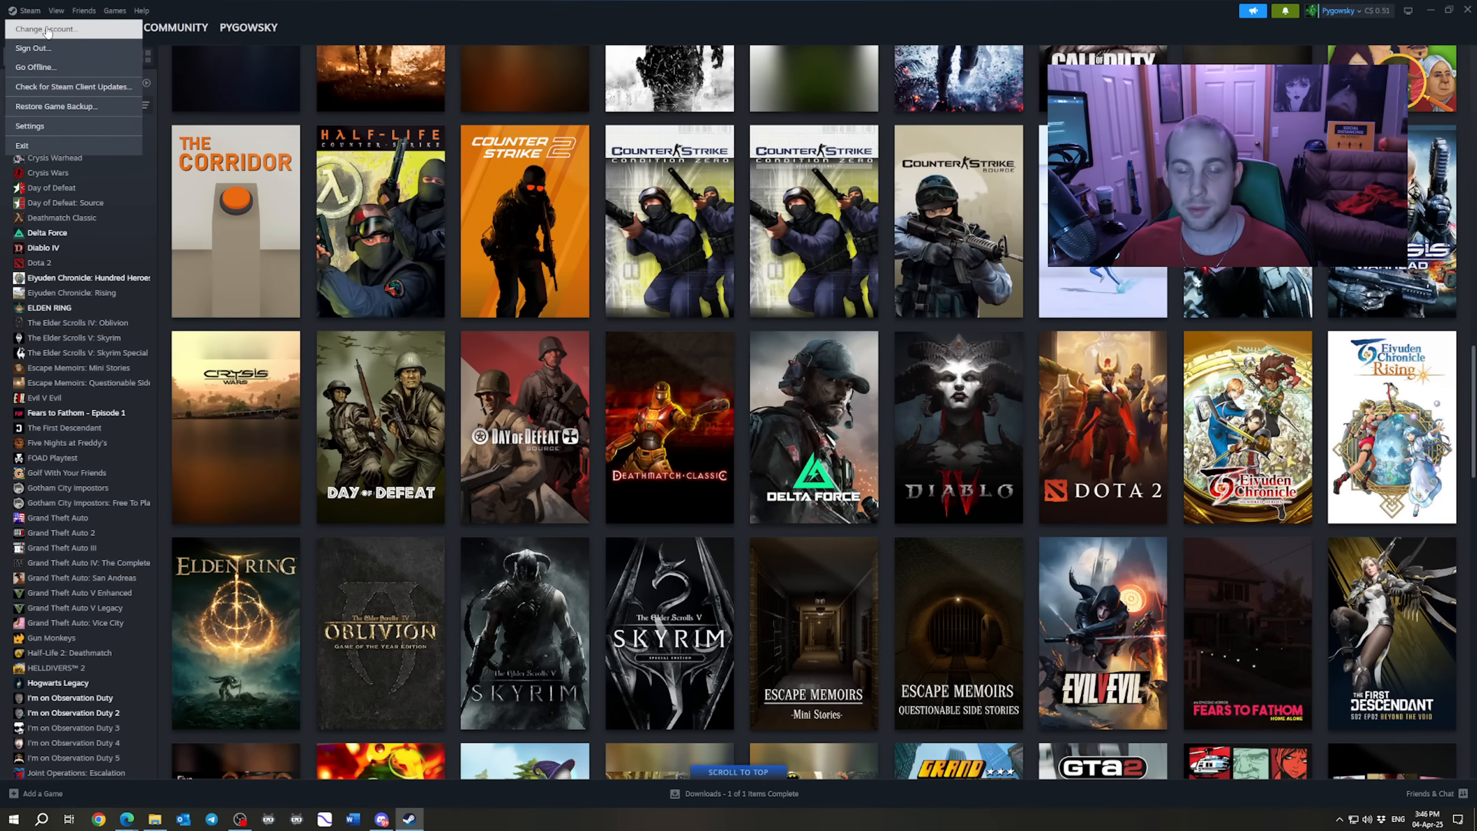
mouse_move(73, 106)
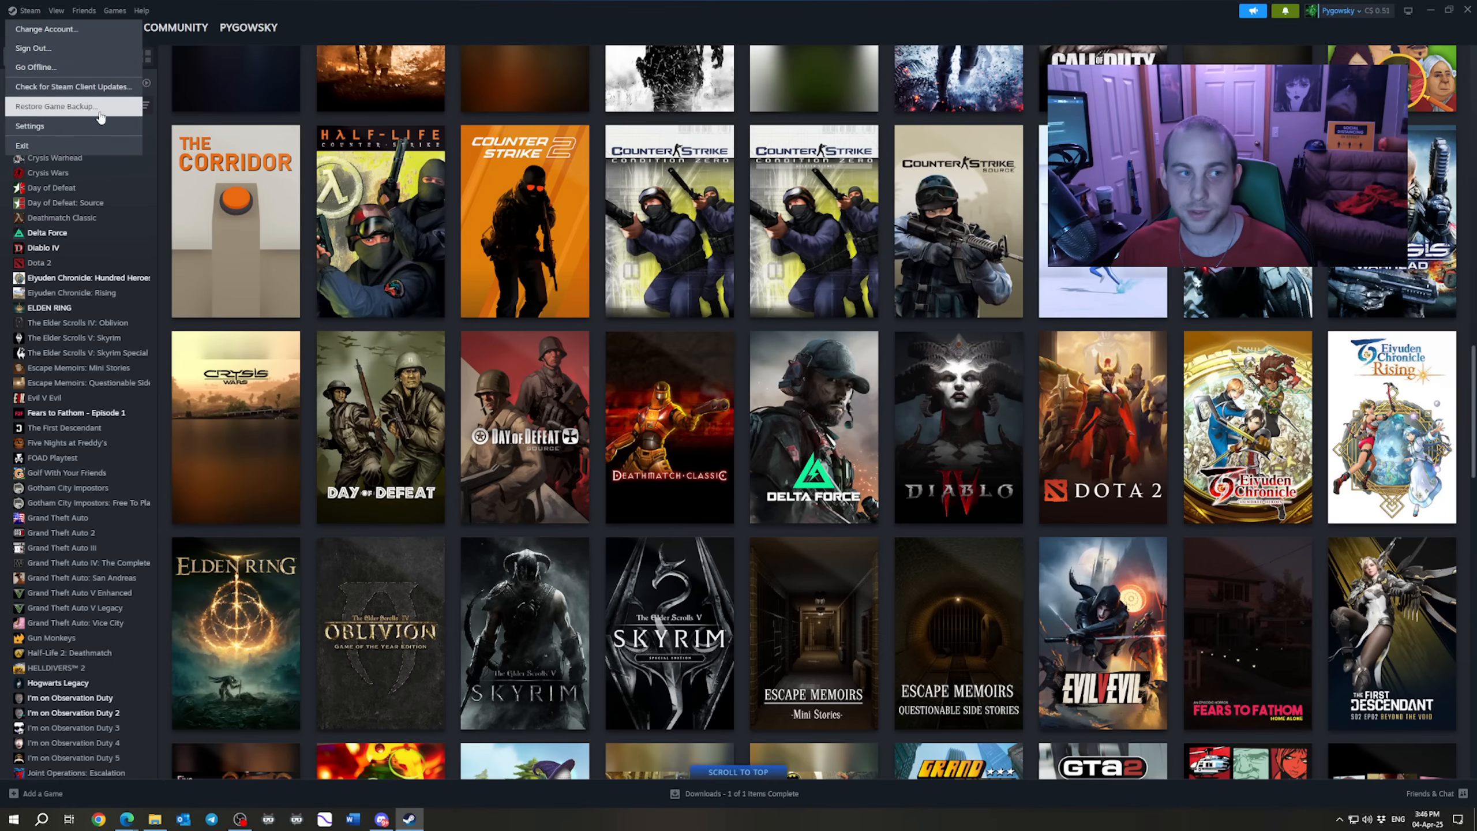
click(30, 125)
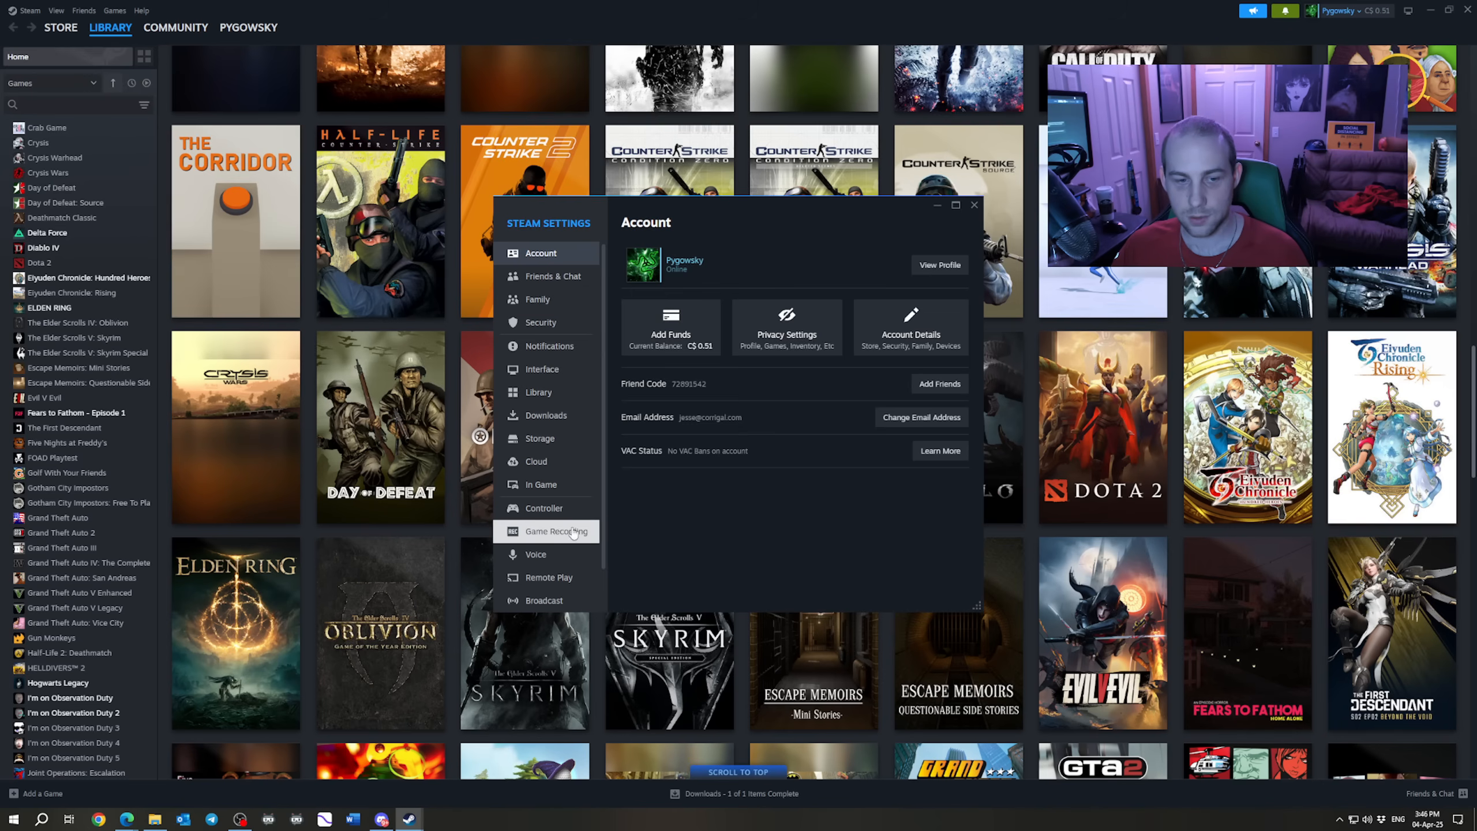
click(549, 578)
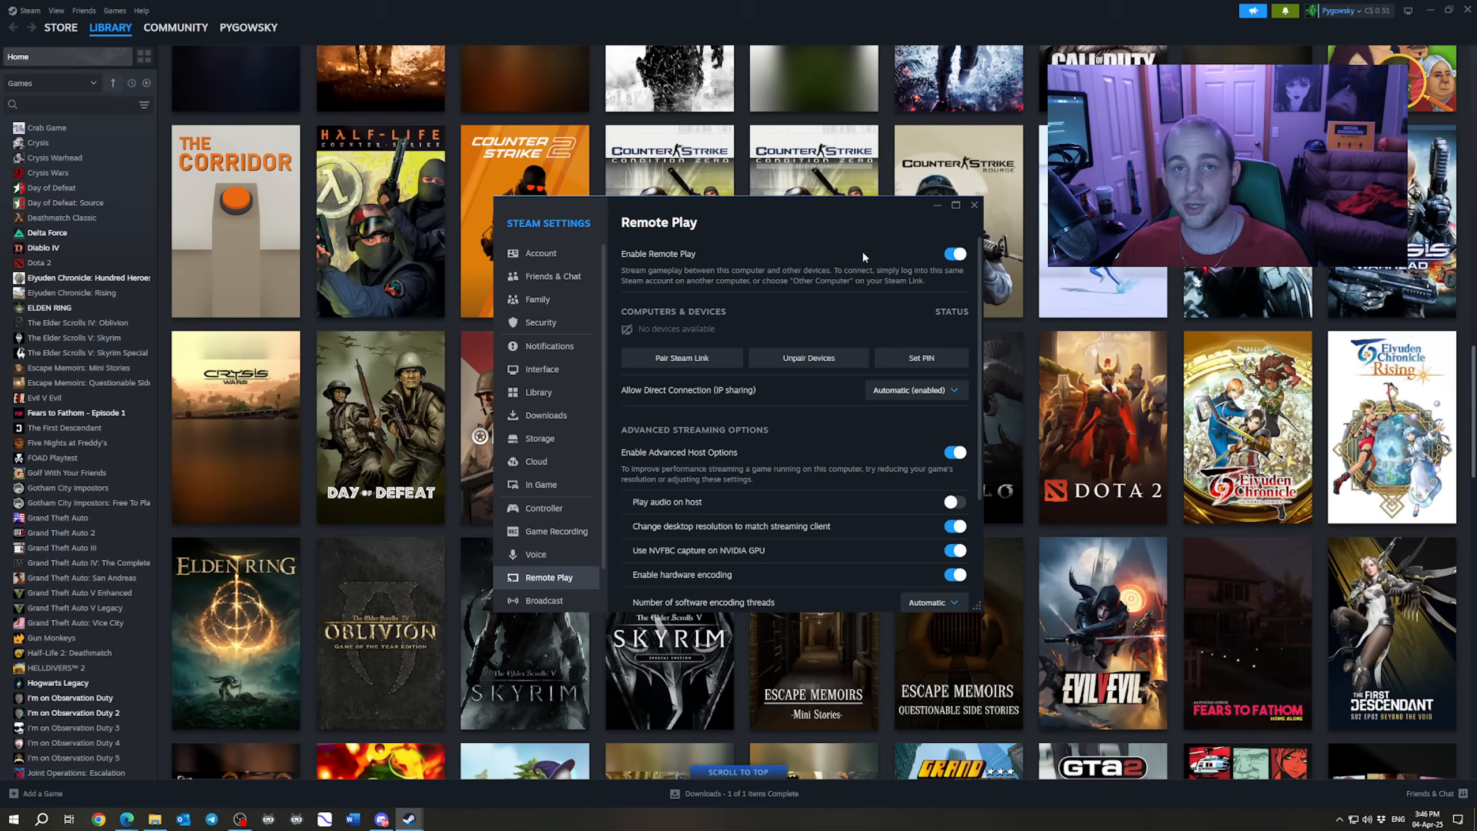
mouse_move(919, 265)
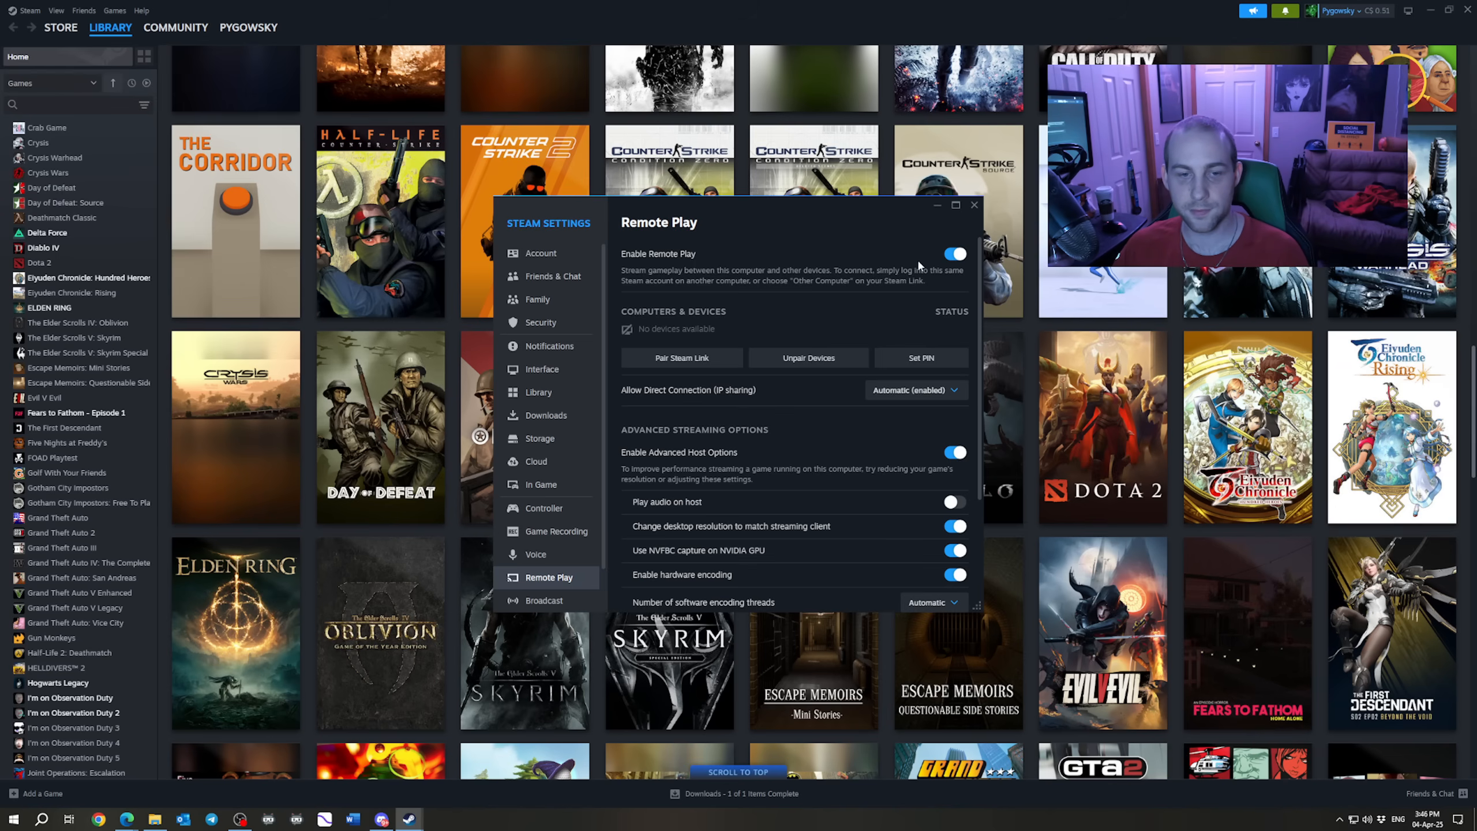
scroll(down, 3)
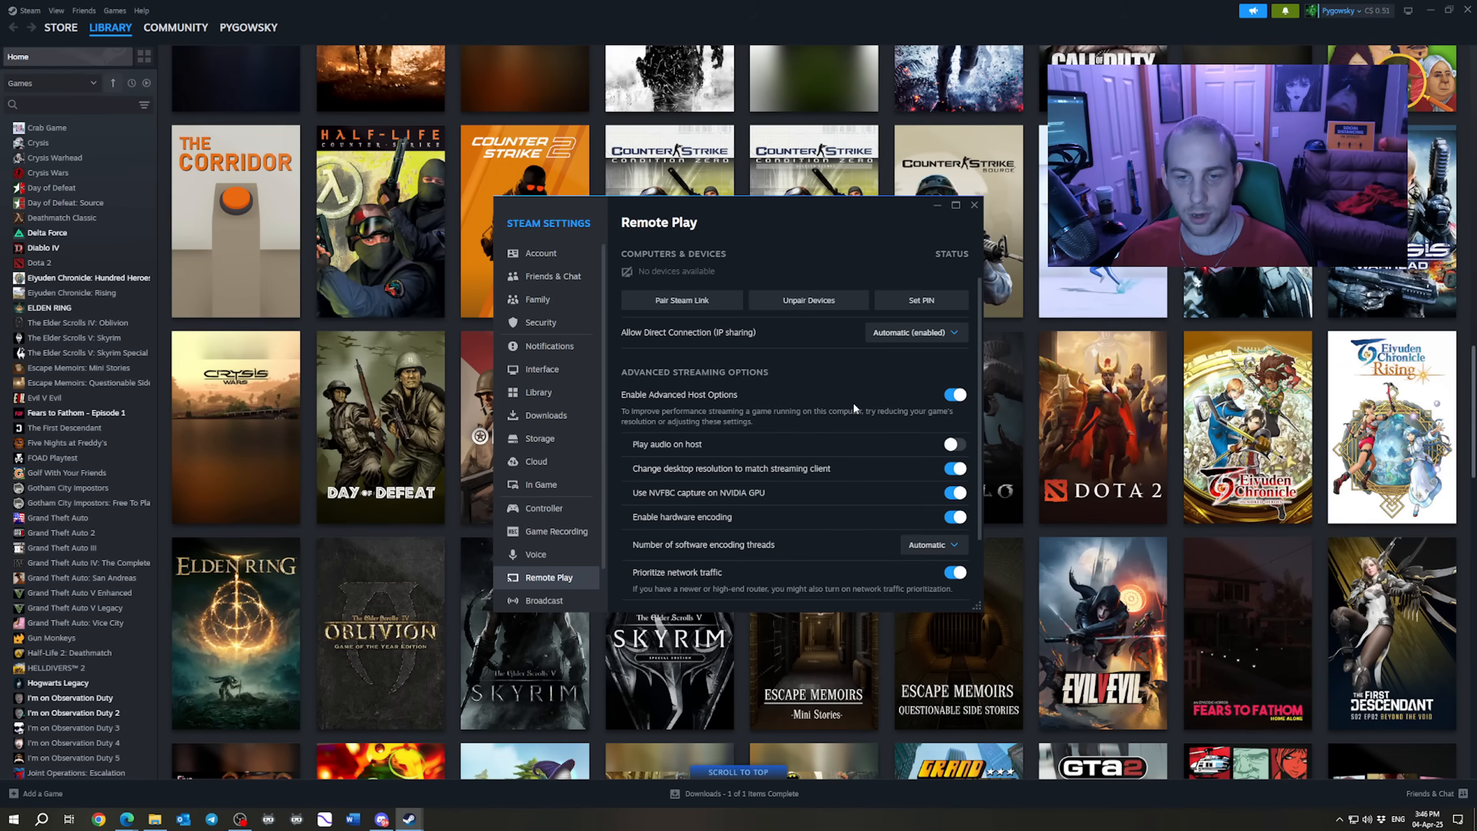
scroll(down, 3)
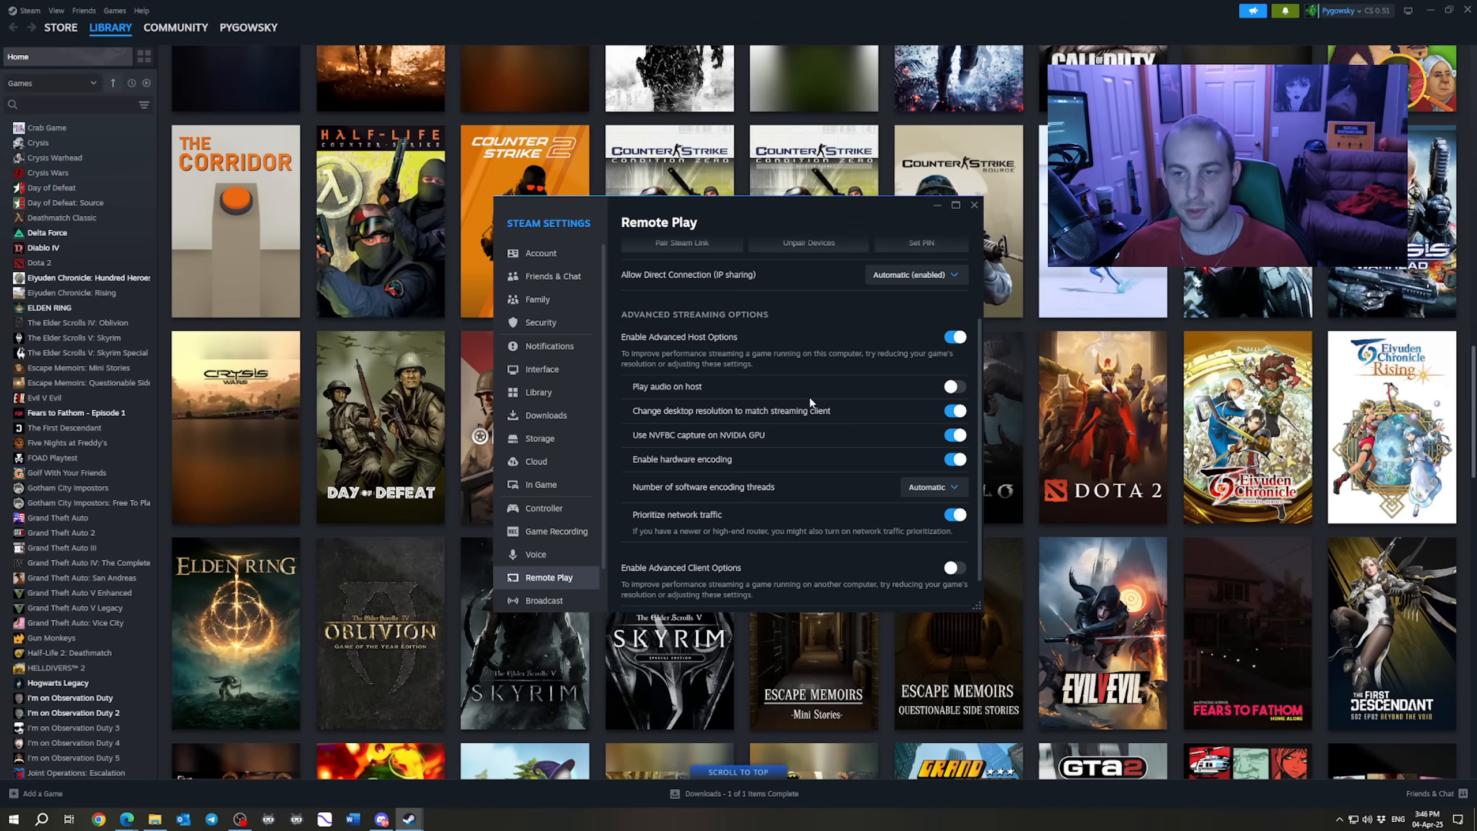
mouse_move(672, 352)
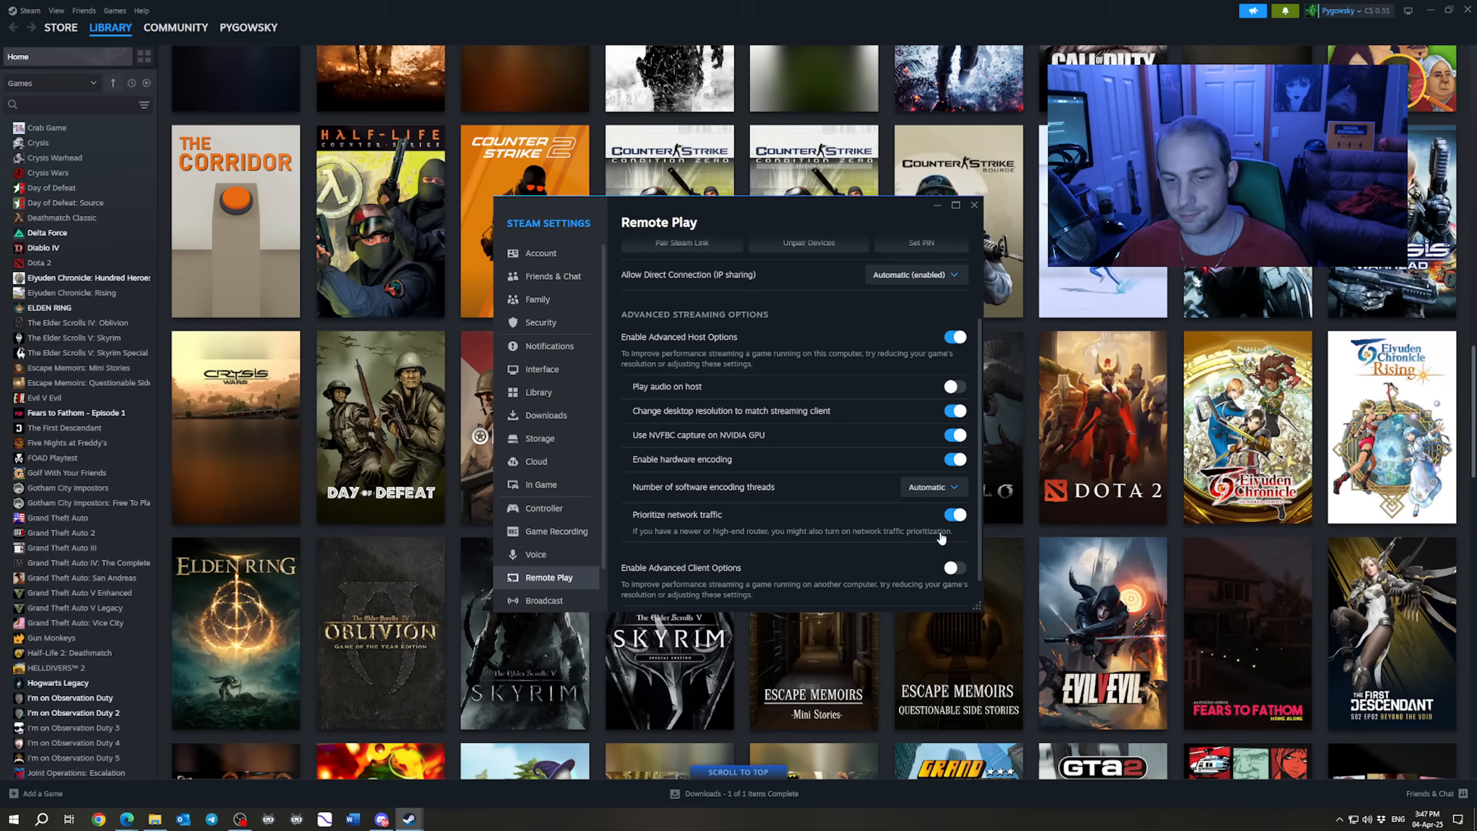
mouse_move(876, 411)
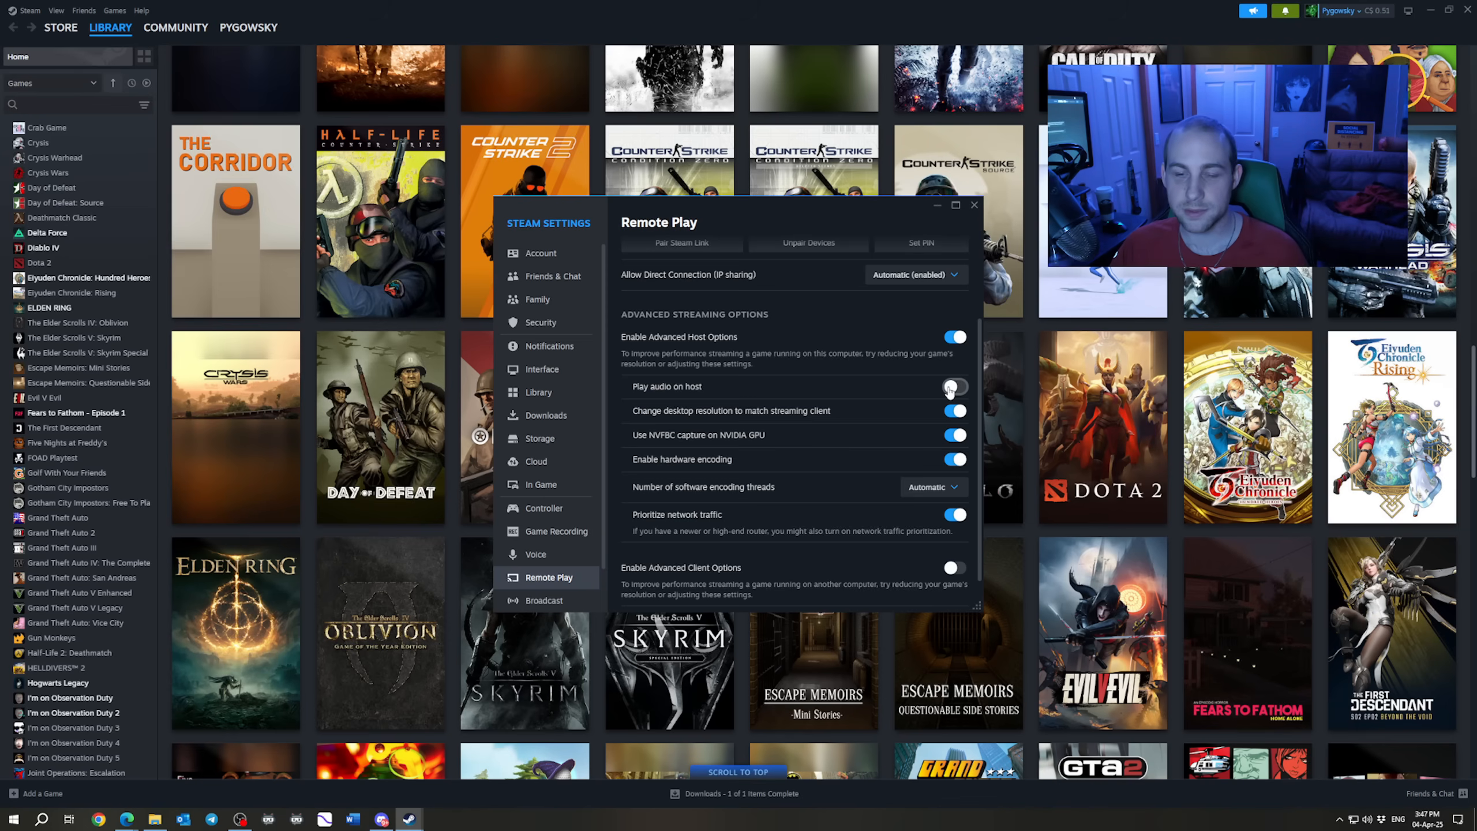
click(953, 386)
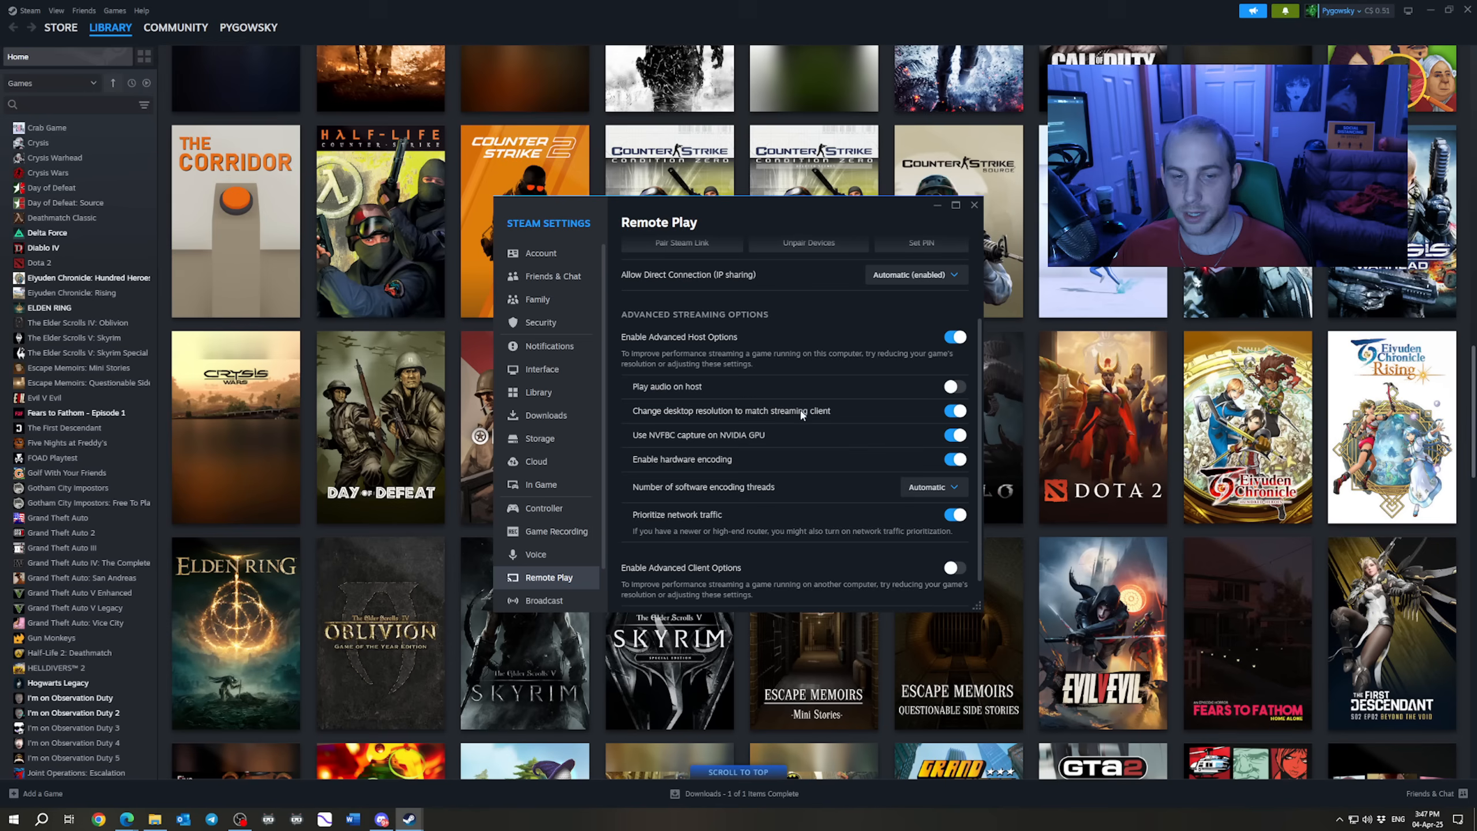
mouse_move(863, 419)
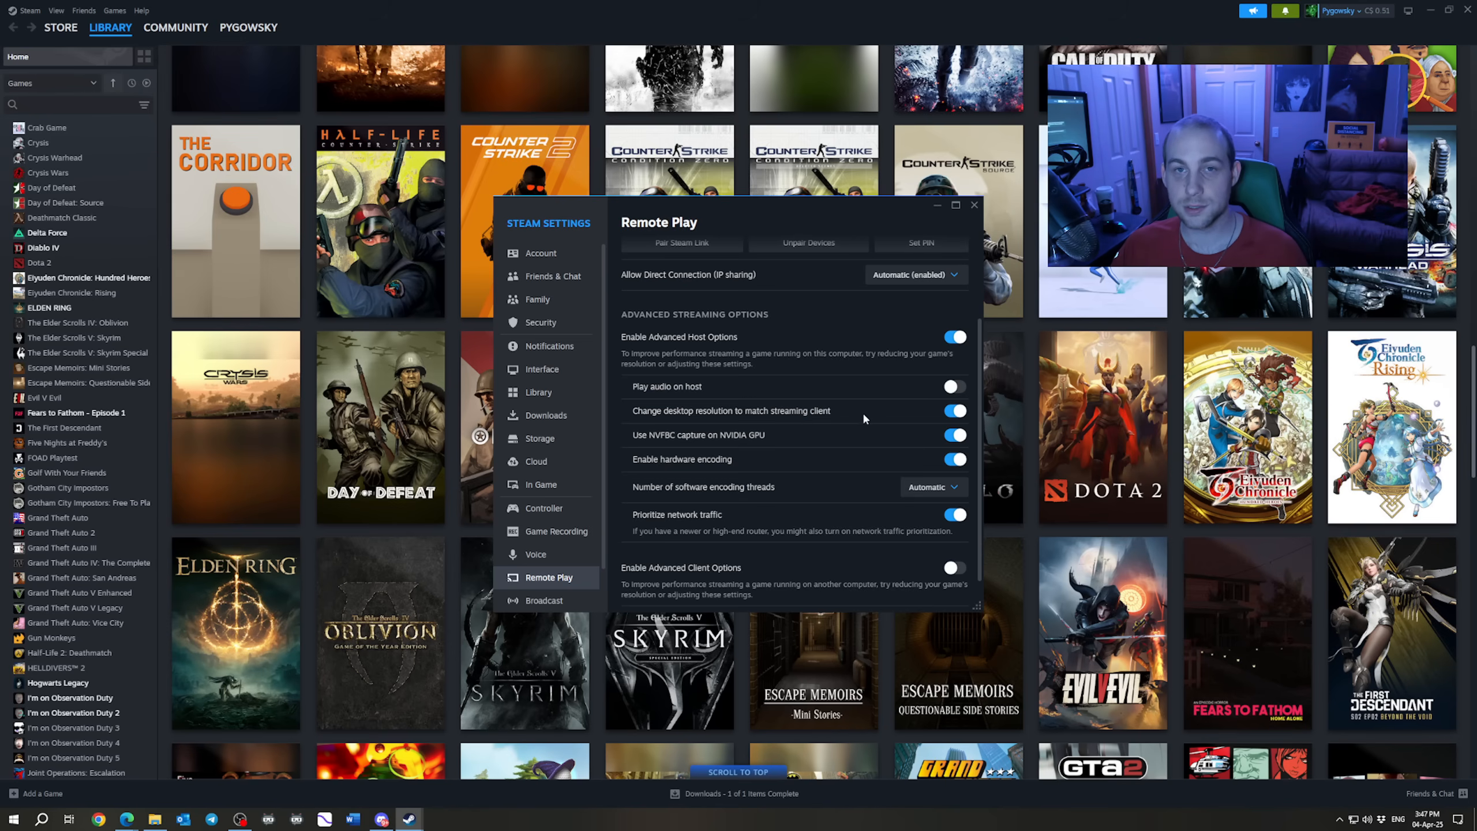
mouse_move(644, 448)
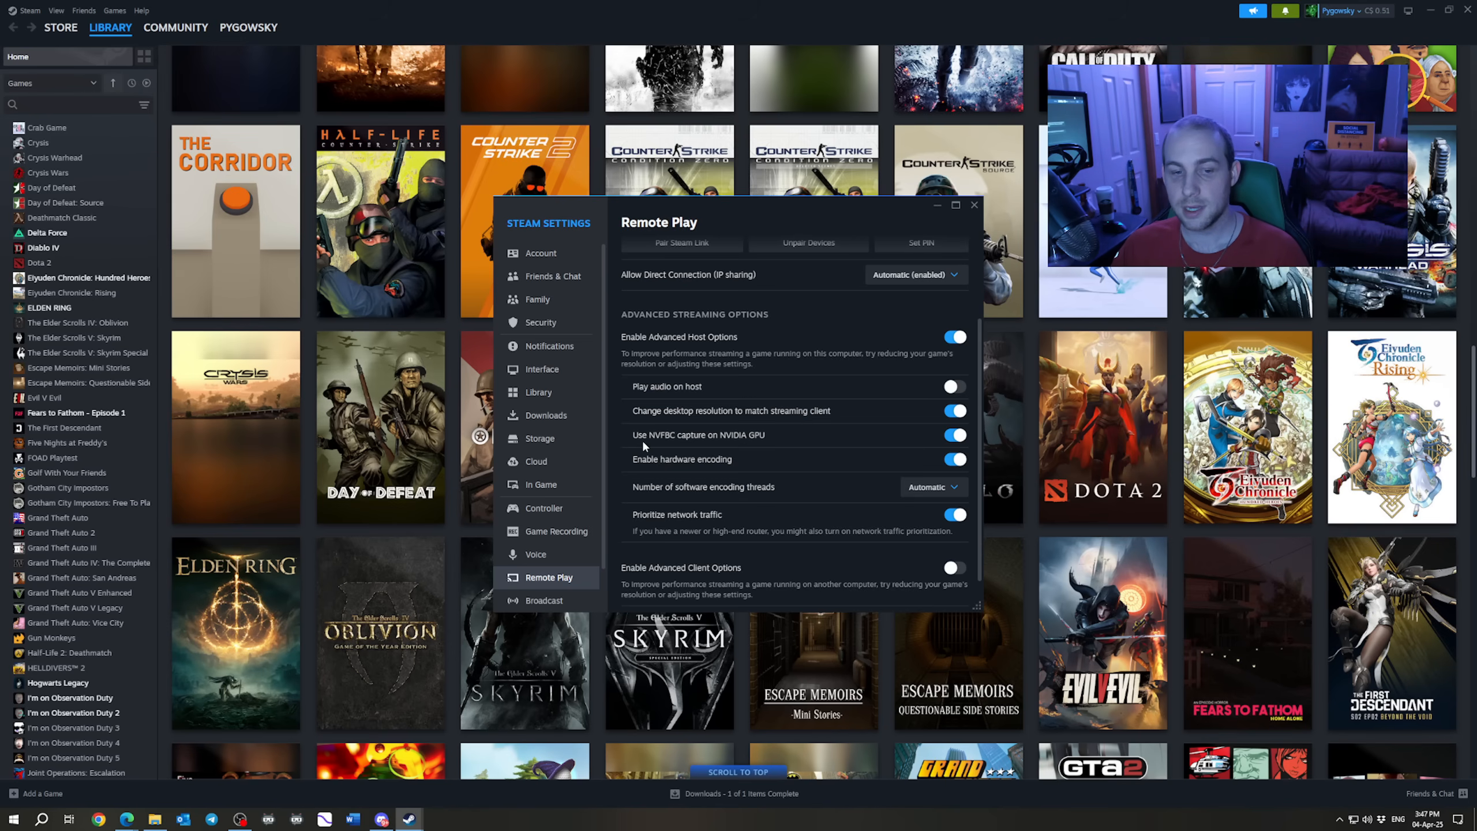
mouse_move(732, 440)
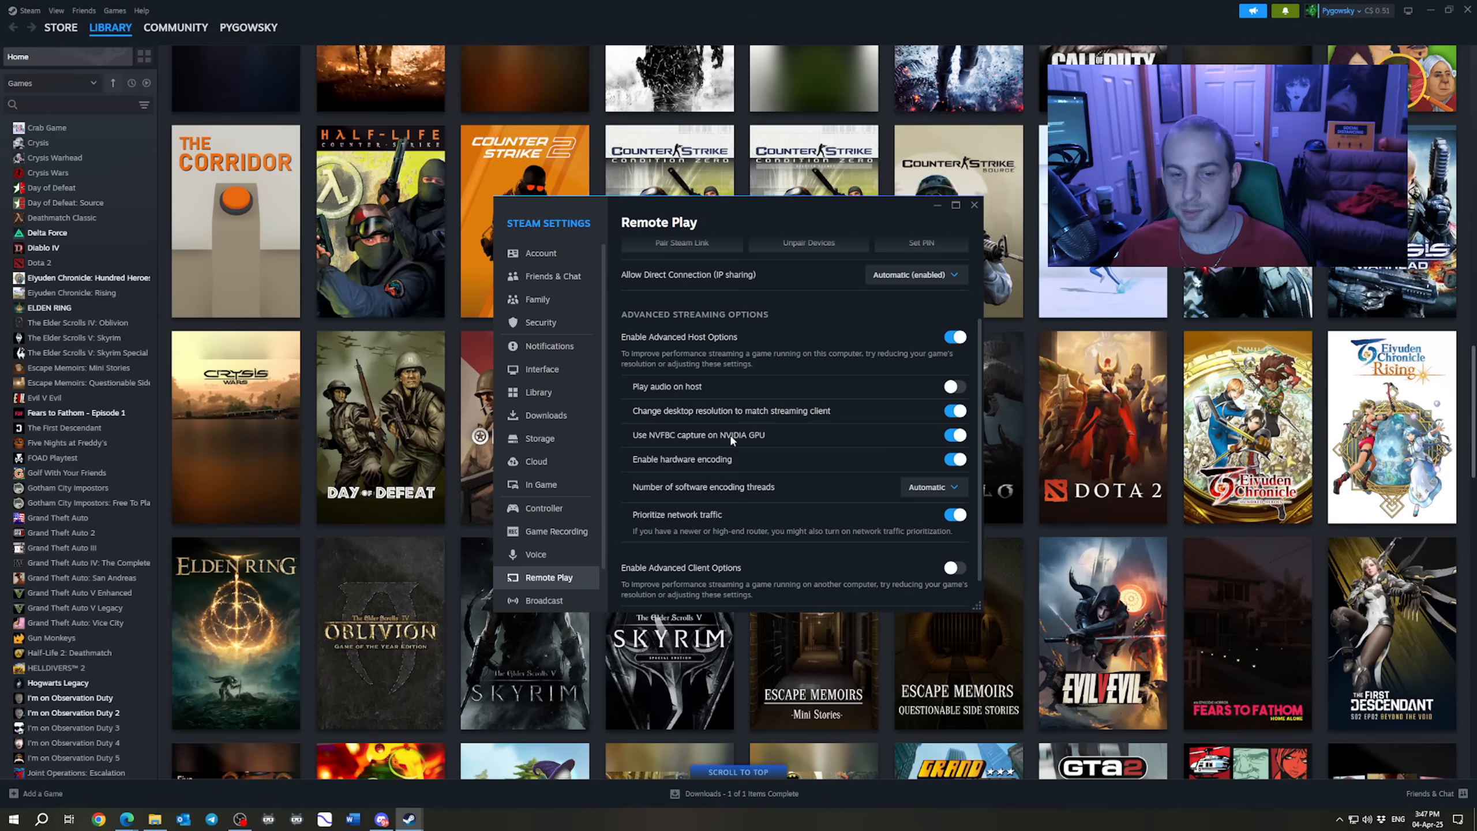
mouse_move(662, 447)
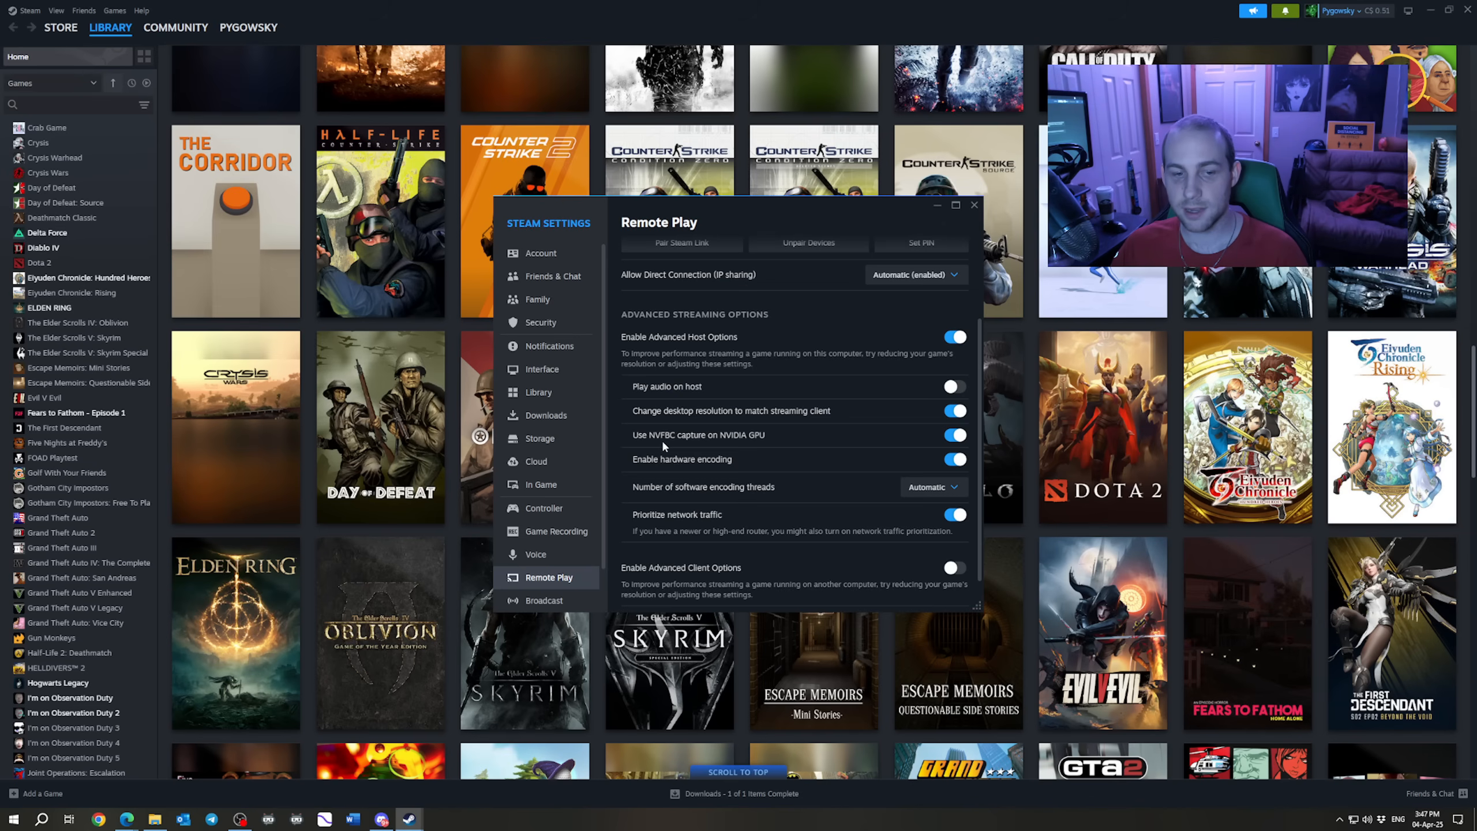
mouse_move(825, 449)
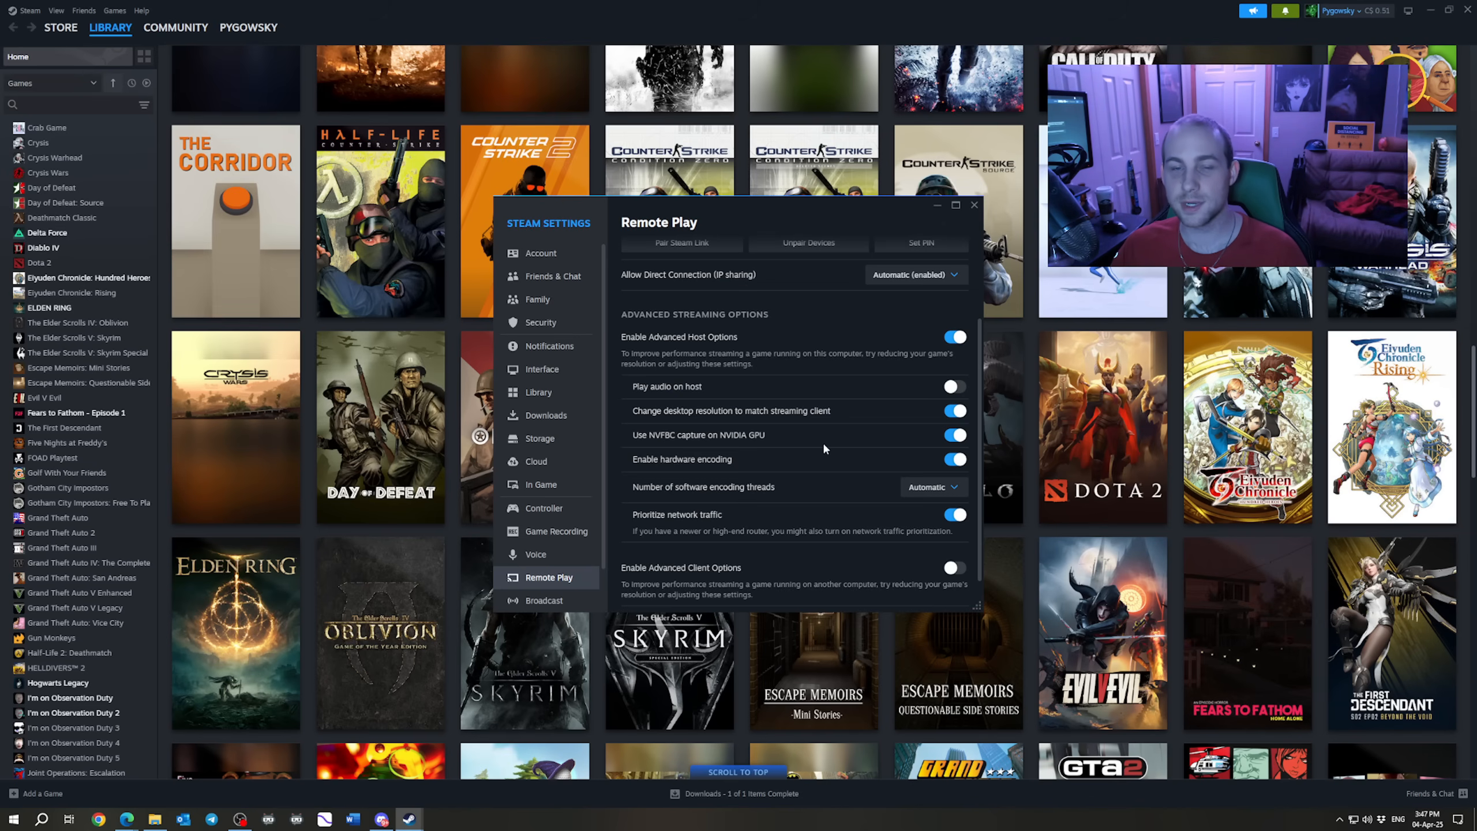
scroll(down, 3)
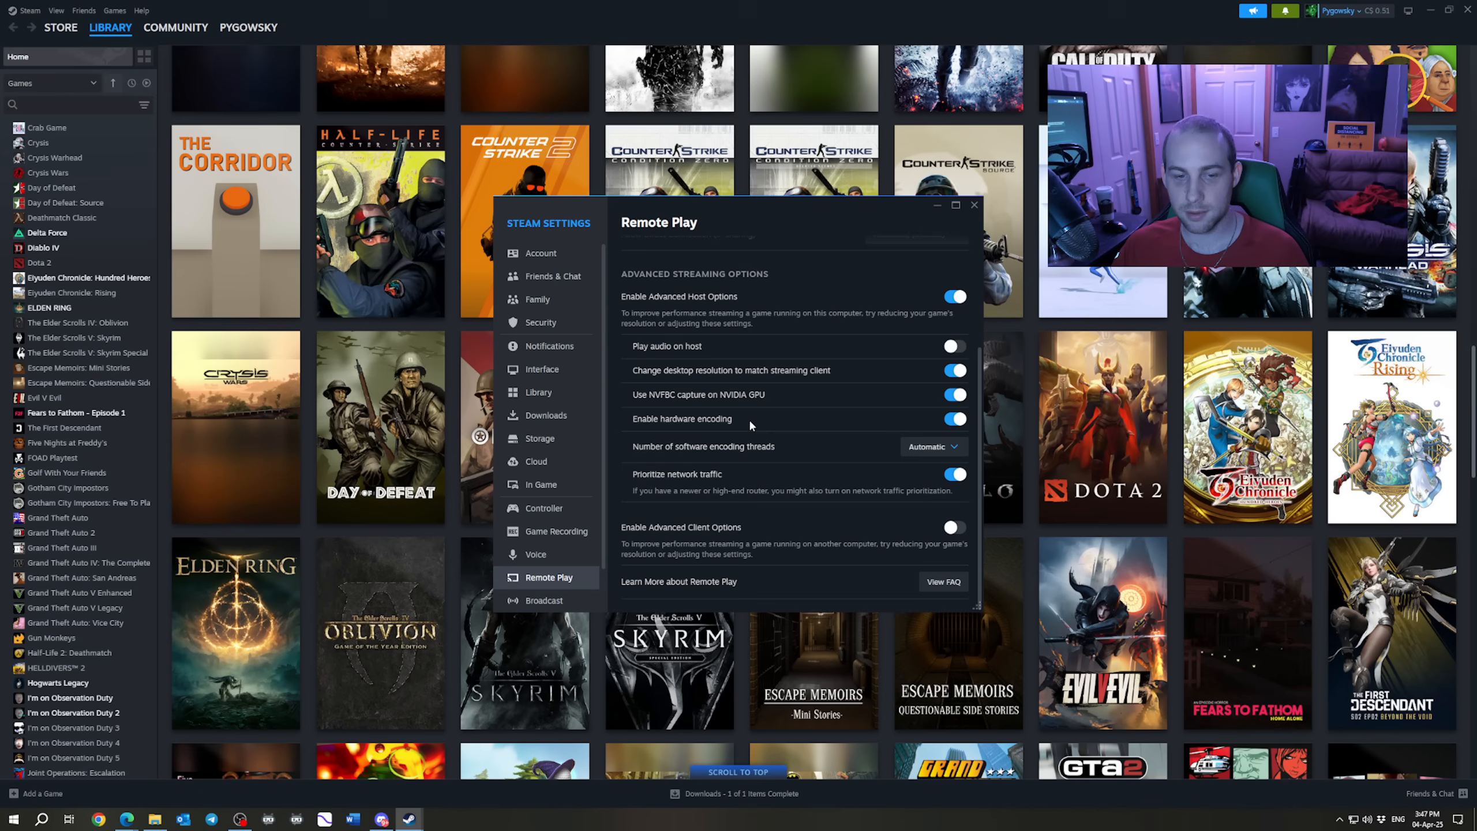
mouse_move(773, 426)
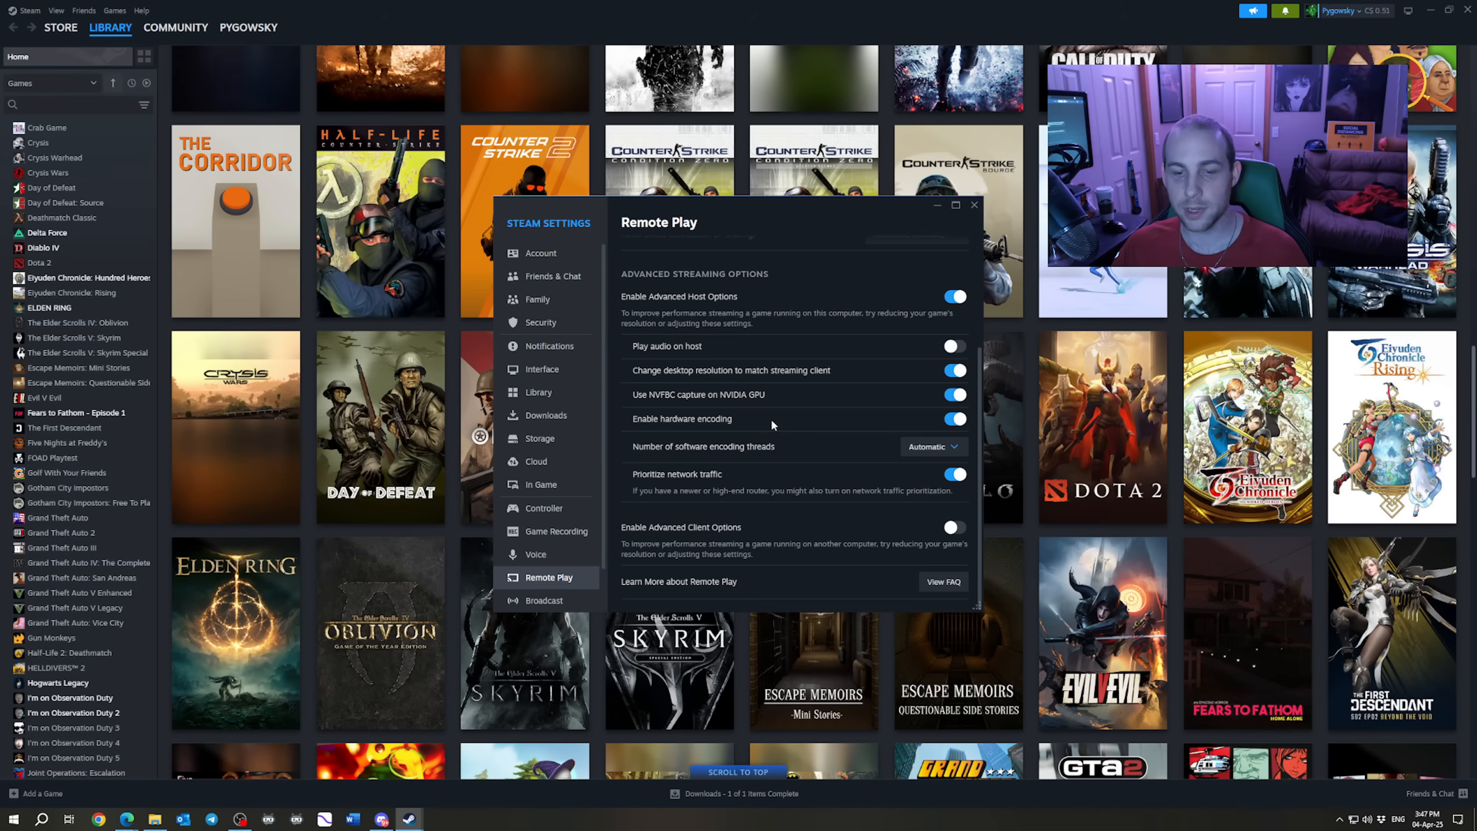
mouse_move(801, 426)
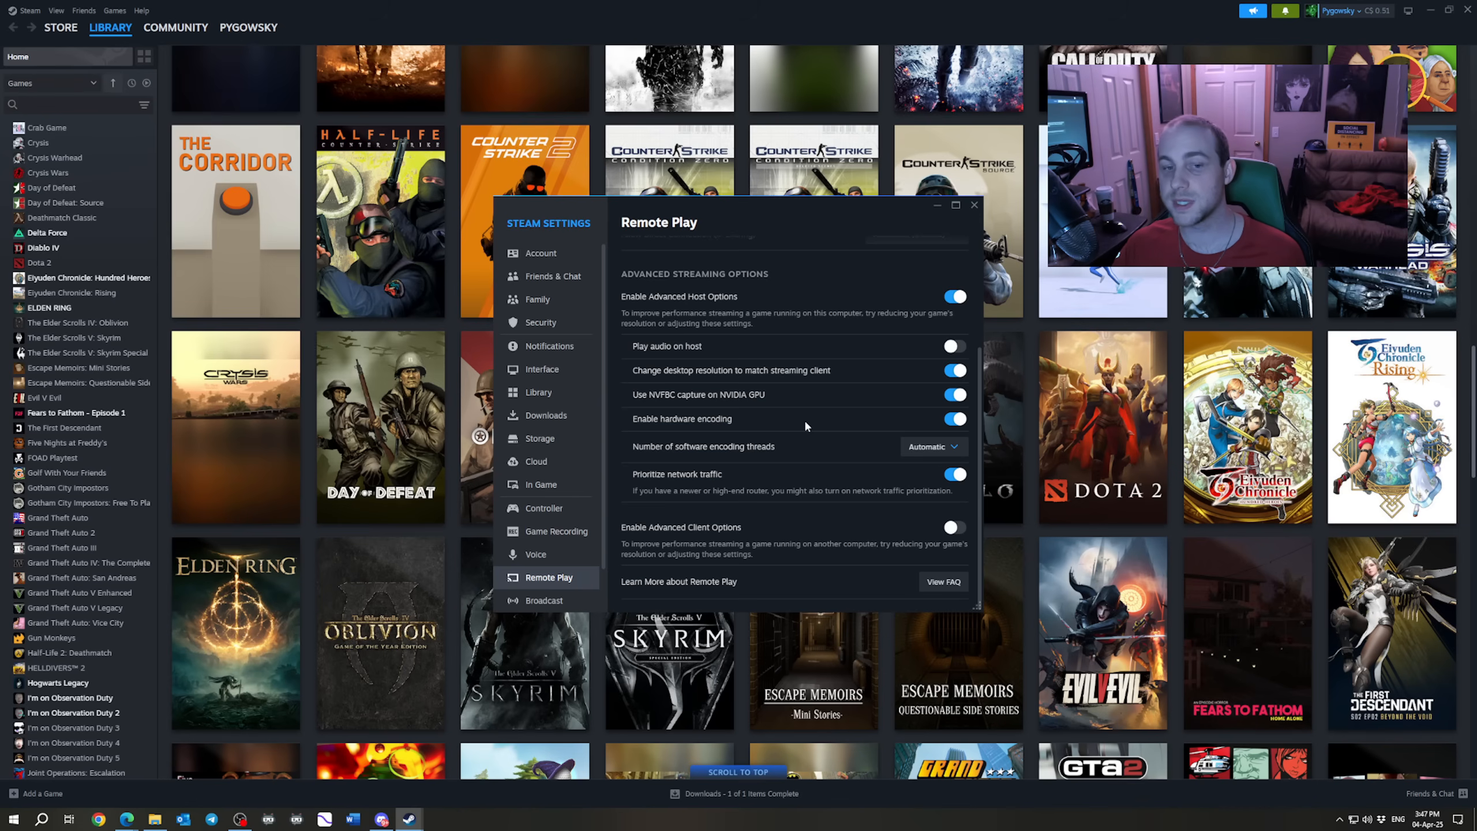
mouse_move(822, 483)
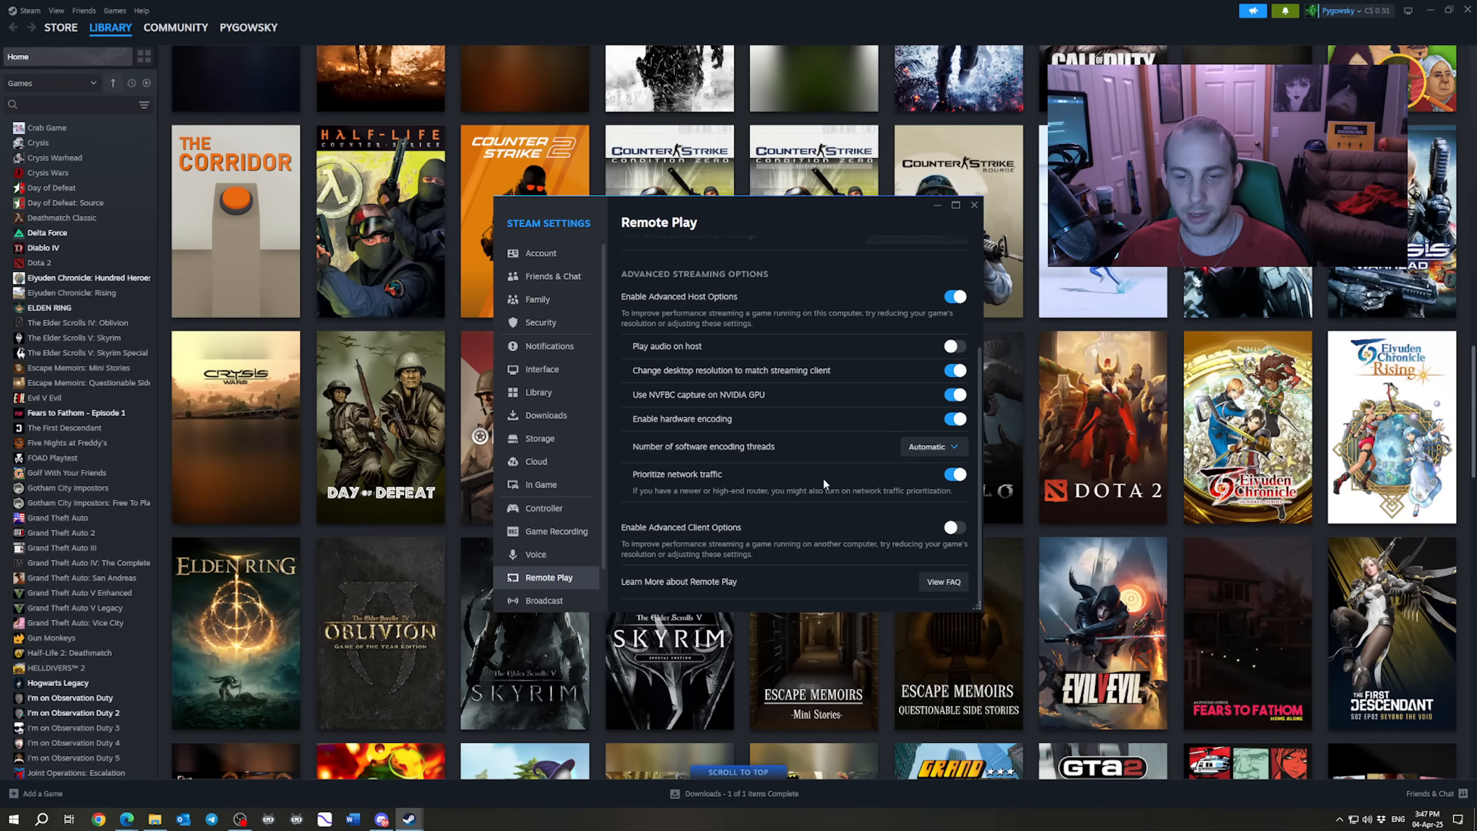
mouse_move(796, 484)
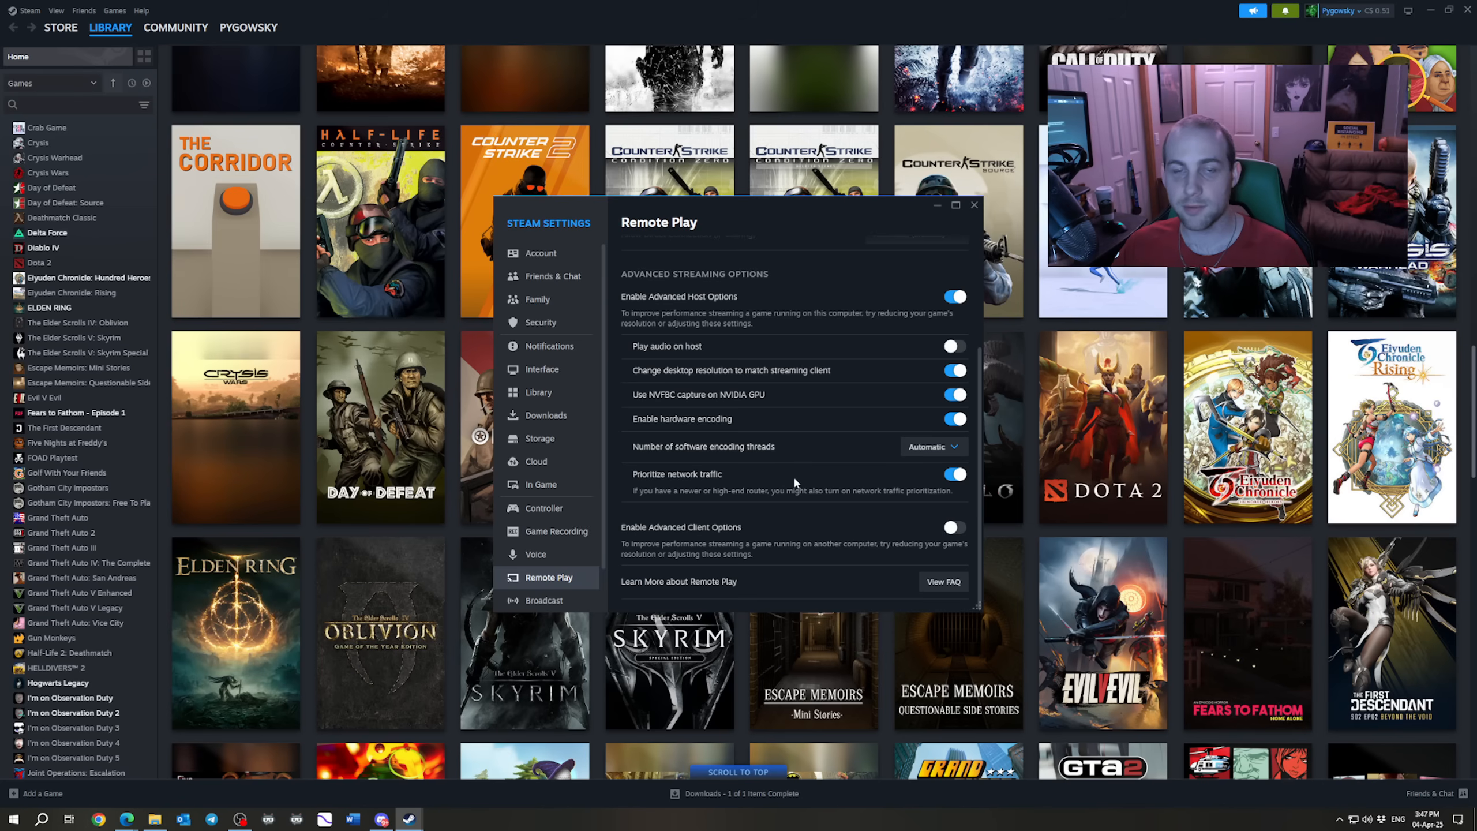
mouse_move(827, 483)
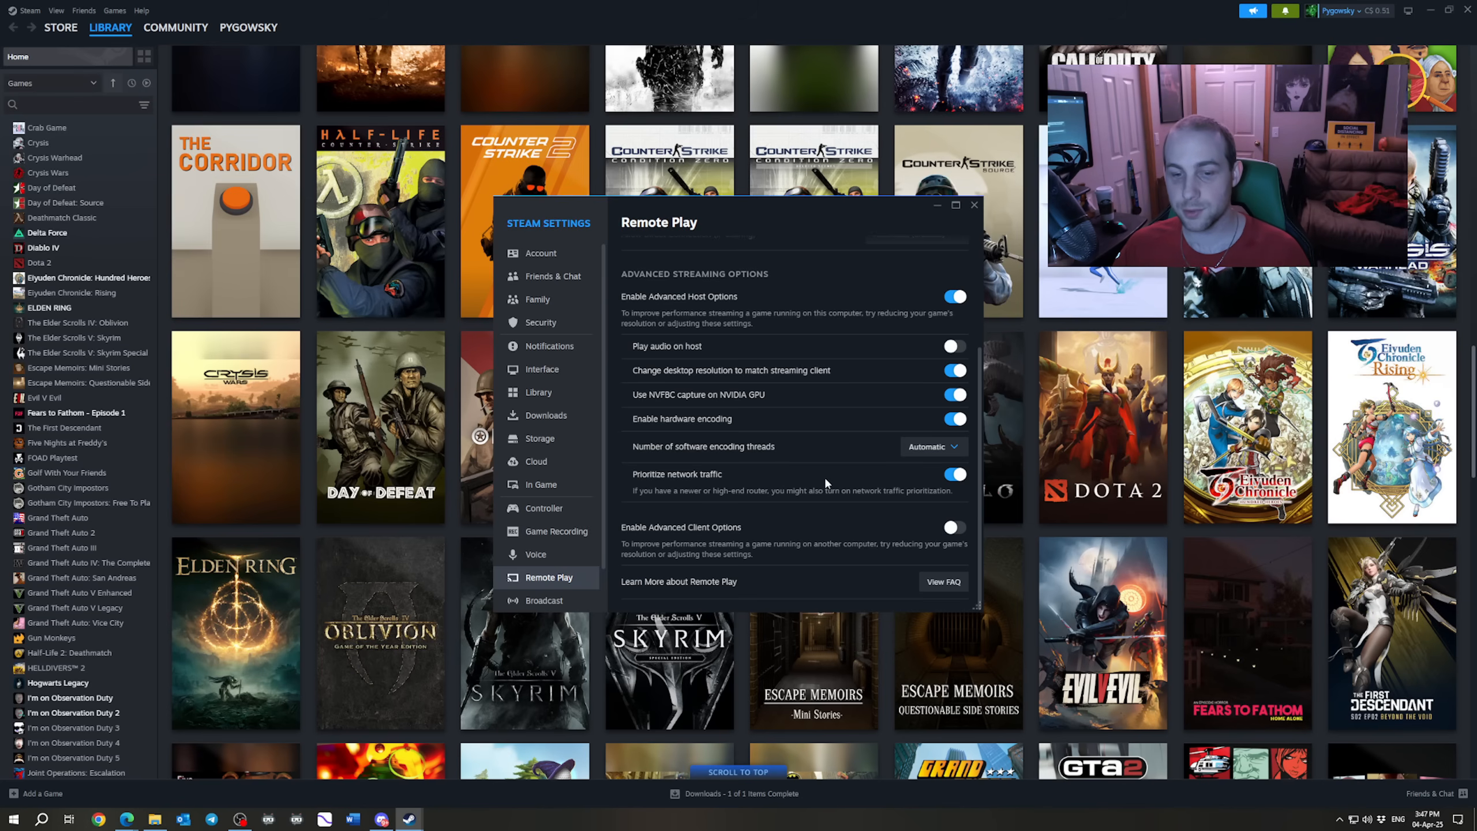
mouse_move(839, 503)
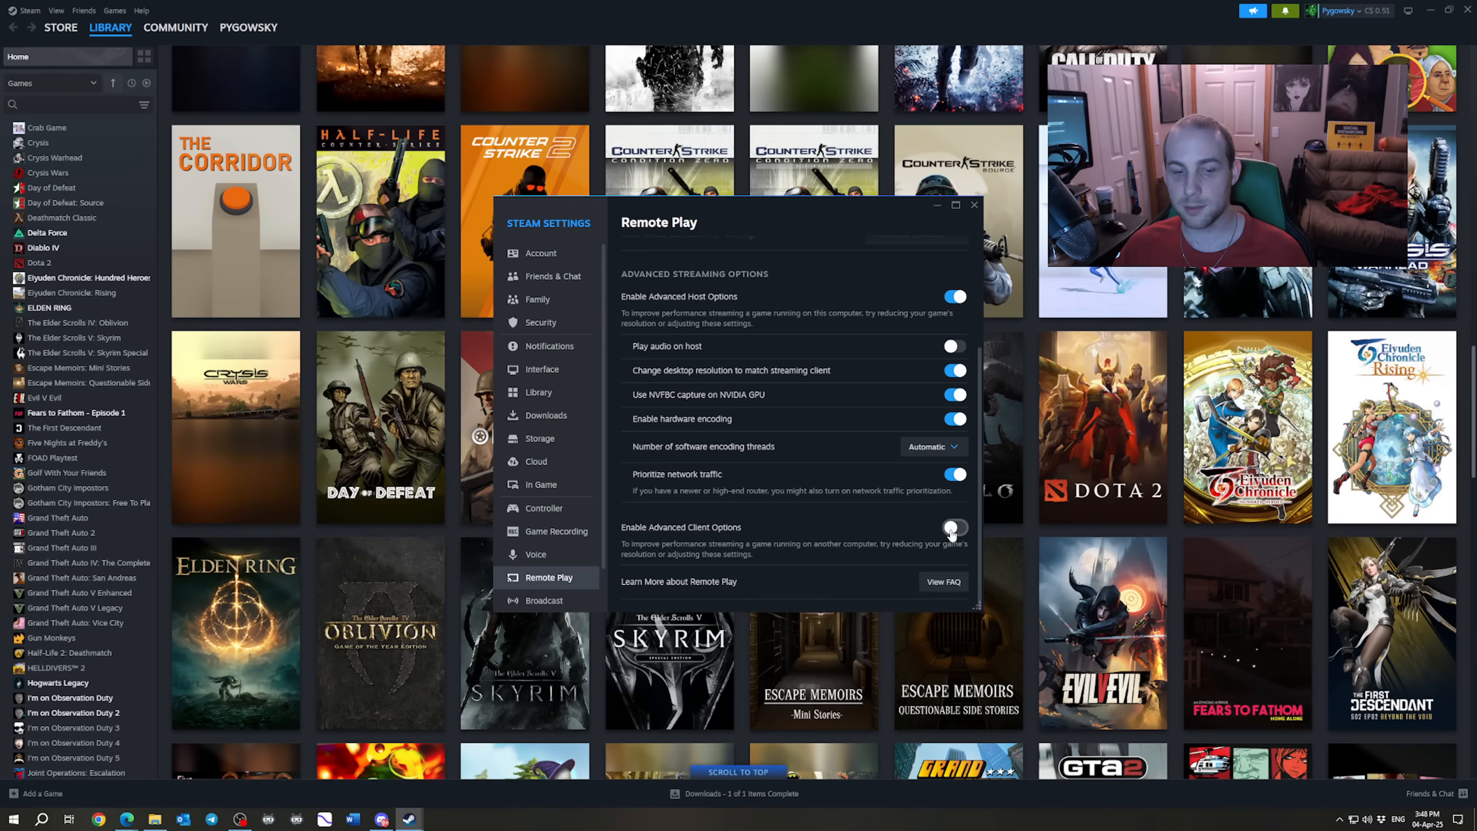
click(954, 526)
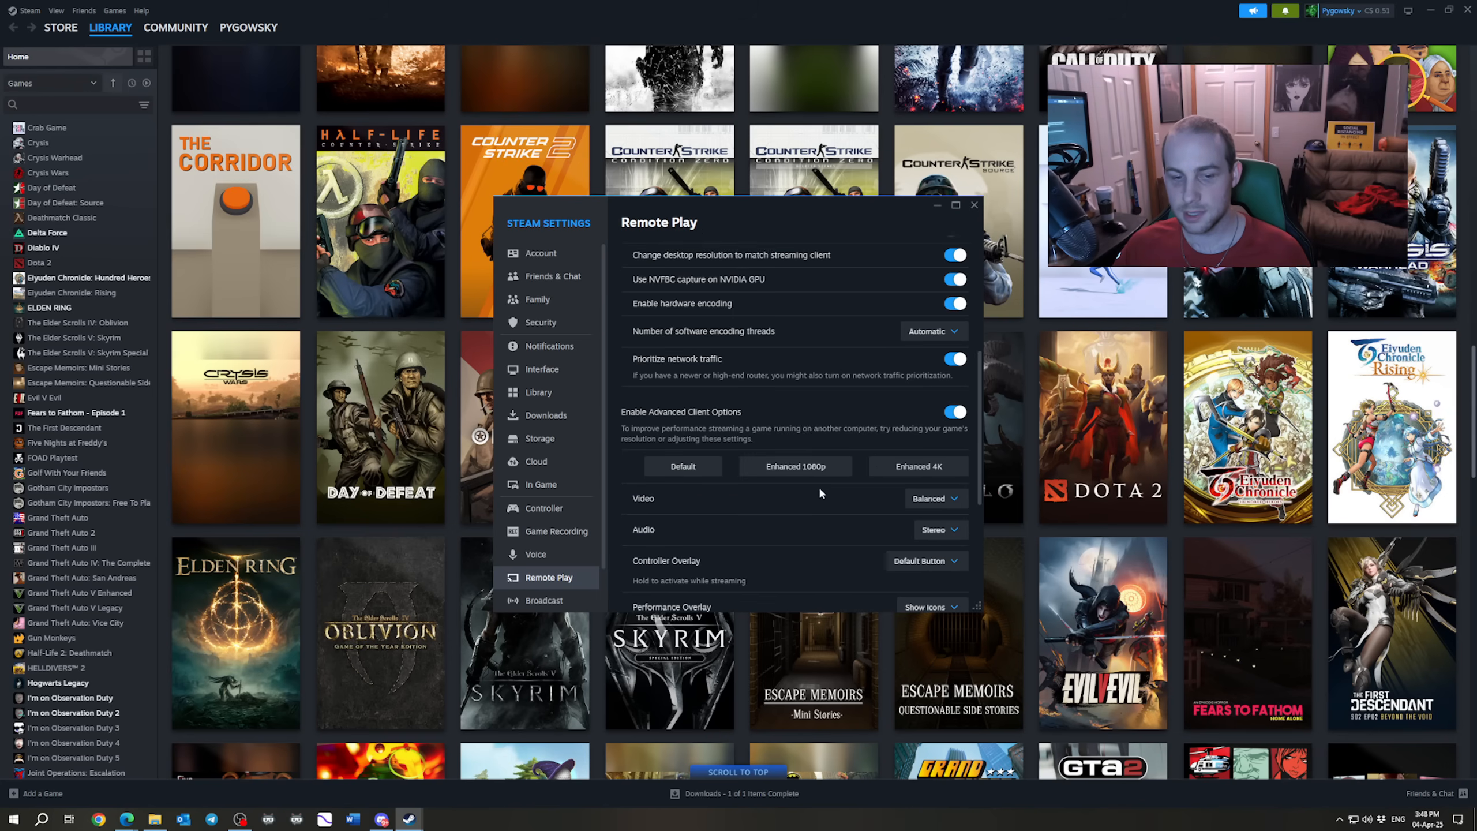
scroll(down, 3)
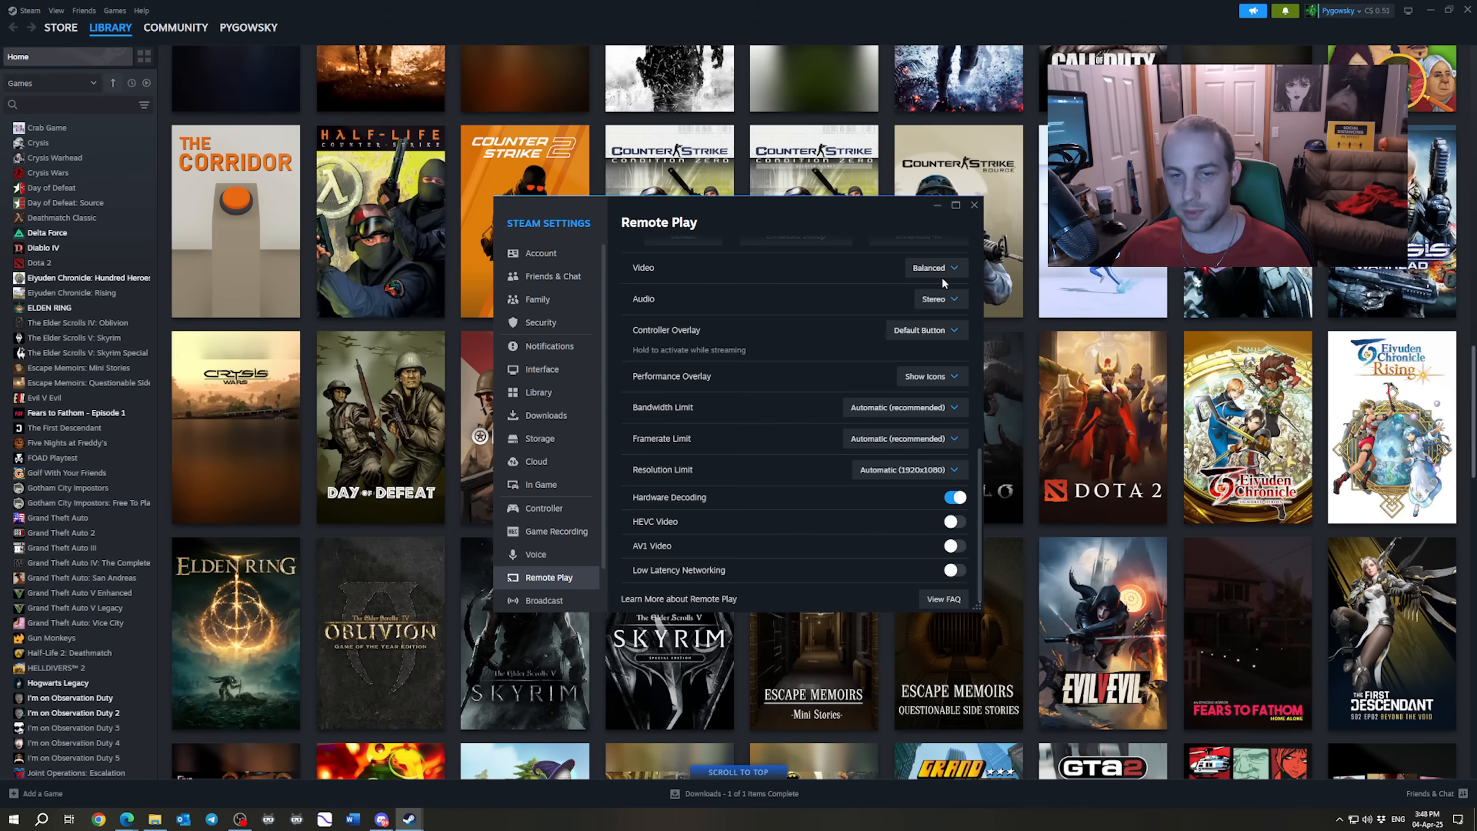
mouse_move(856, 331)
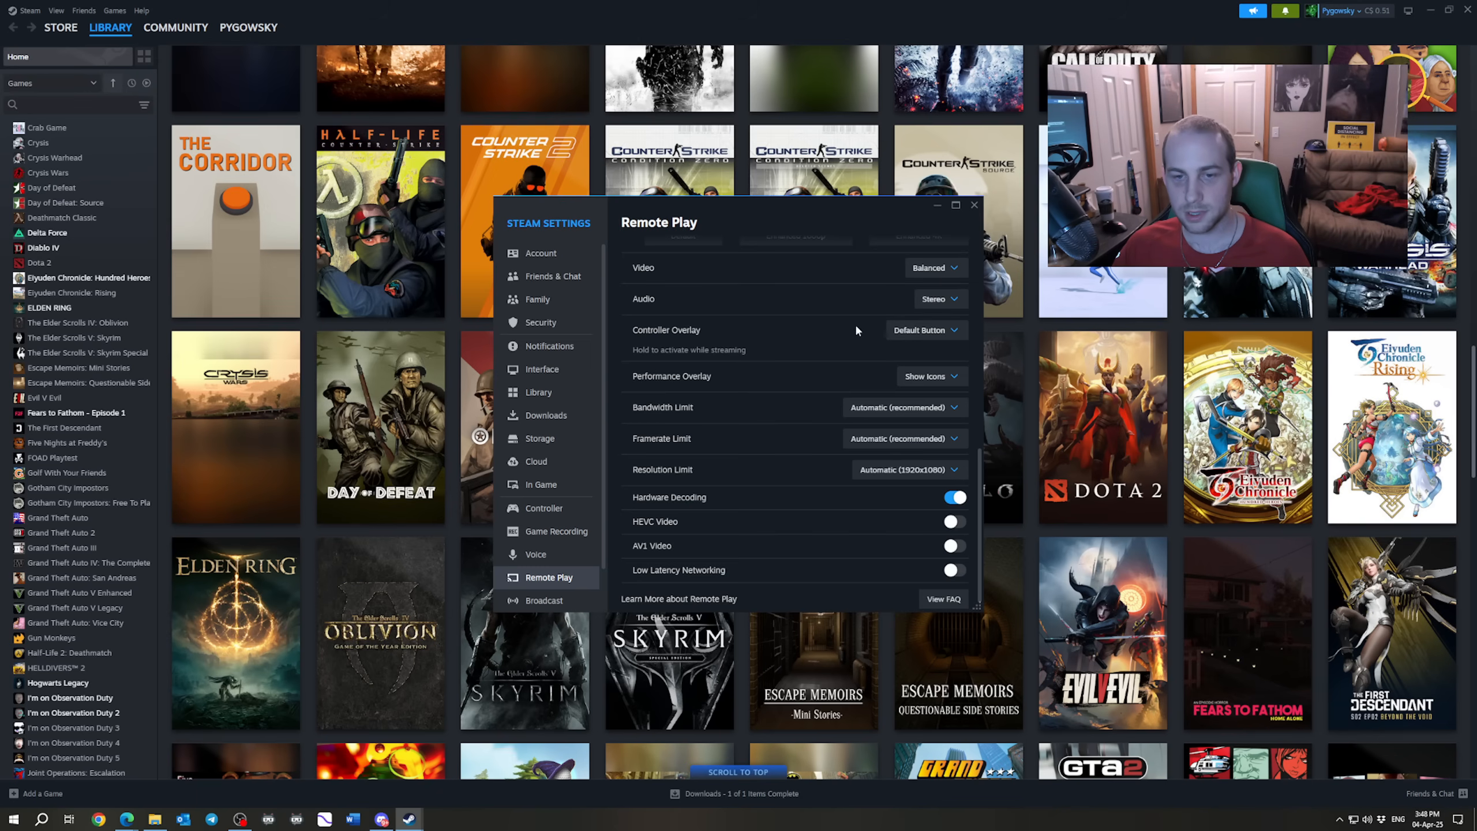
mouse_move(848, 347)
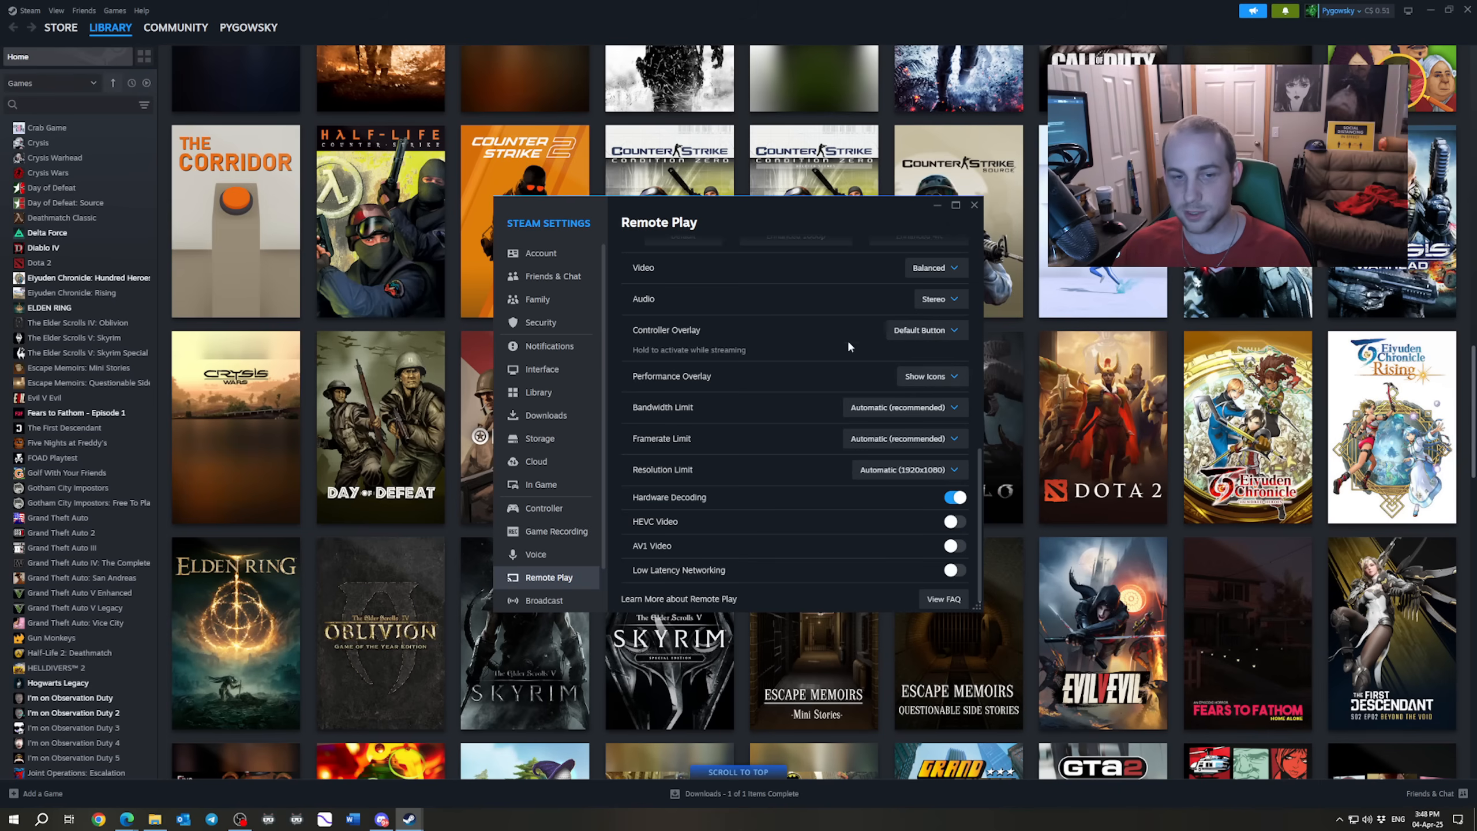
mouse_move(832, 378)
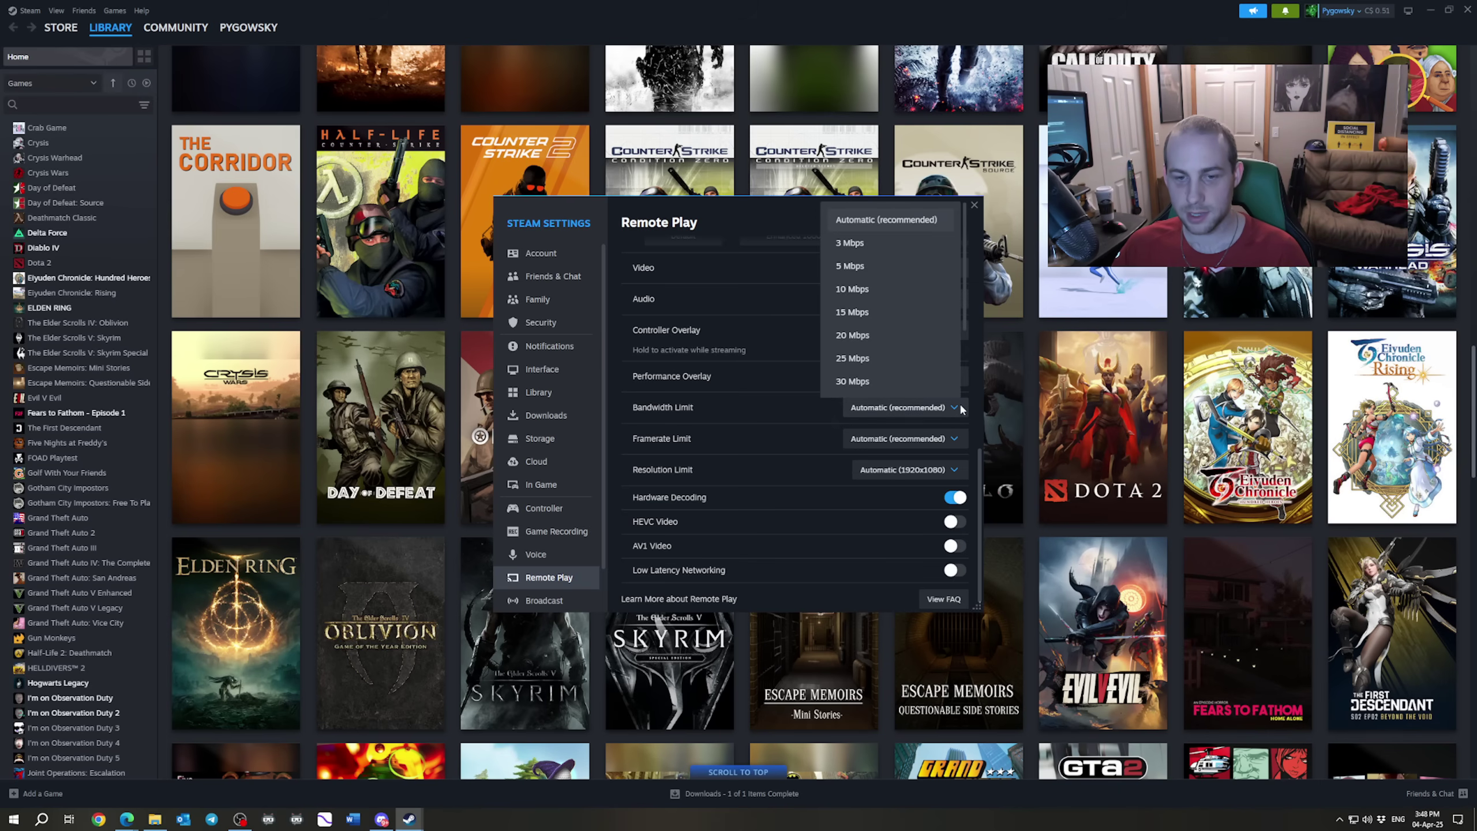
scroll(down, 3)
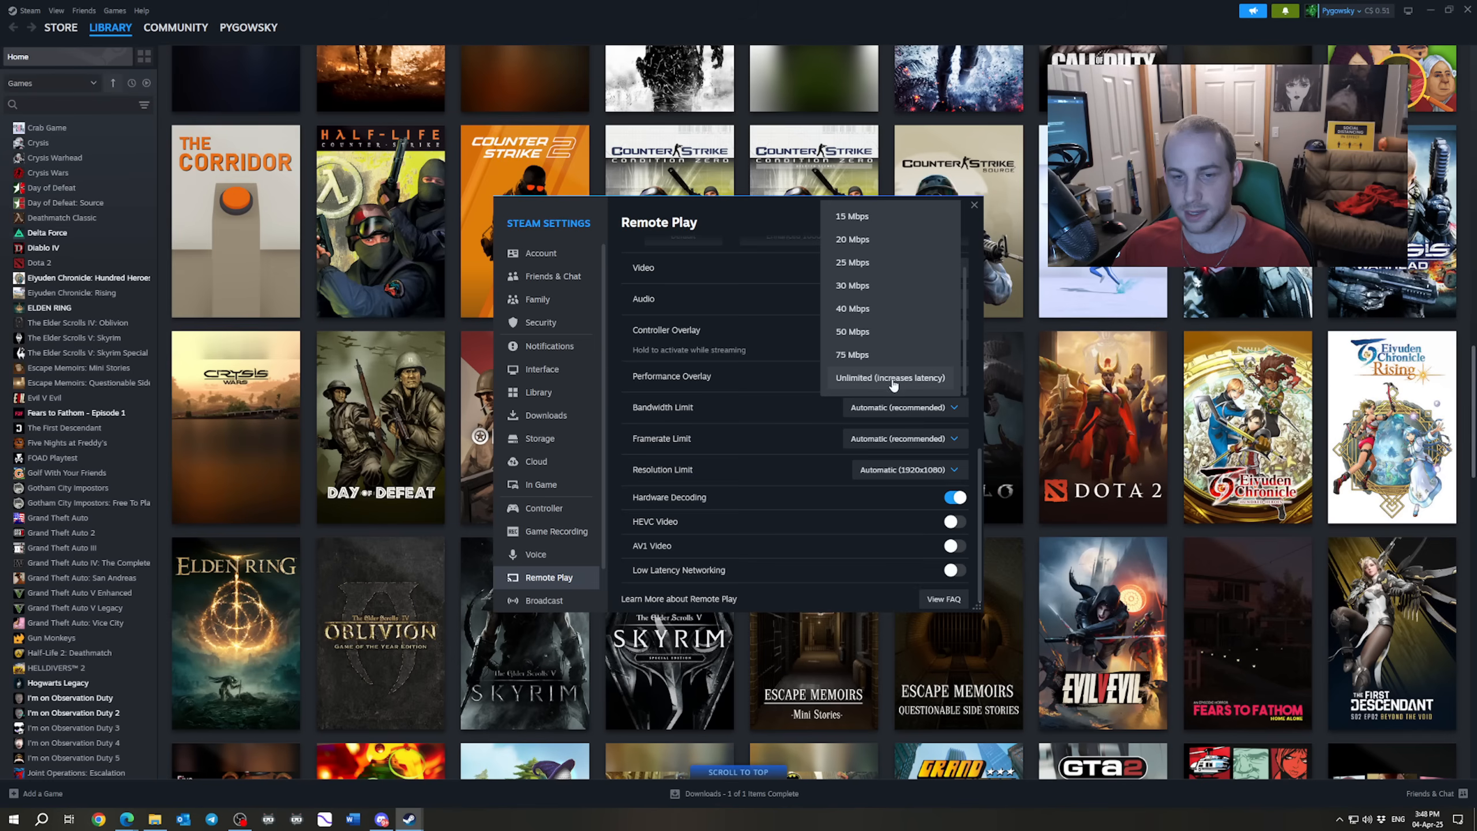
click(889, 377)
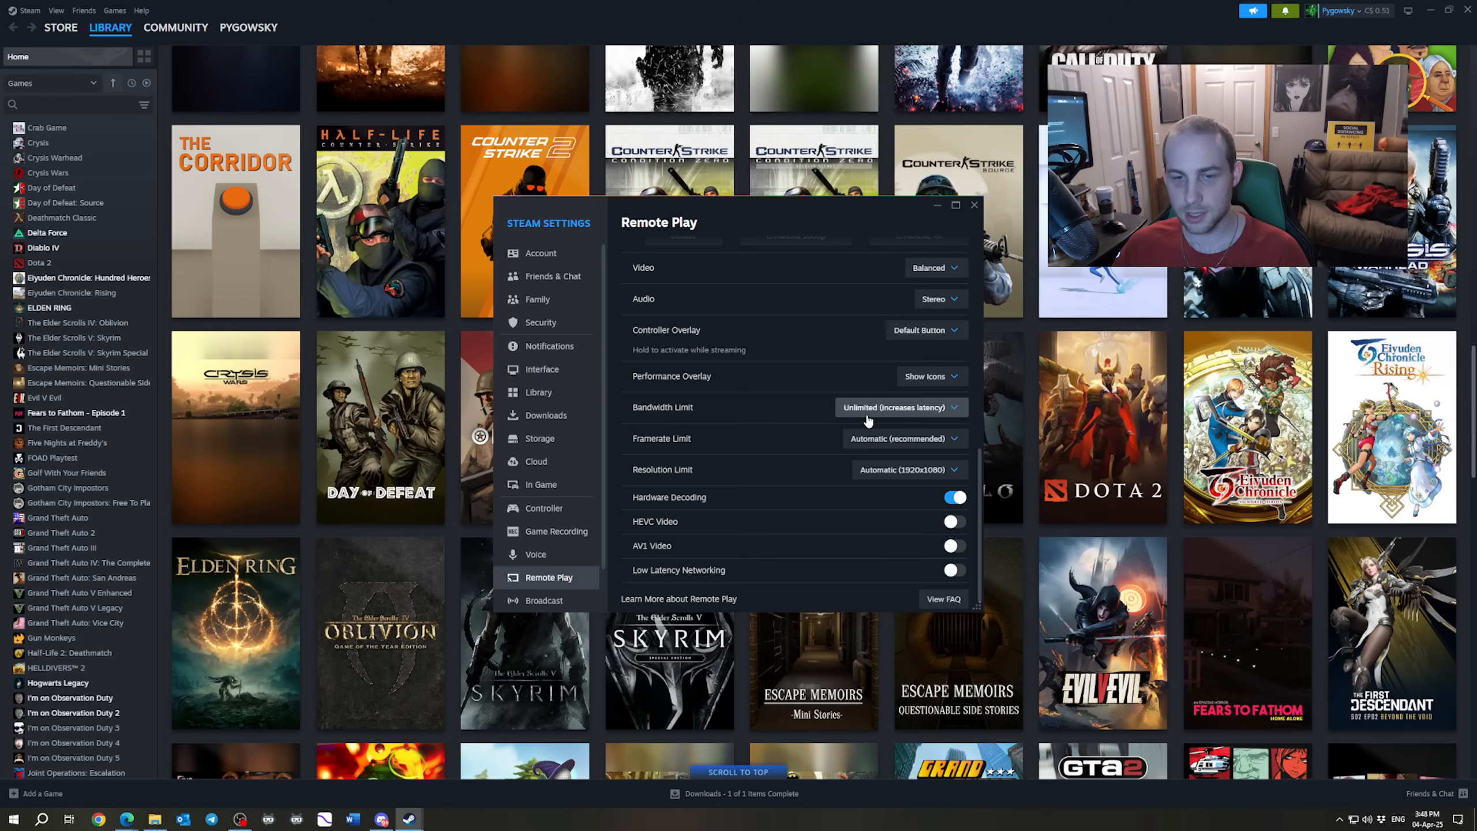
mouse_move(953, 419)
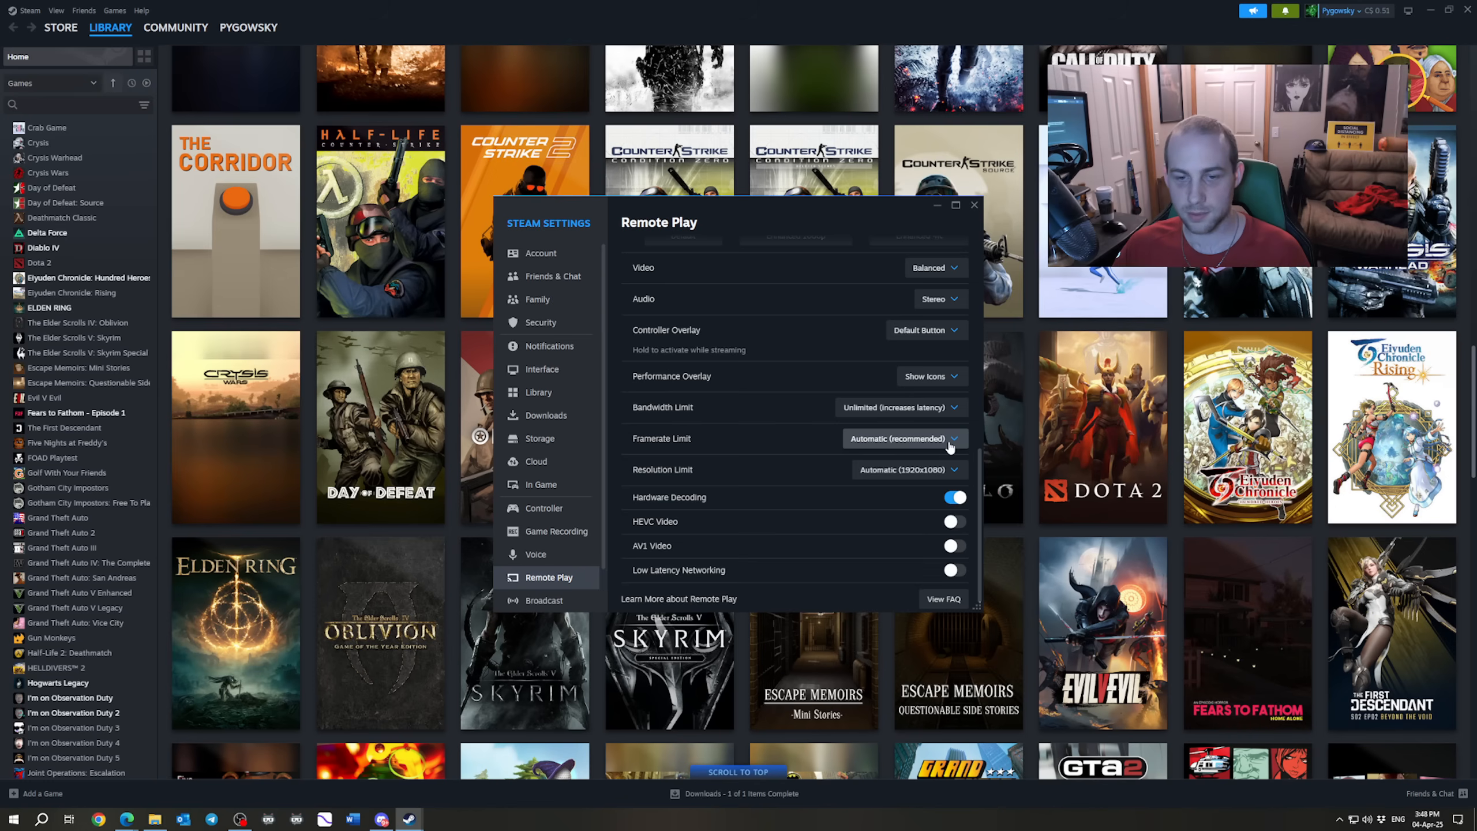
mouse_move(965, 417)
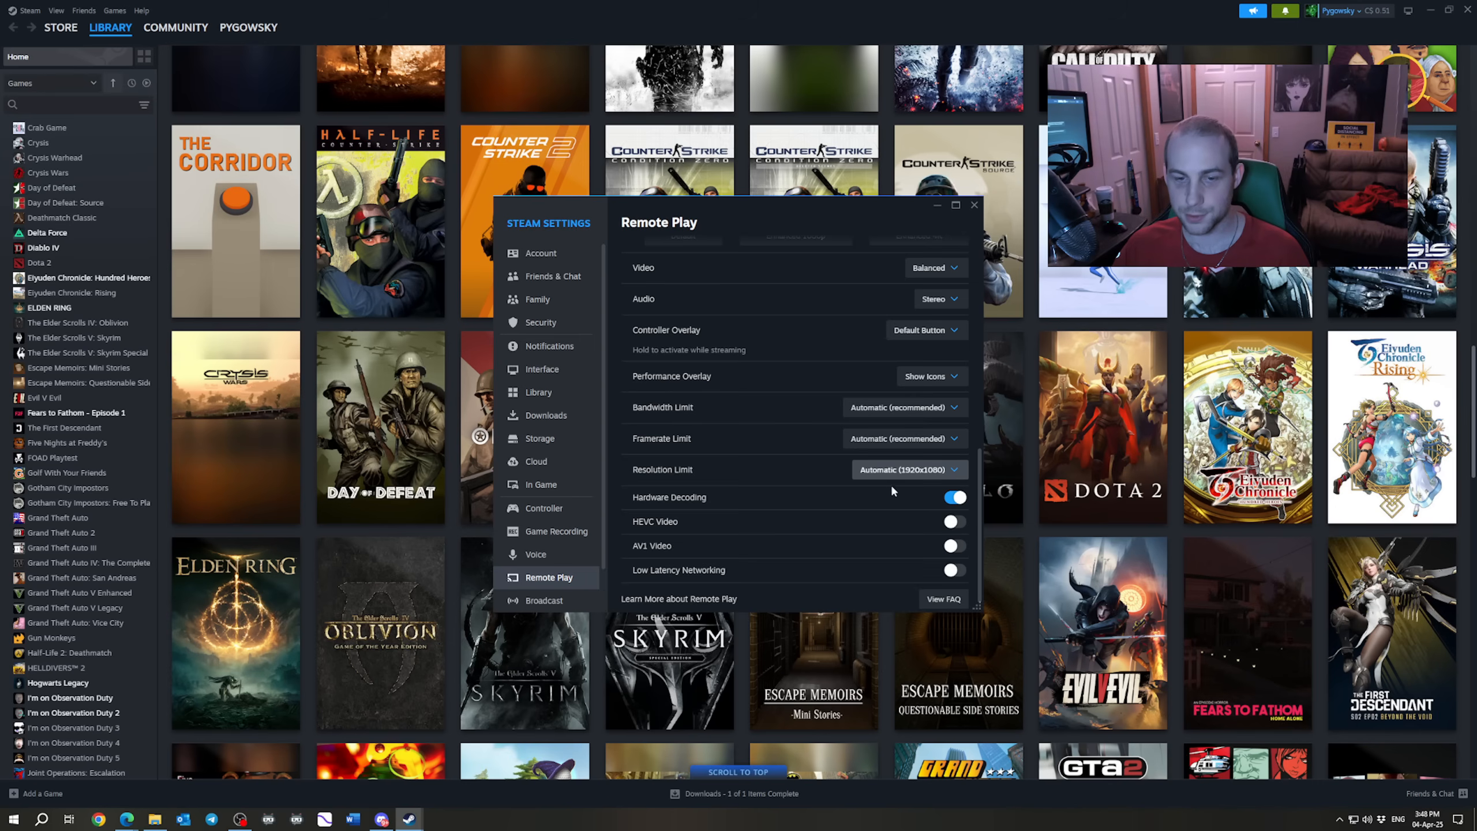
mouse_move(940, 470)
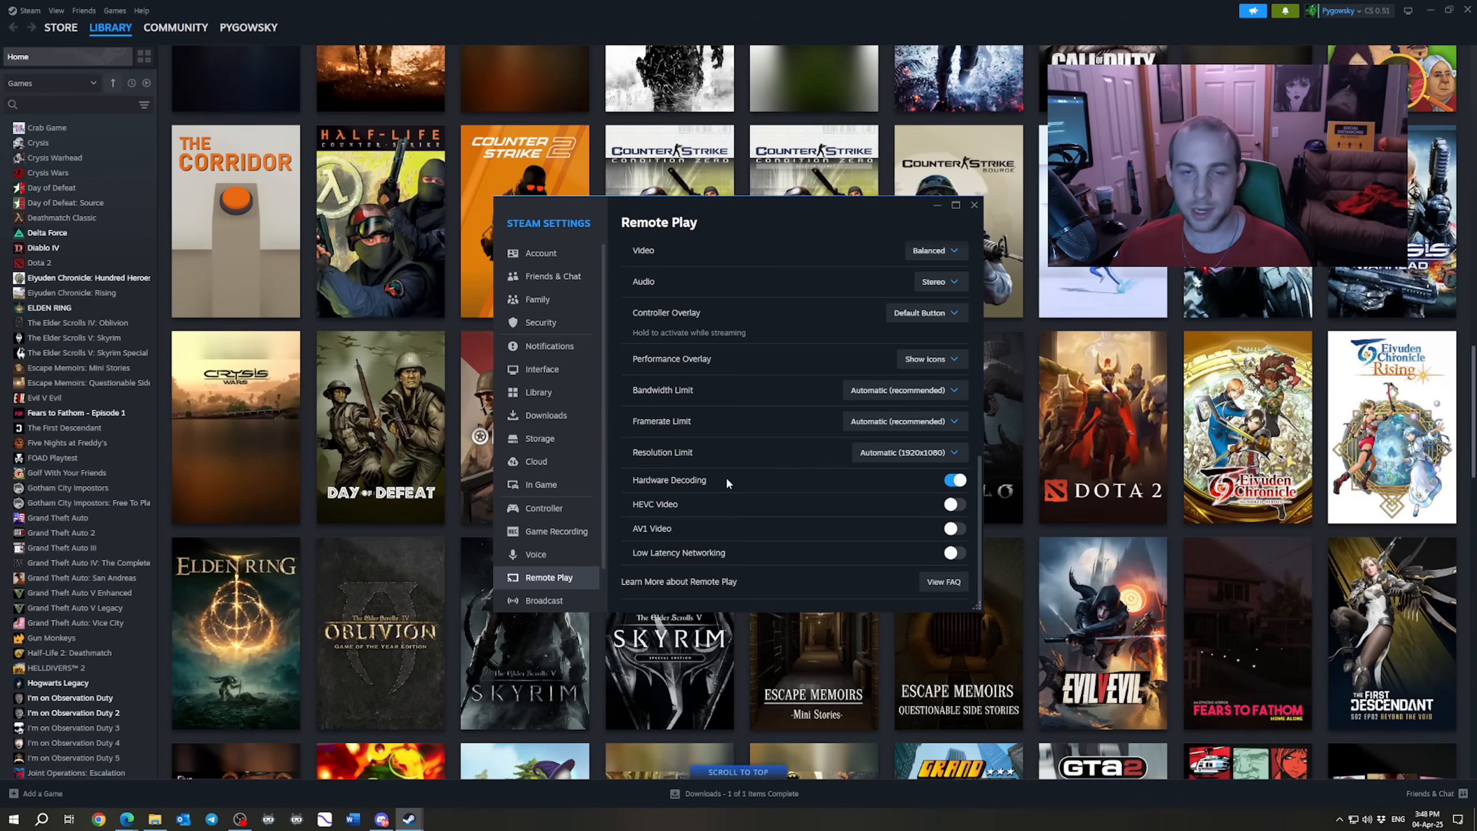
mouse_move(954, 496)
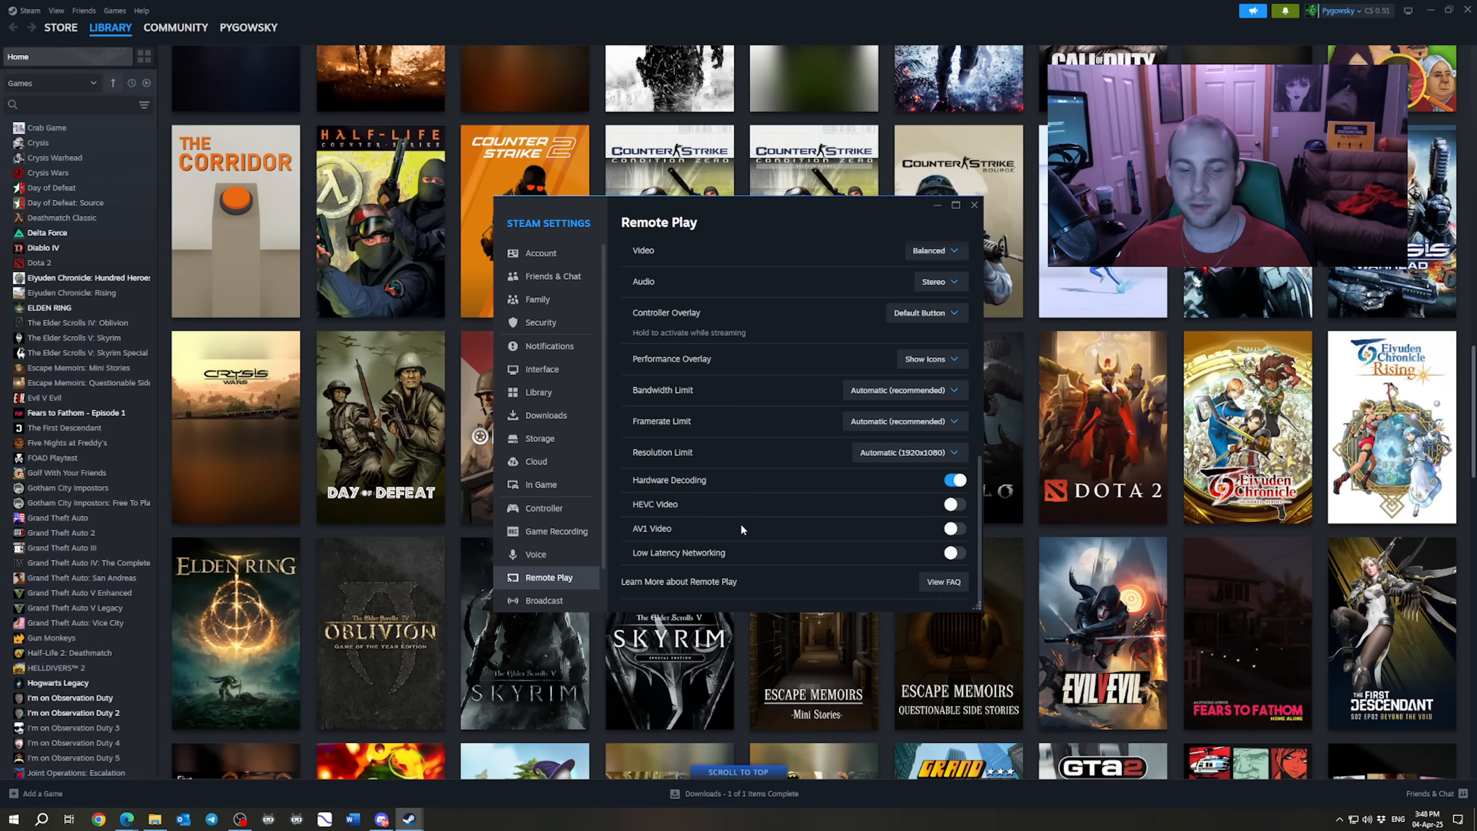
mouse_move(755, 524)
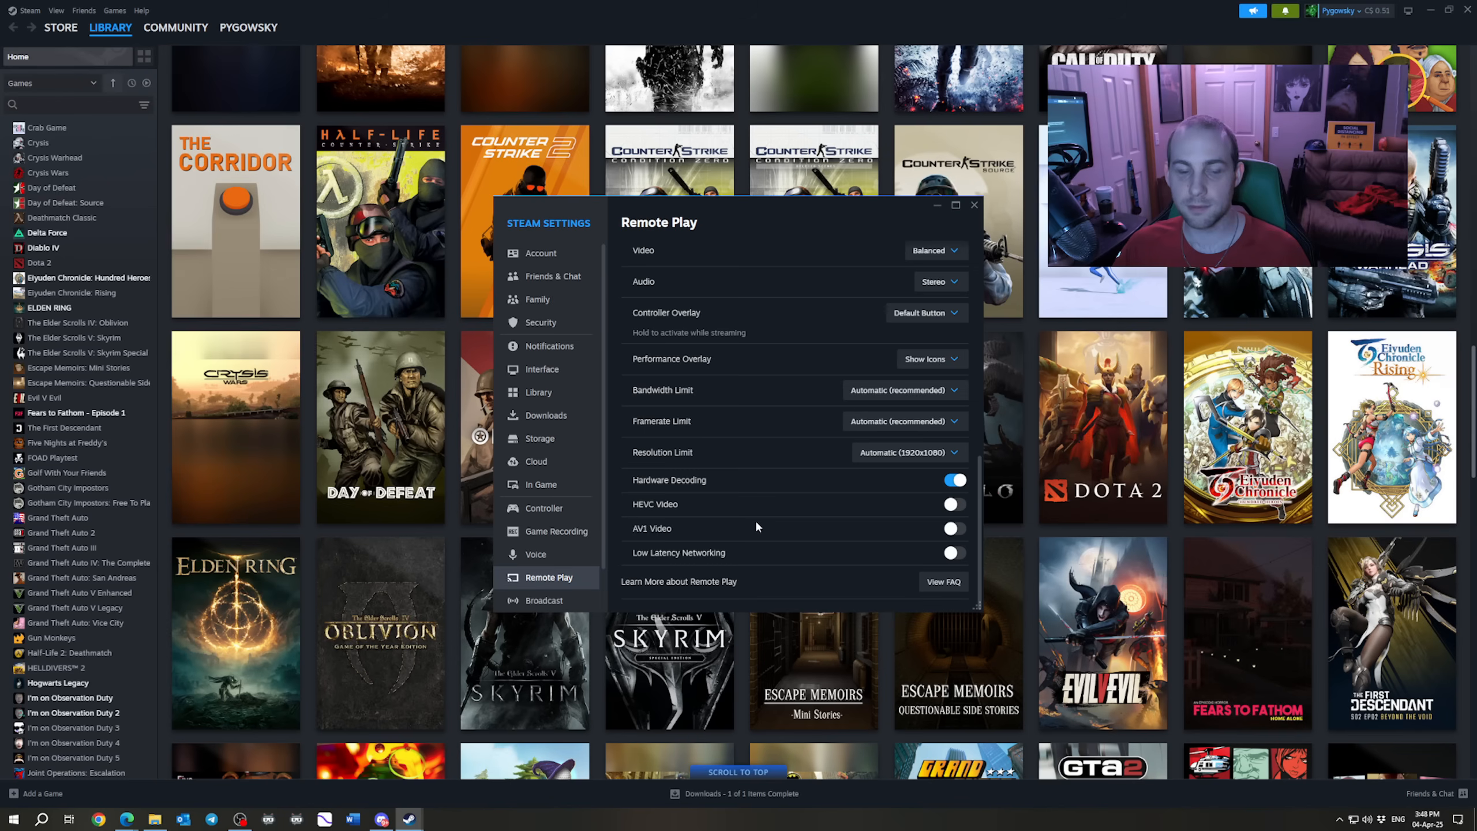
mouse_move(757, 528)
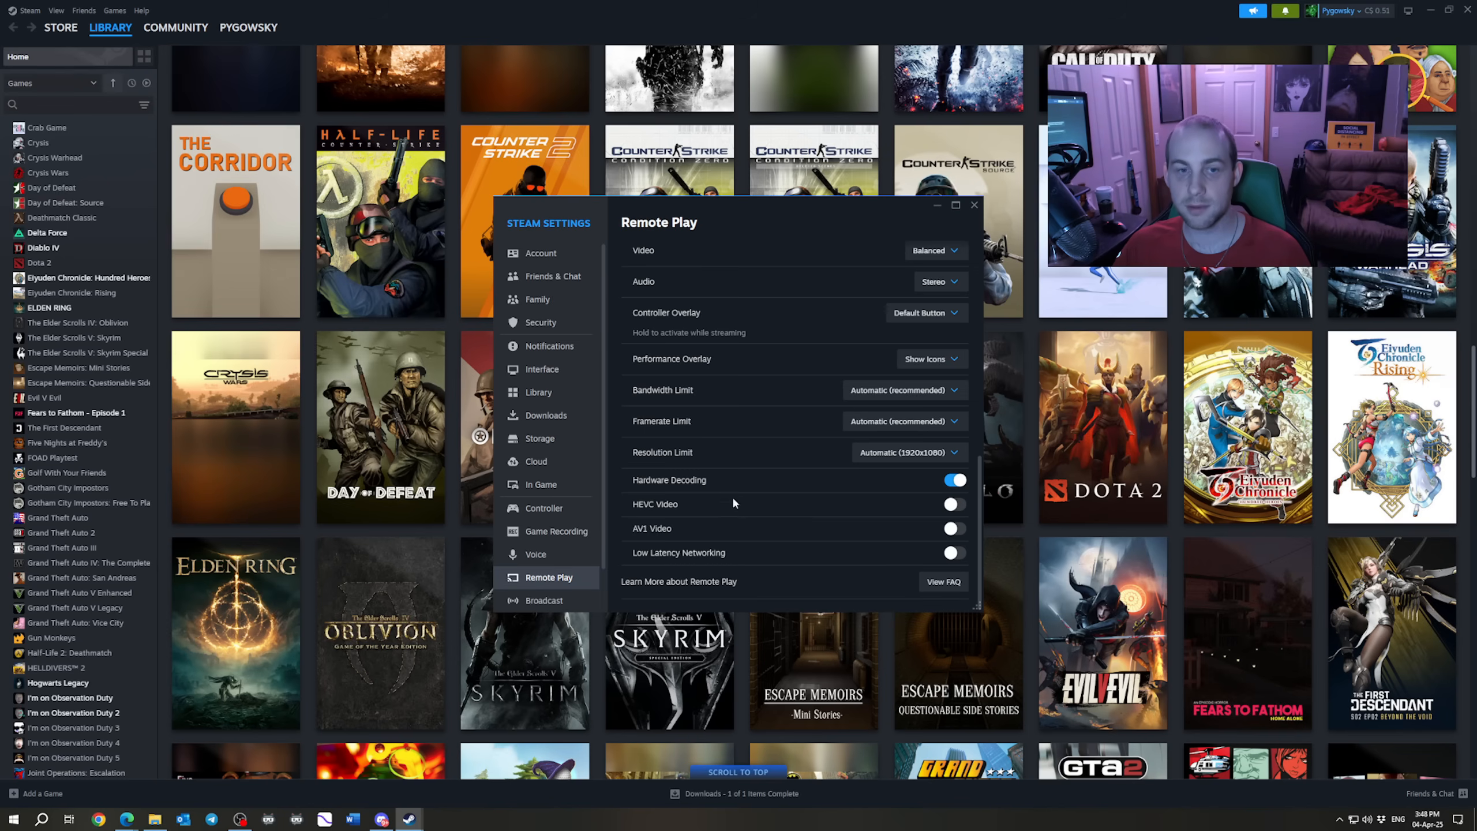
mouse_move(692, 541)
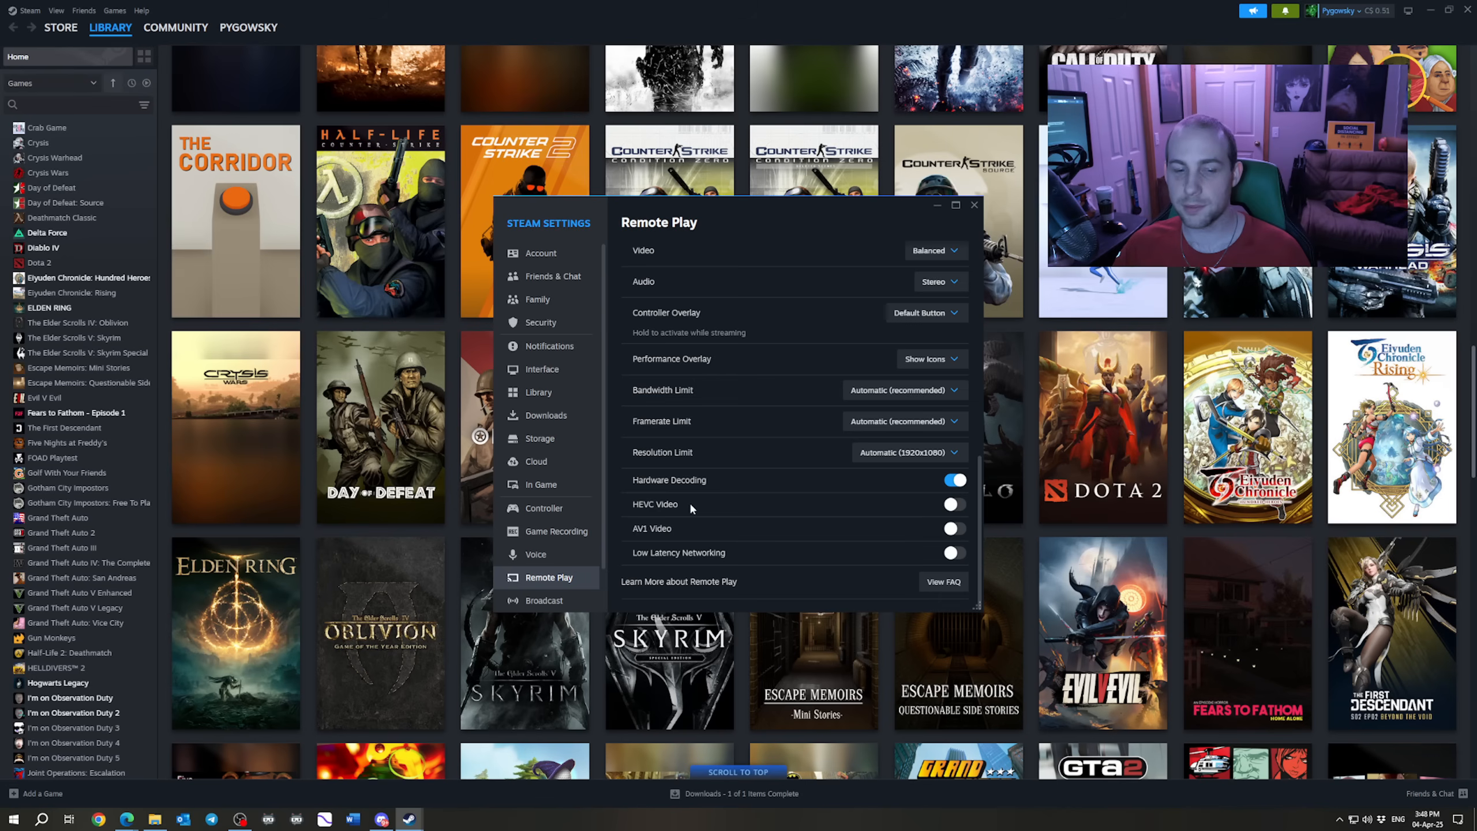
mouse_move(701, 532)
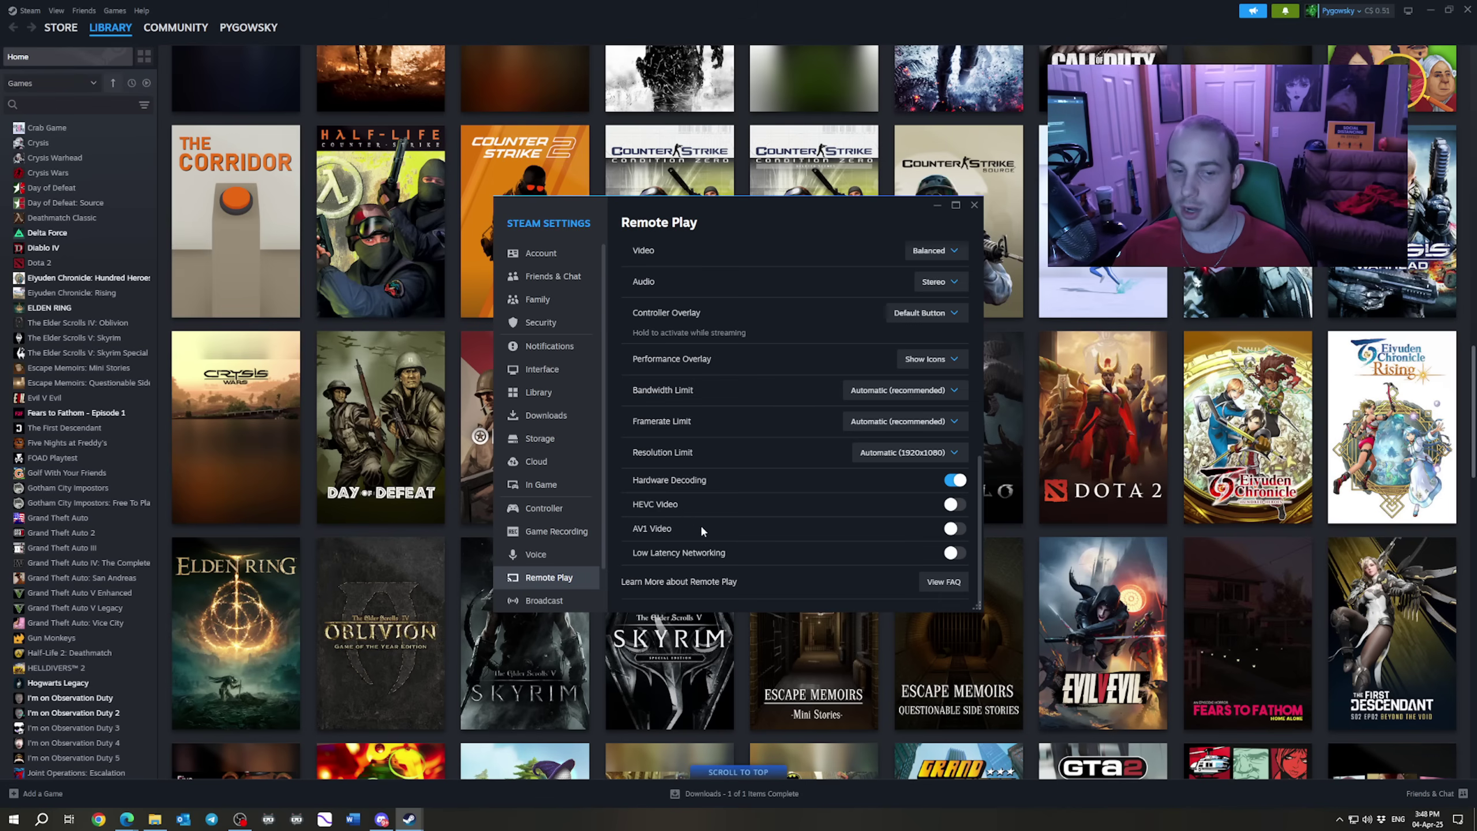
mouse_move(806, 564)
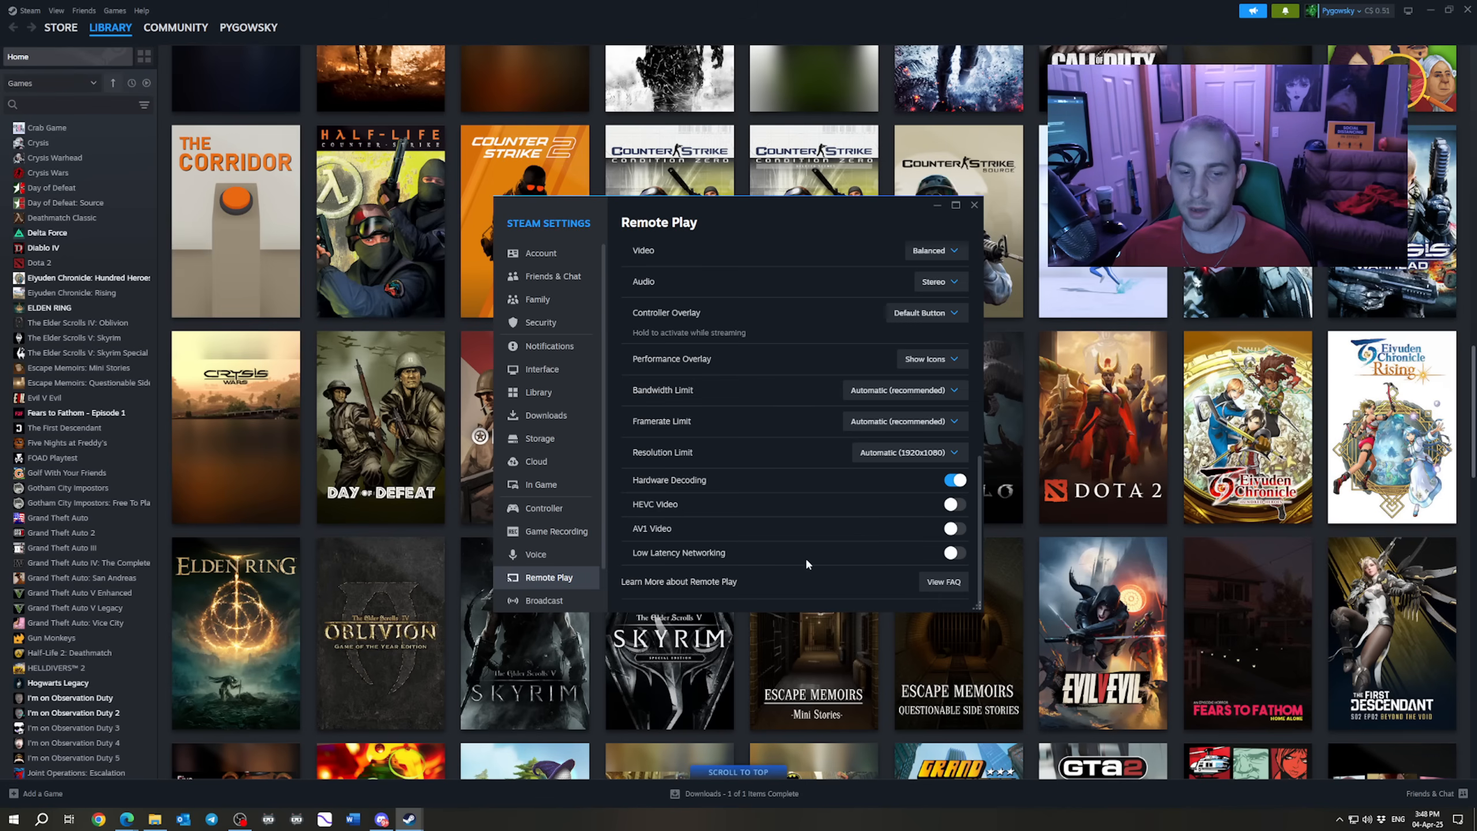
mouse_move(933, 556)
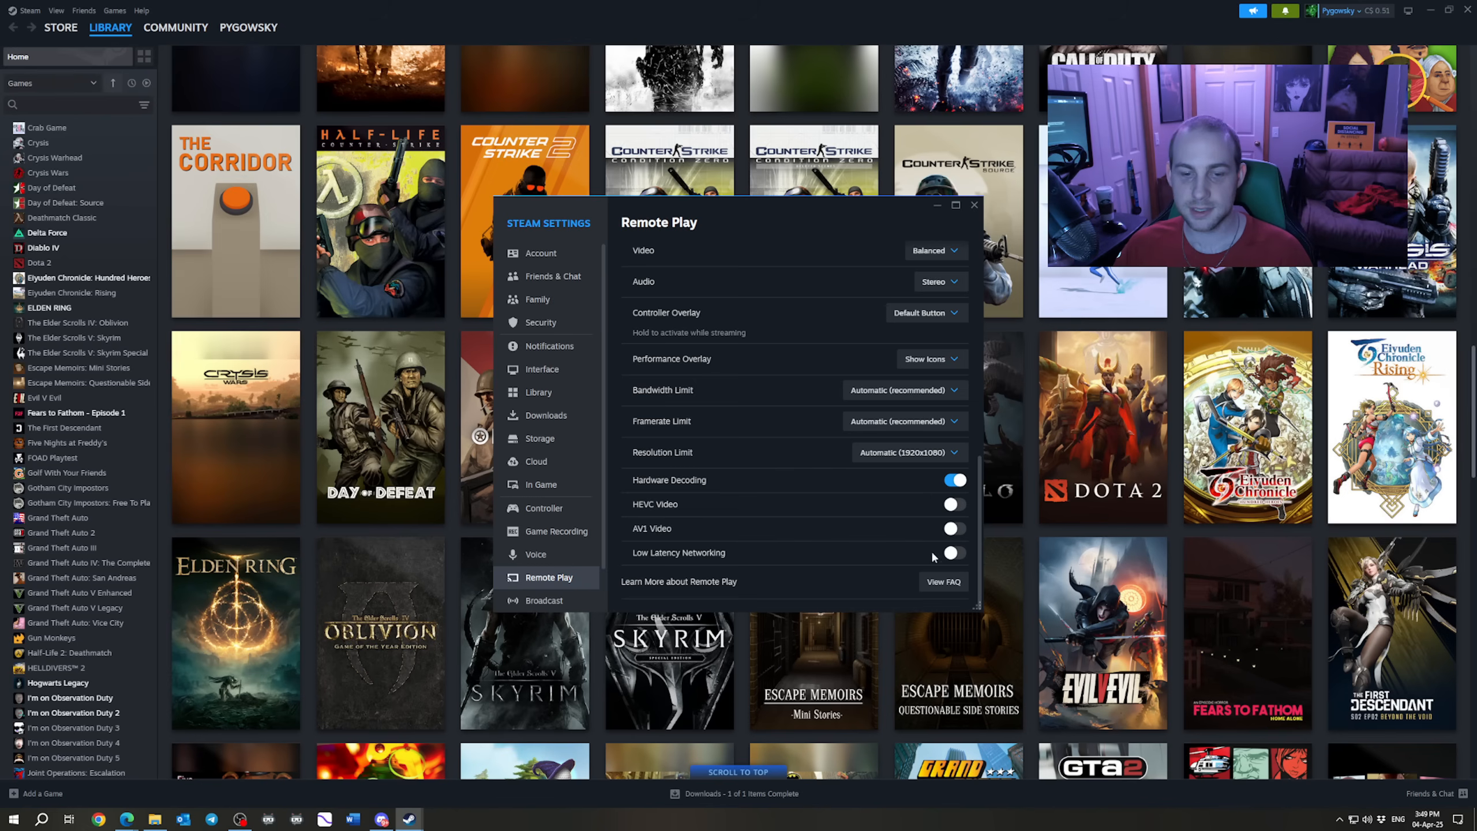
mouse_move(932, 556)
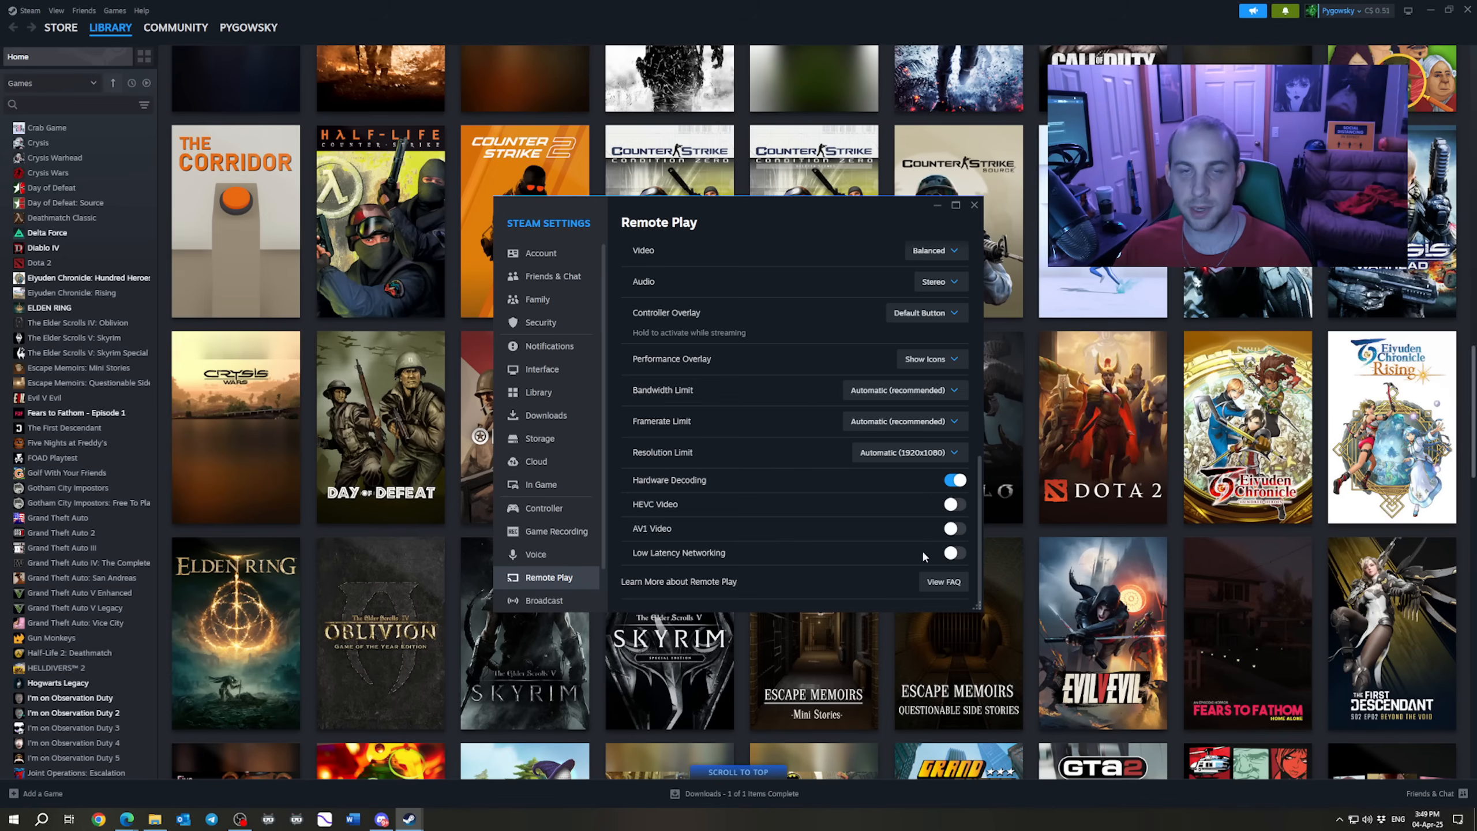
Close Steam Settings and open the Diablo IV page from the library sidebar.
click(974, 206)
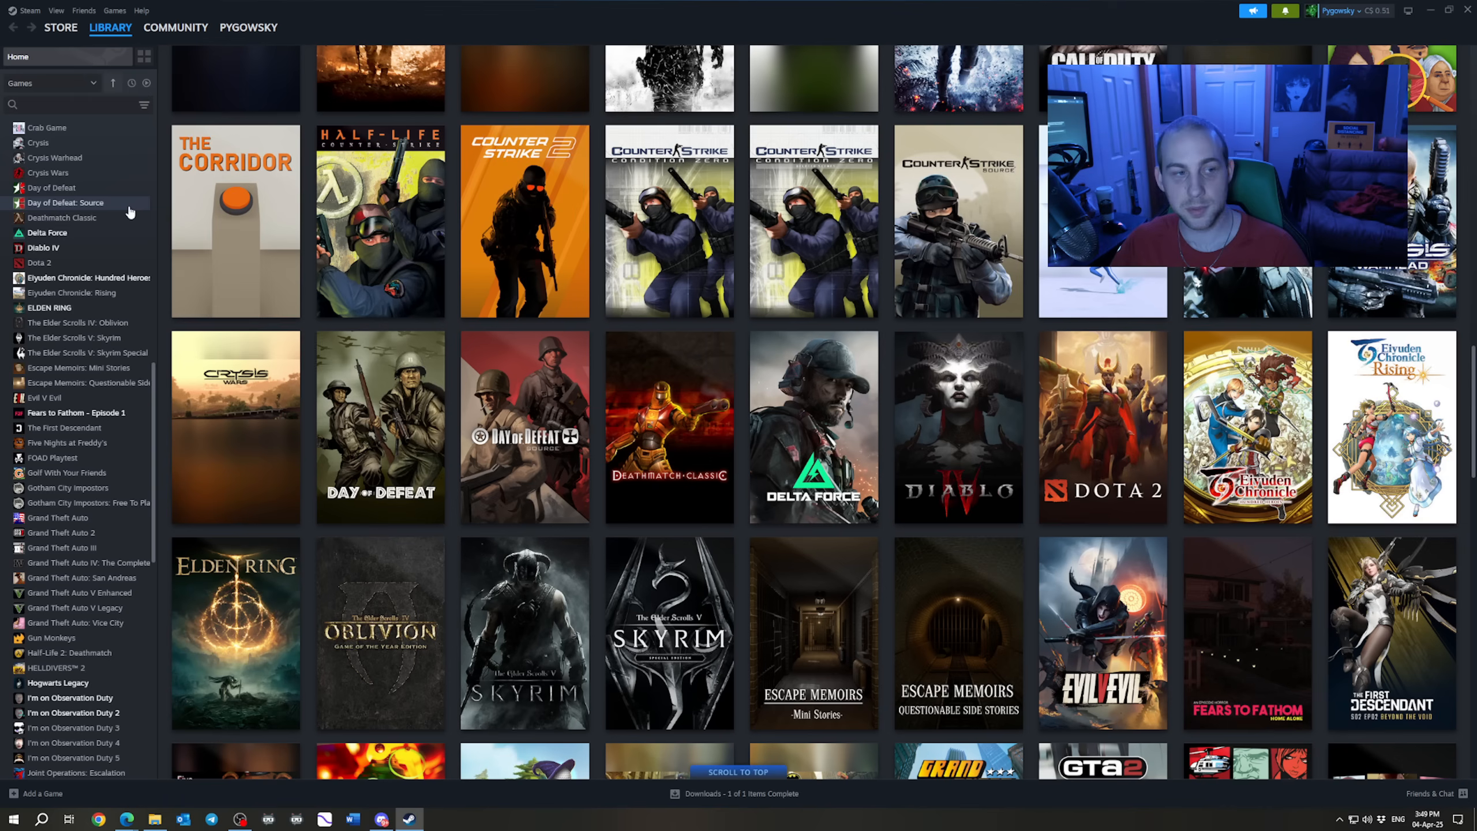
mouse_move(41, 247)
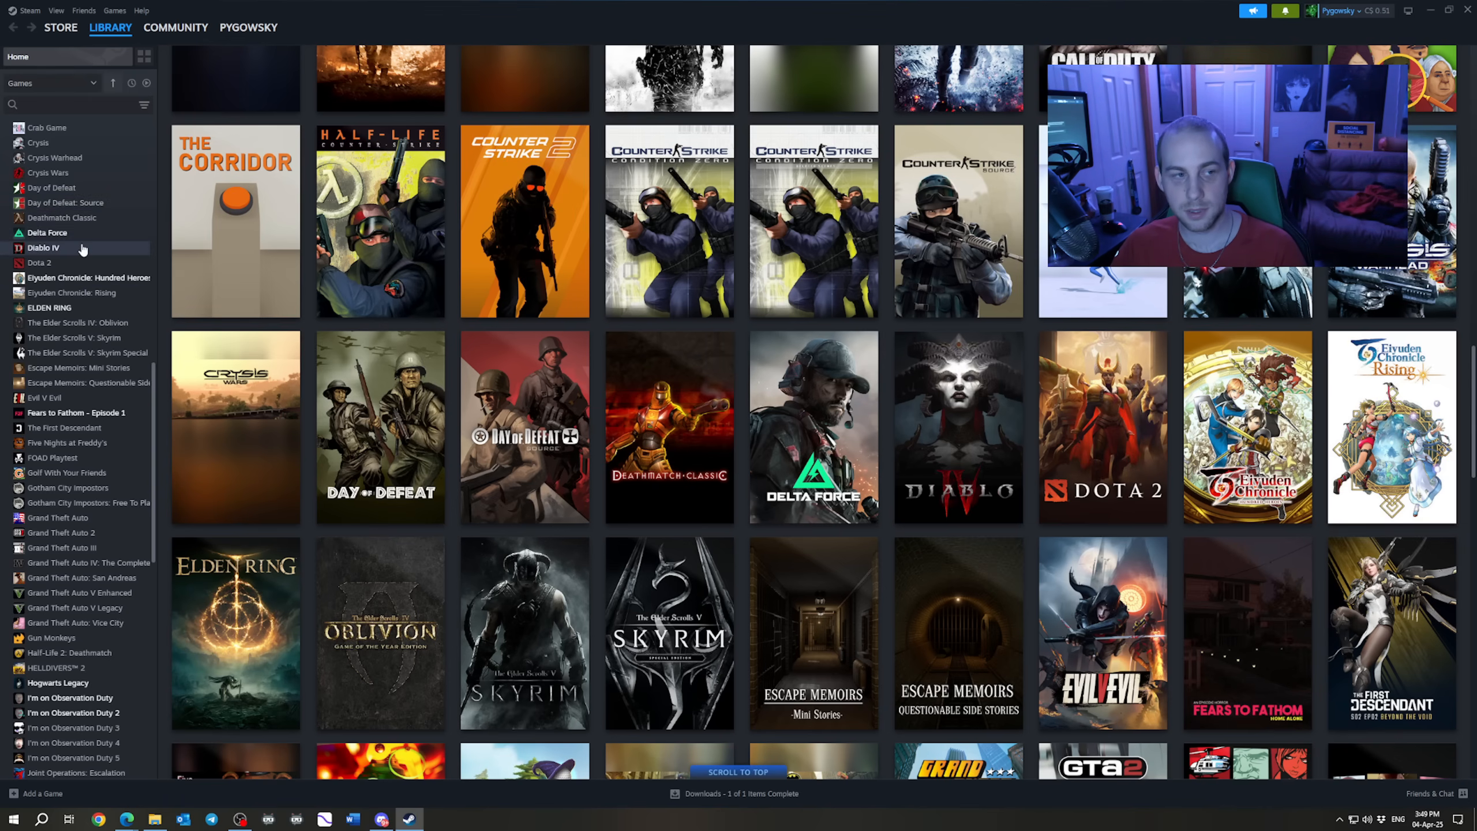
click(43, 247)
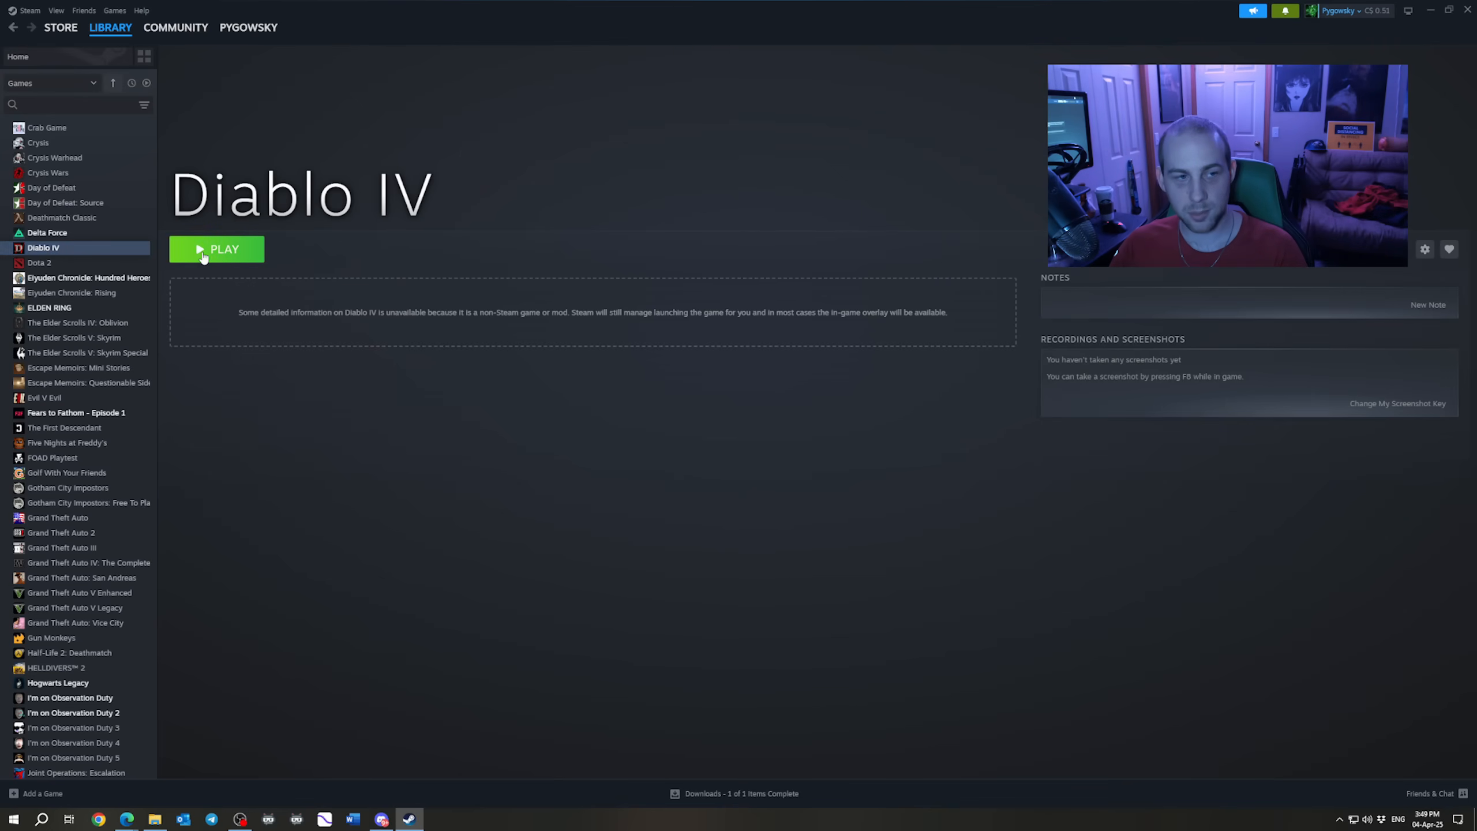
Start Diablo IV with PLAY, bringing up its Battle.net game page.
click(216, 248)
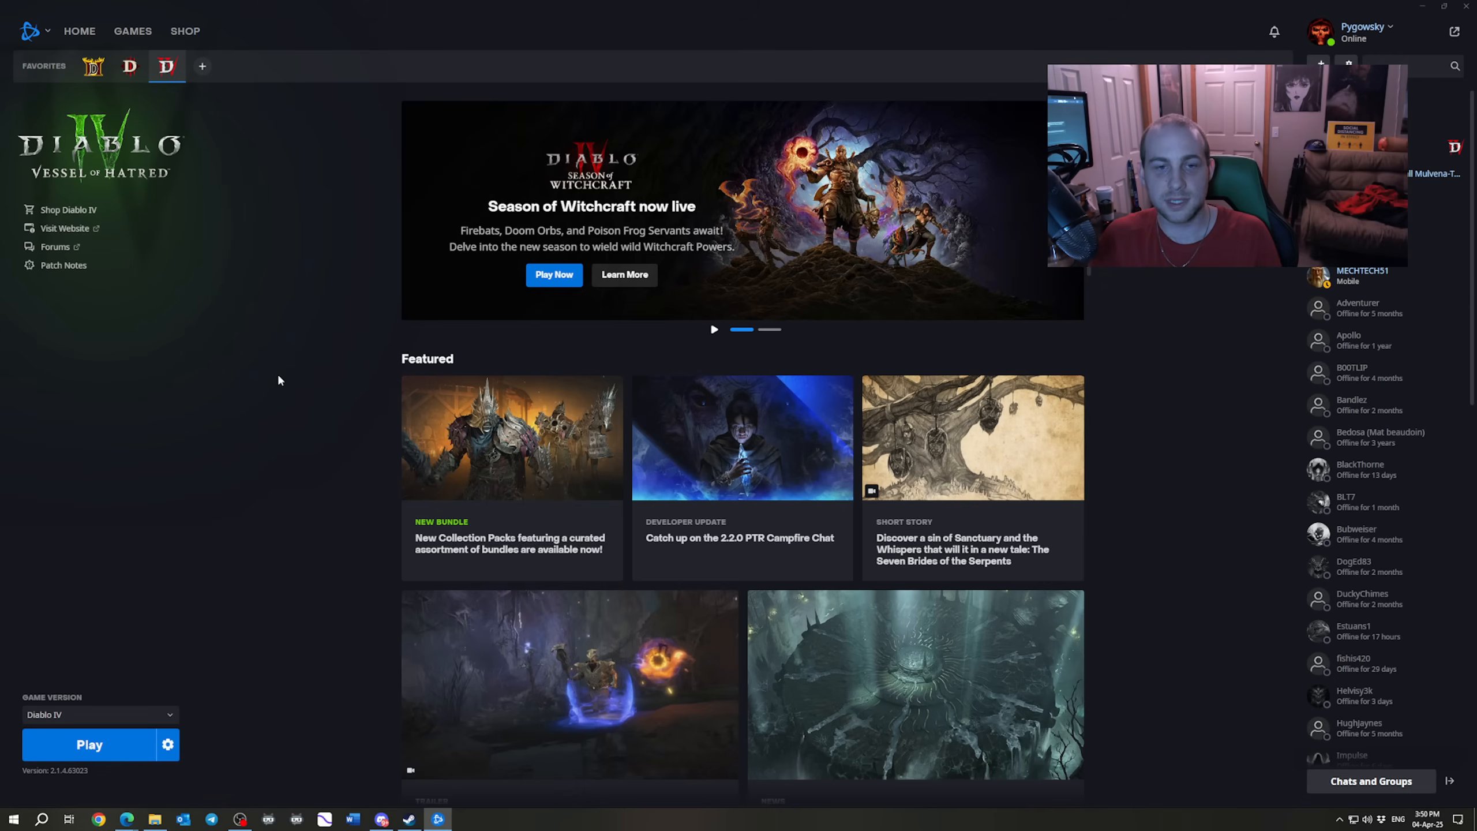
mouse_move(280, 466)
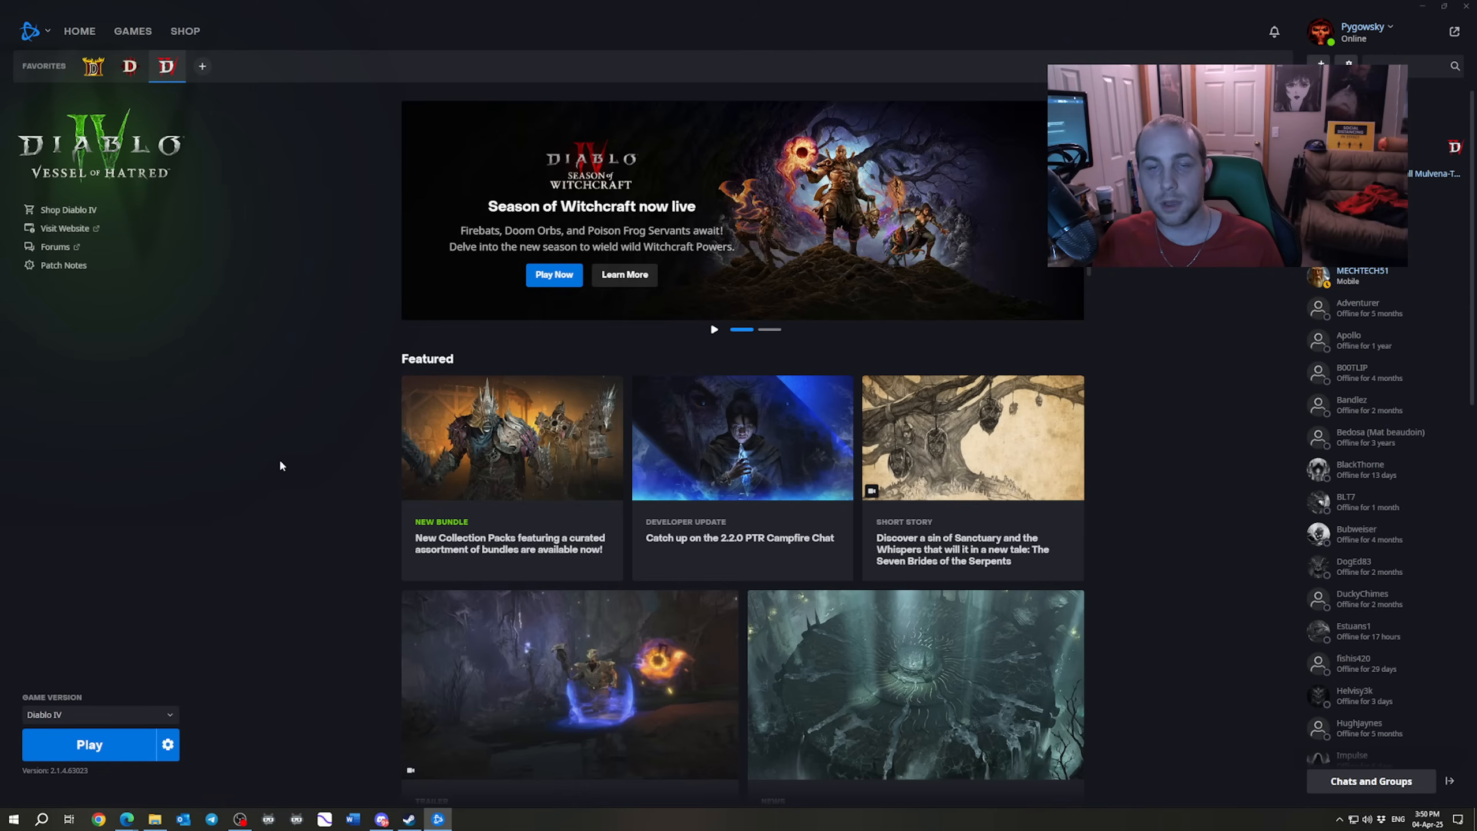
mouse_move(257, 731)
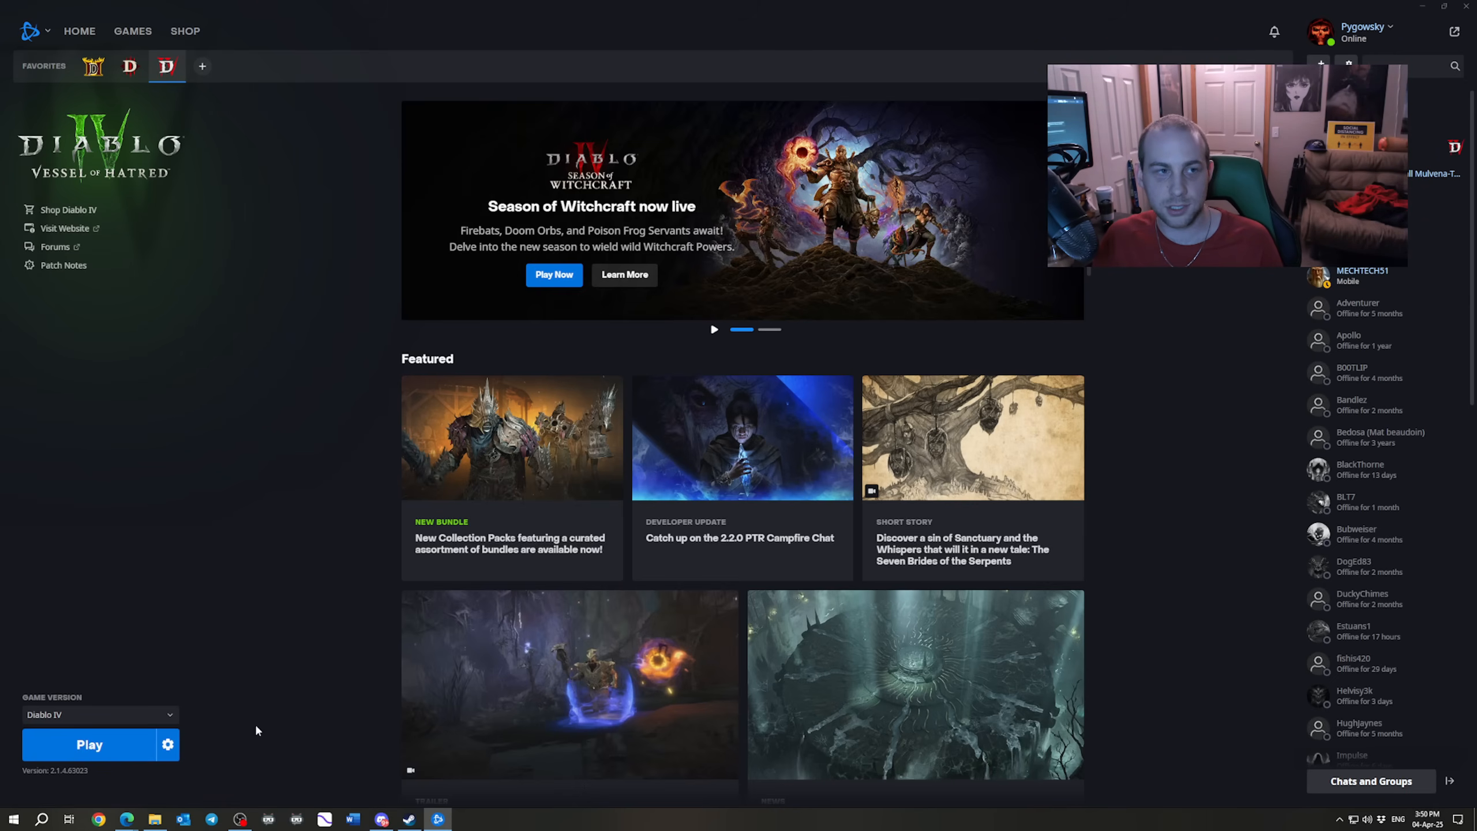
mouse_move(168, 744)
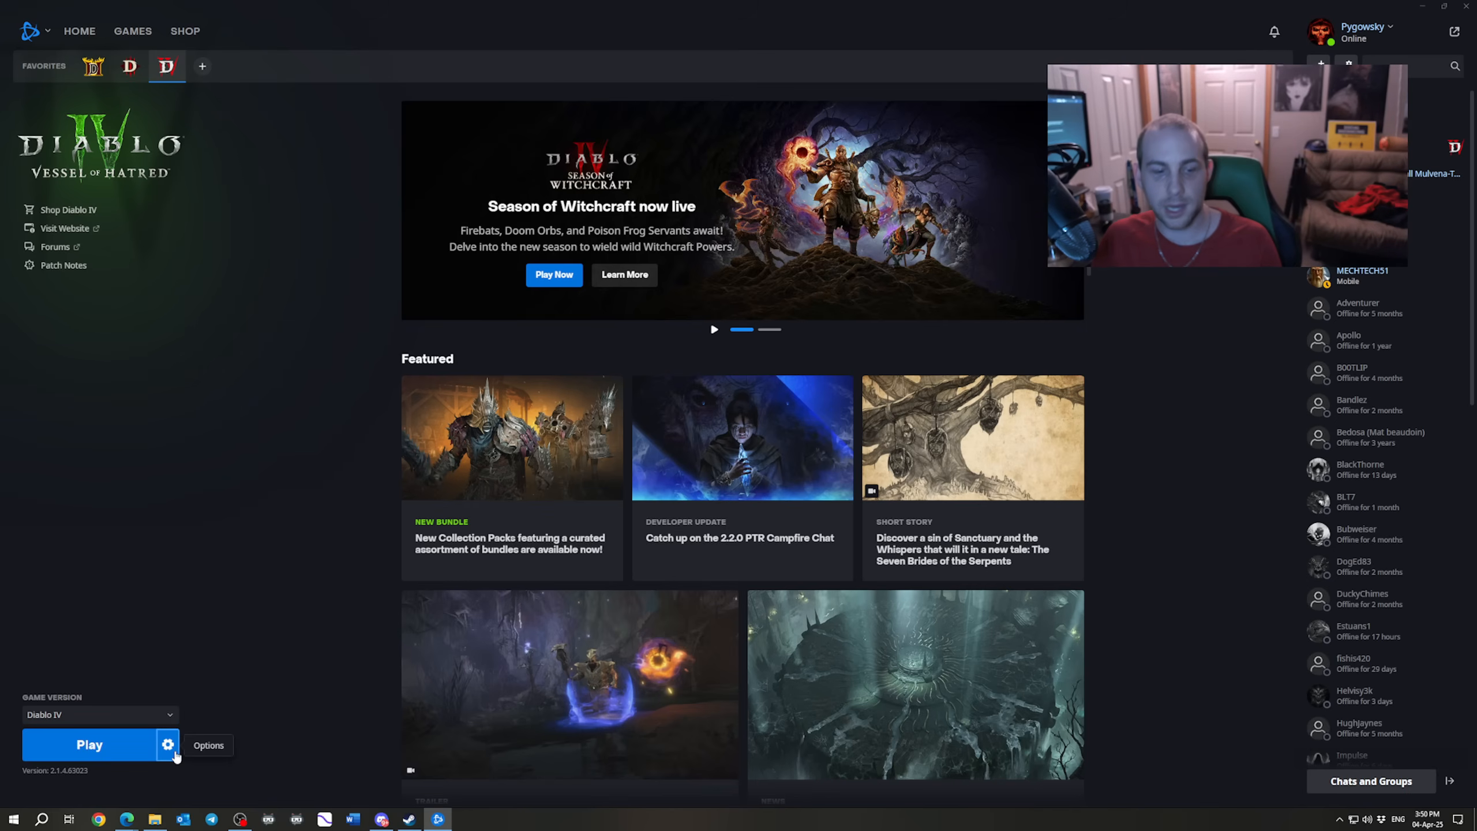